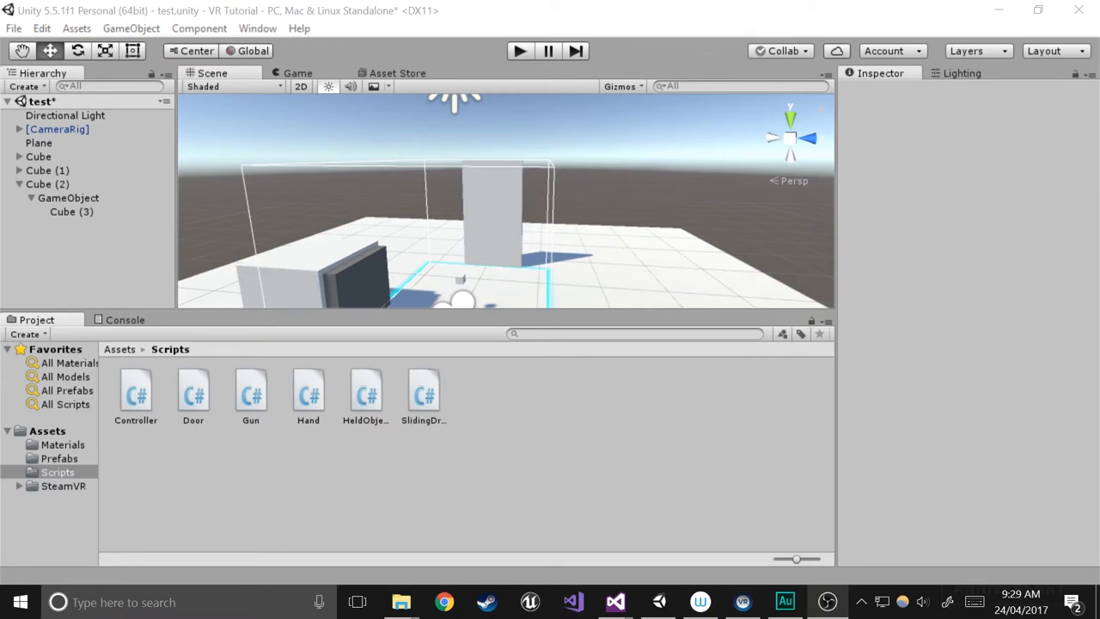
Expand [CameraRig] in the Hierarchy to reveal both controllers and the head camera.
left_click(519, 51)
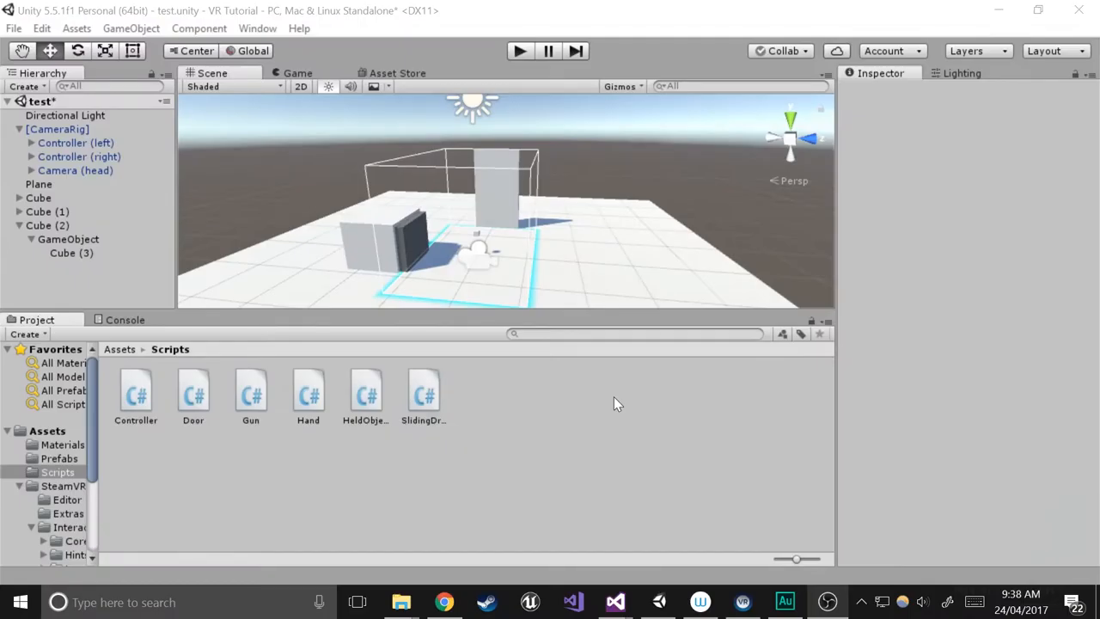
Give both controllers SteamVR_Teleporter with Teleport On Click enabled, and open its script.
left_click(79, 156)
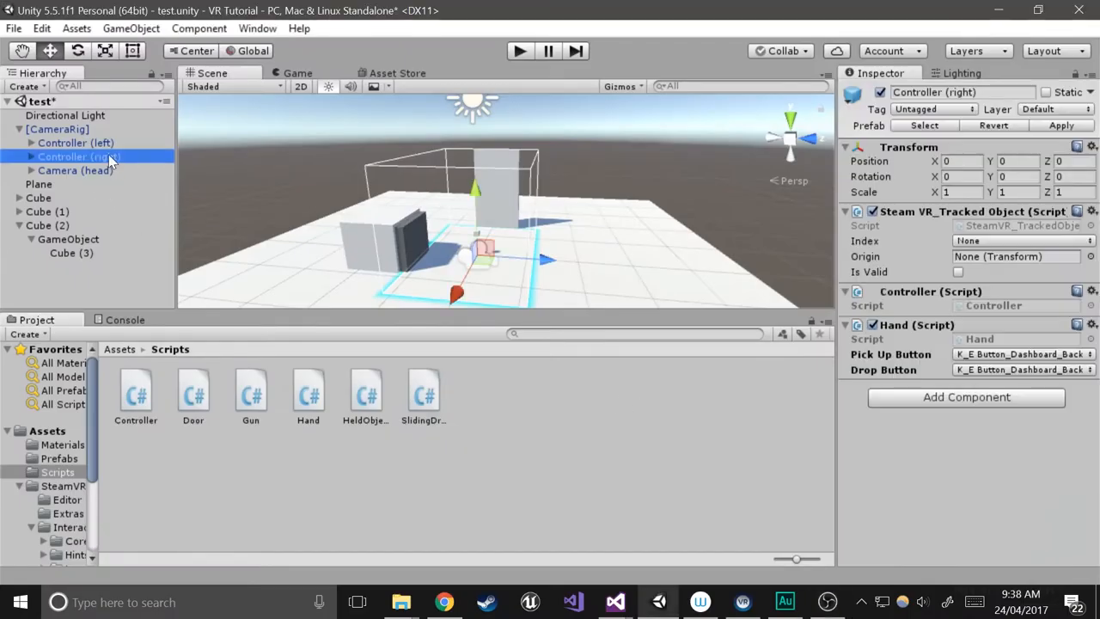
left_click(76, 143)
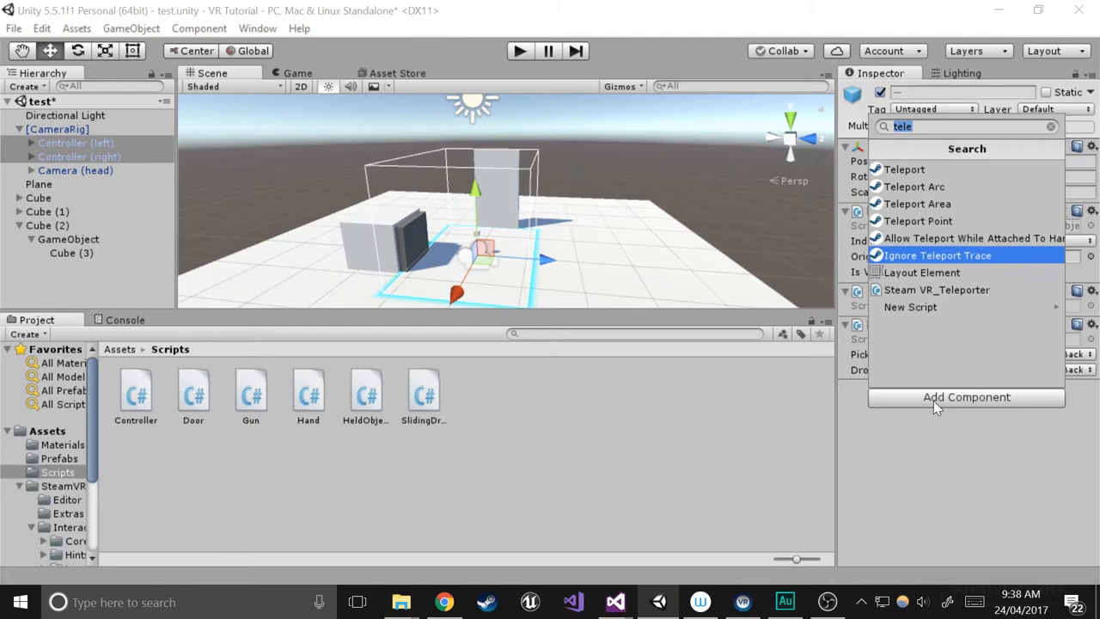
mouse_move(936, 290)
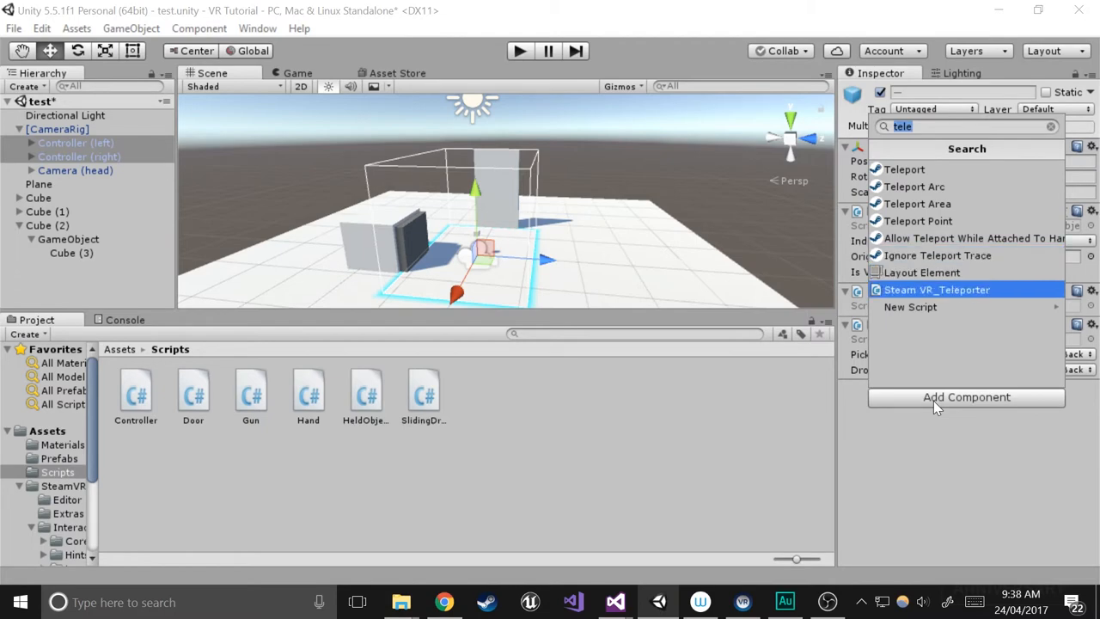
left_click(937, 290)
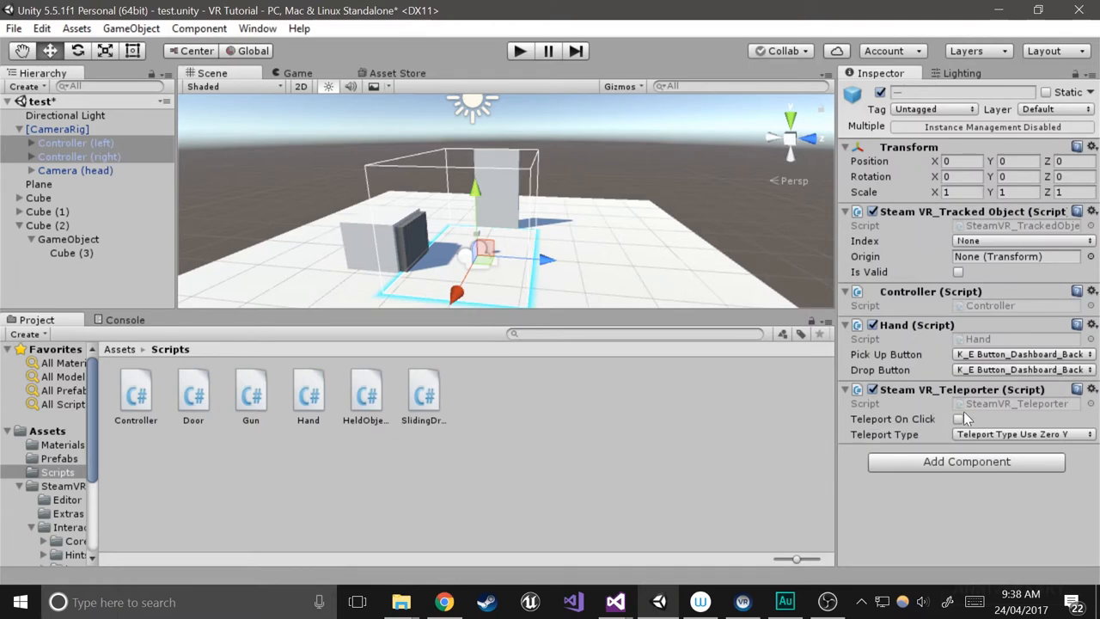
left_click(958, 419)
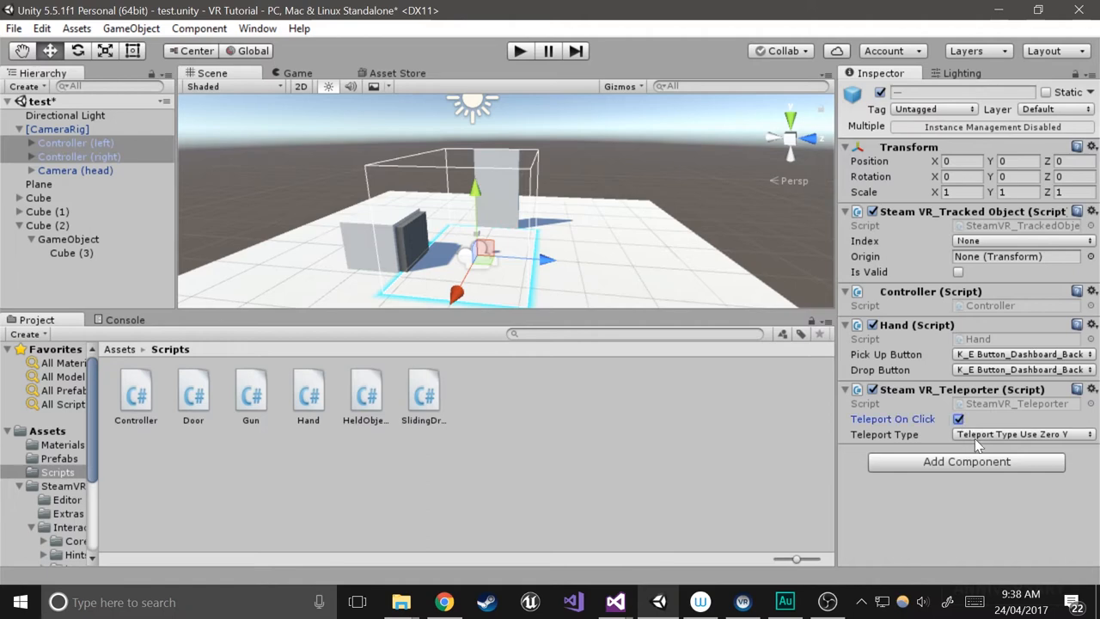
left_click(68, 513)
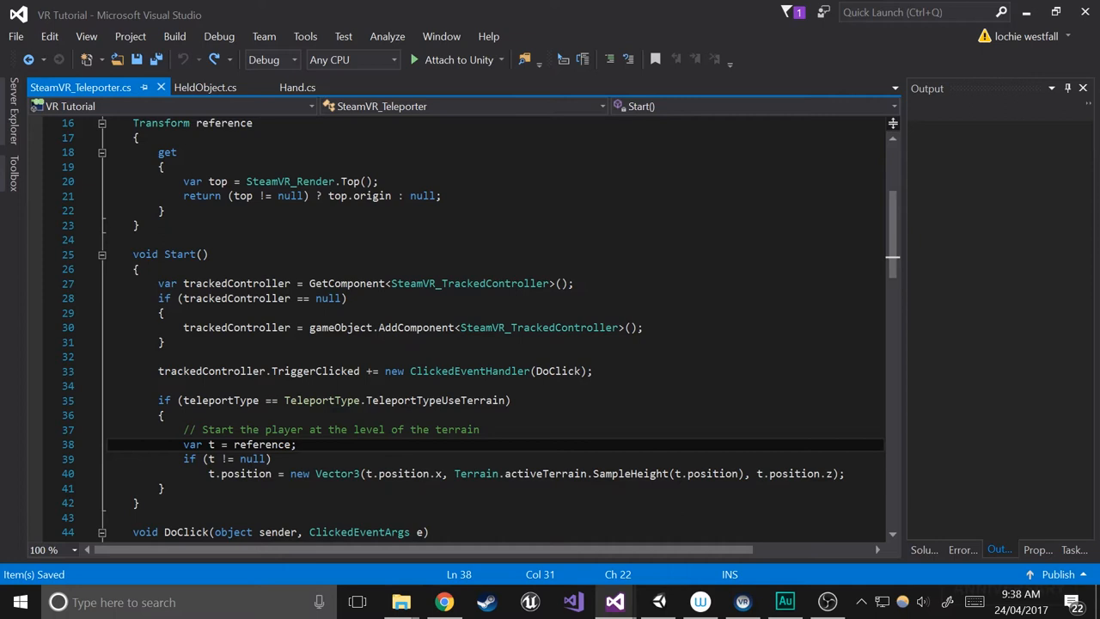
Replace the teleporter's TriggerClicked subscription with PadClicked, save, and return to Unity.
double_click(315, 370)
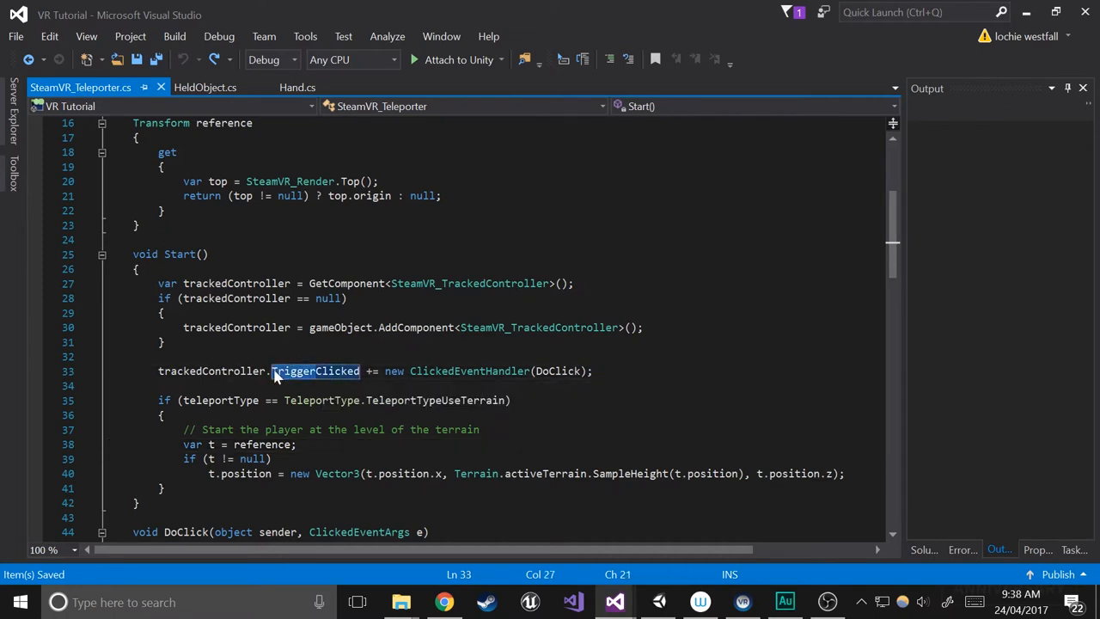
type("PadClicked")
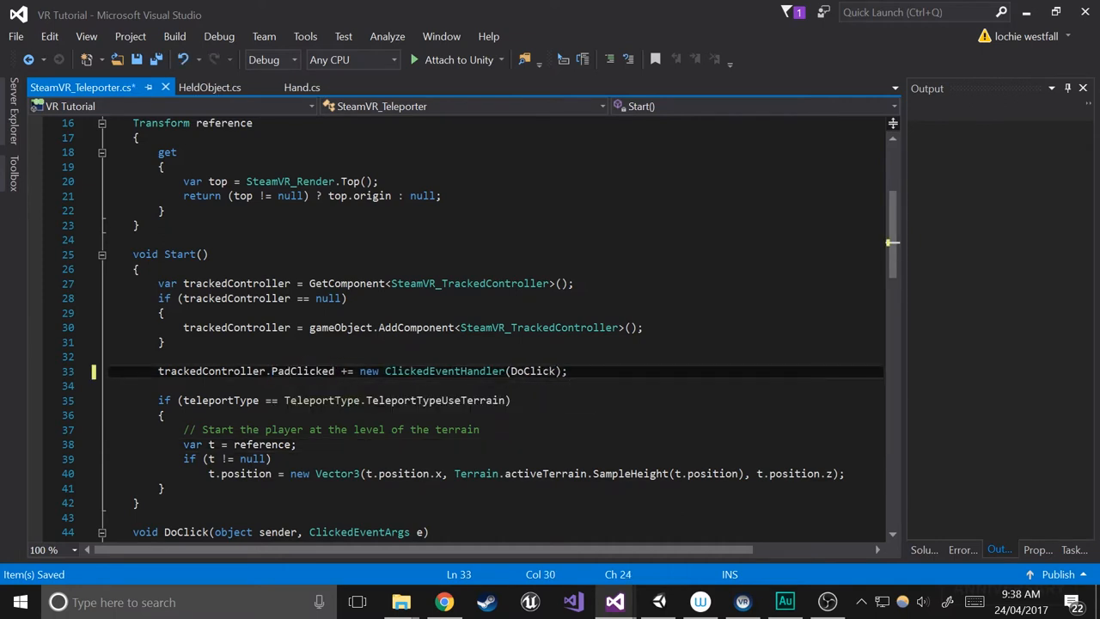
left_click(172, 355)
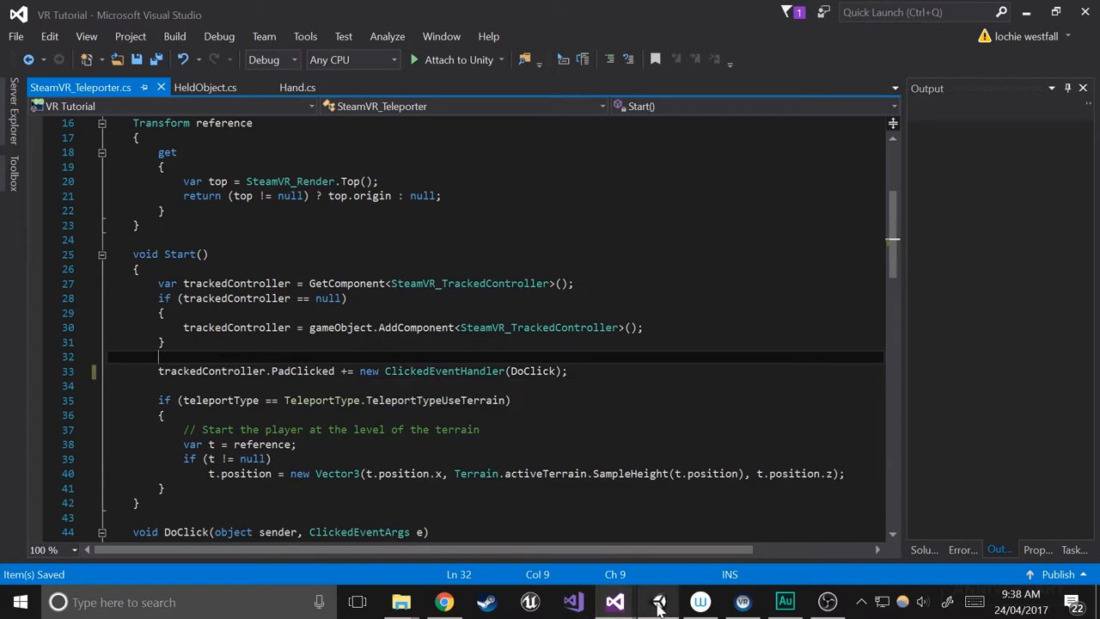
left_click(660, 601)
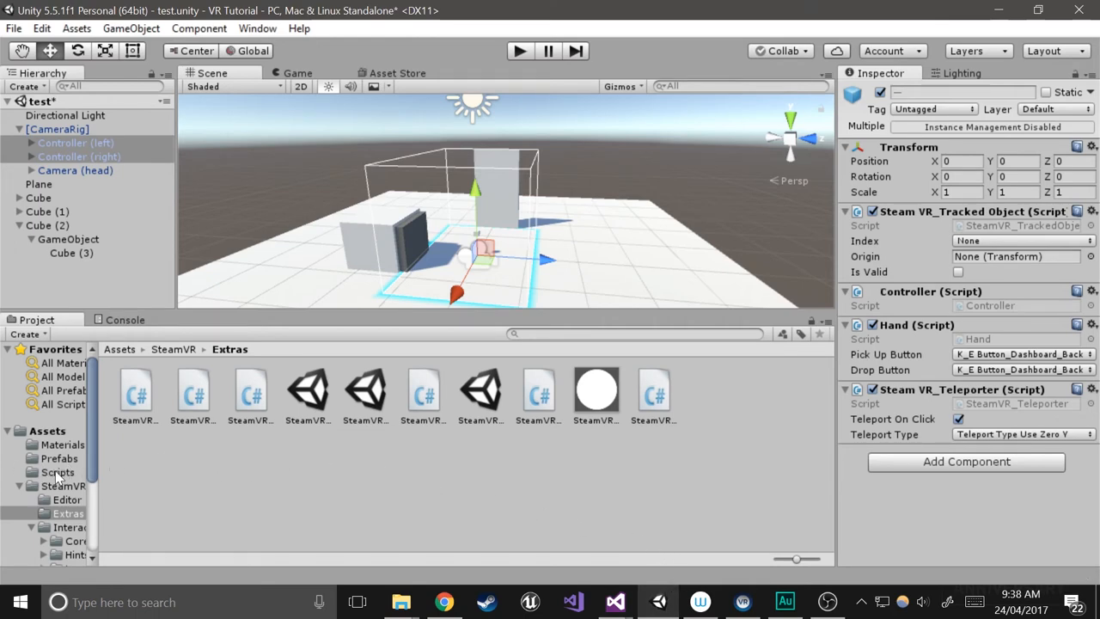
Go back to the Scripts folder and open HeldObject.cs in Visual Studio.
left_click(58, 472)
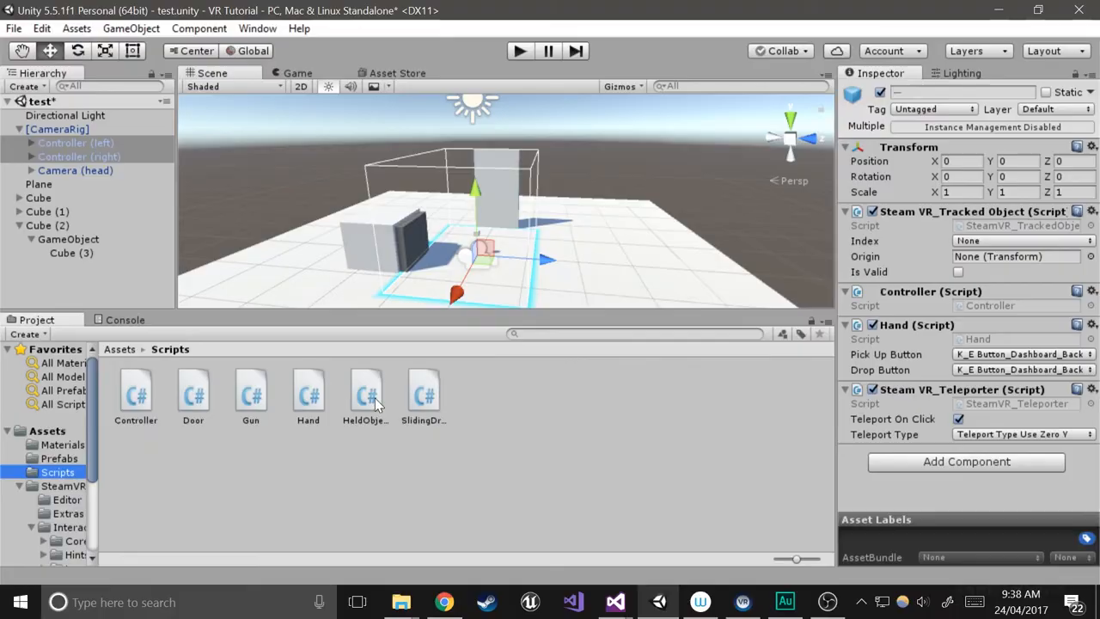
left_click(615, 601)
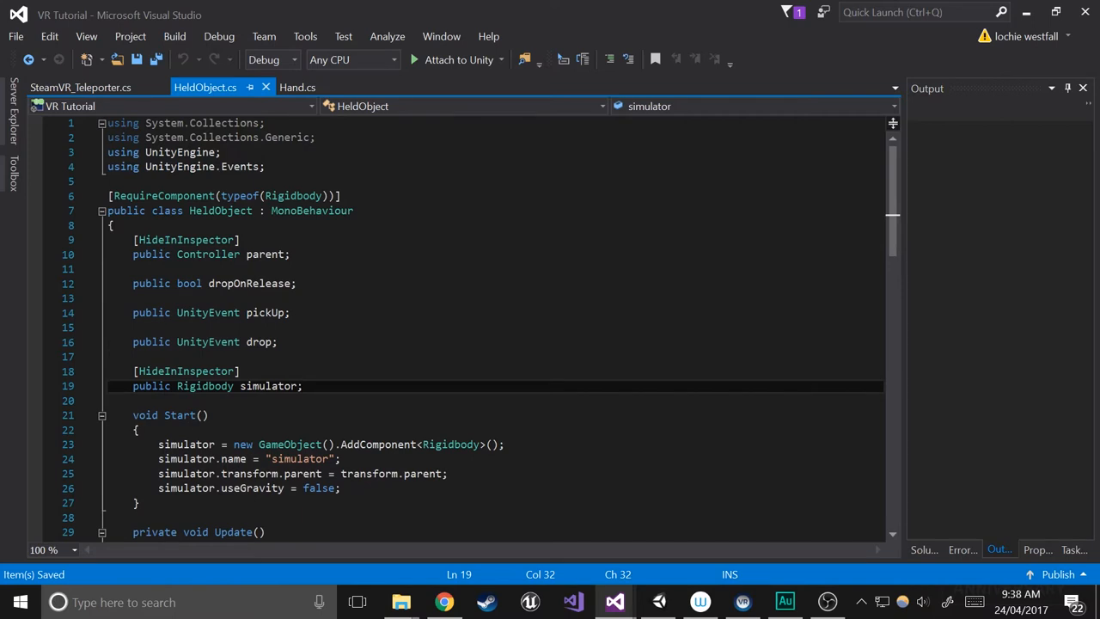
Add 'public float disconnectDistance = 0f;' on line 14 of HeldObject.cs.
type("public float")
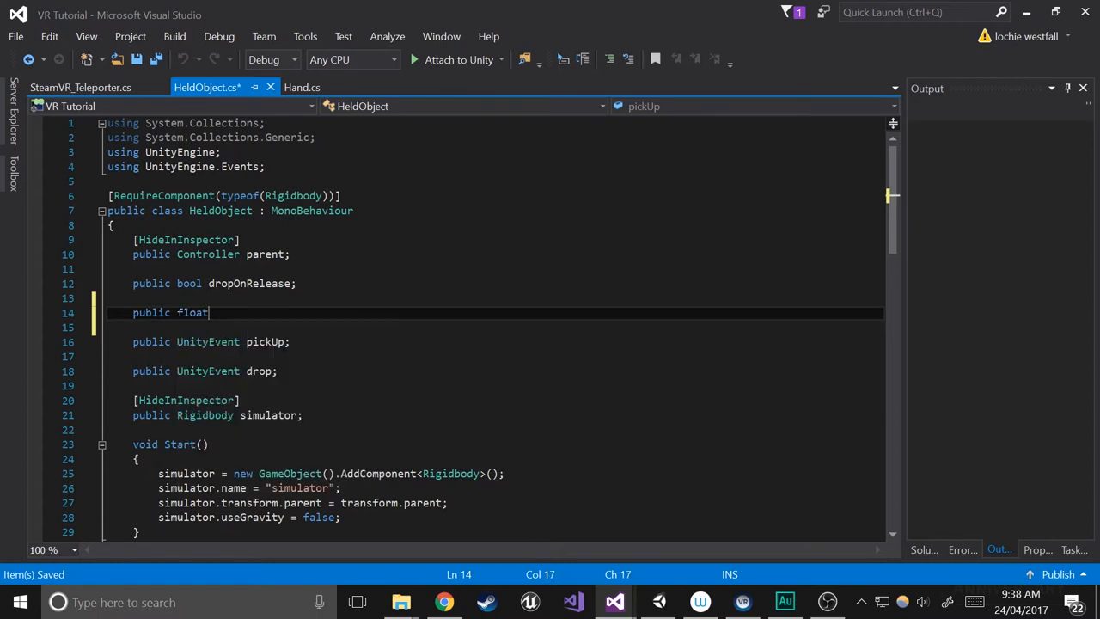
type("disconnec")
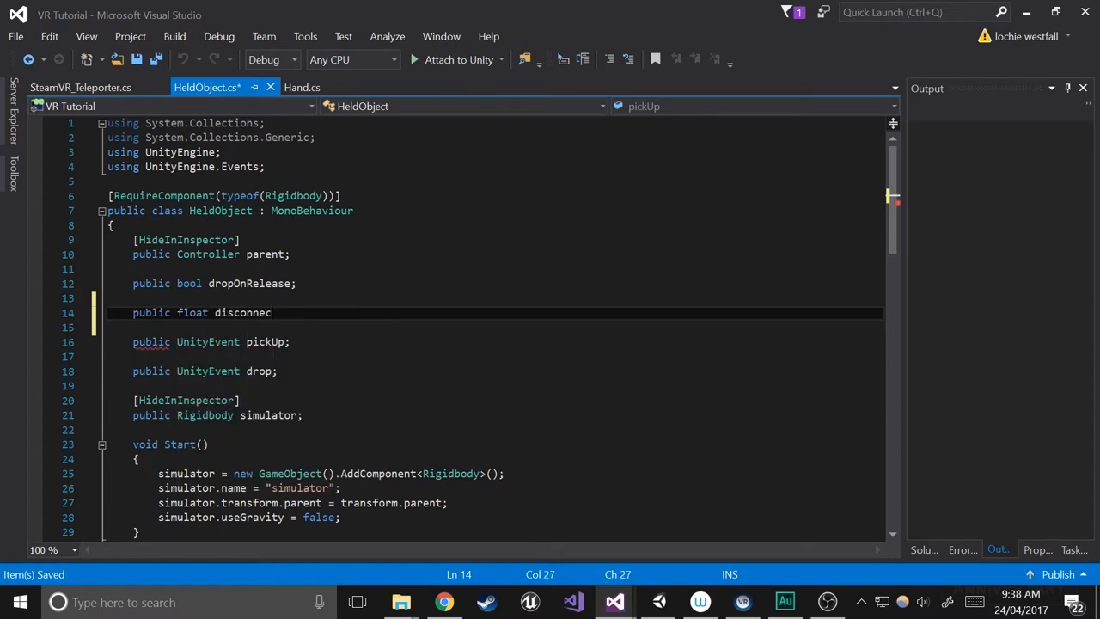
type("tDistance")
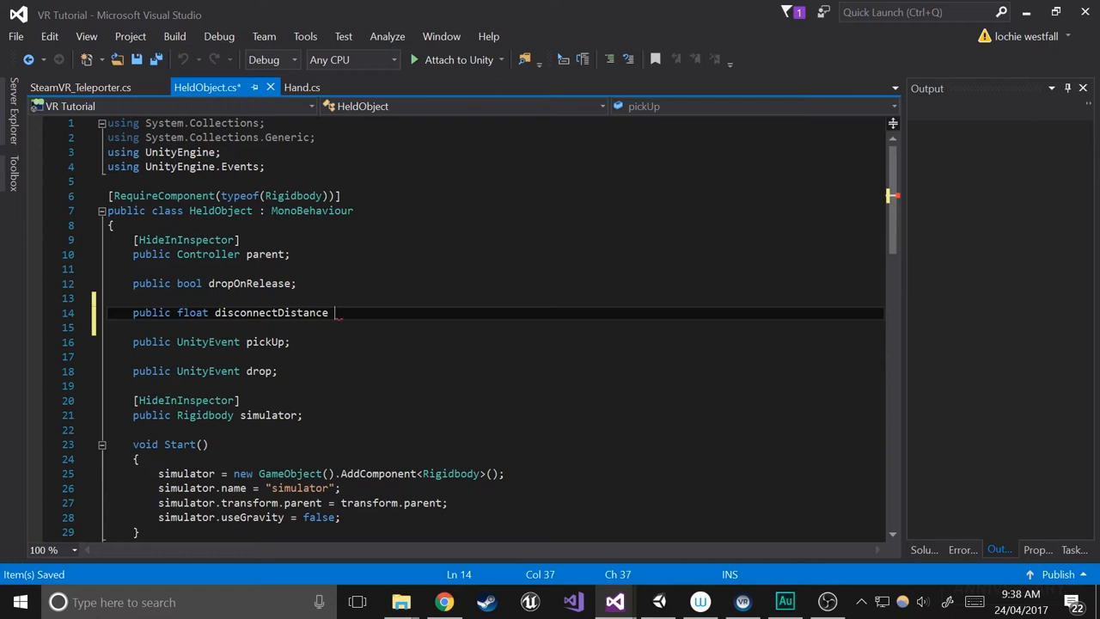
type("= 0f")
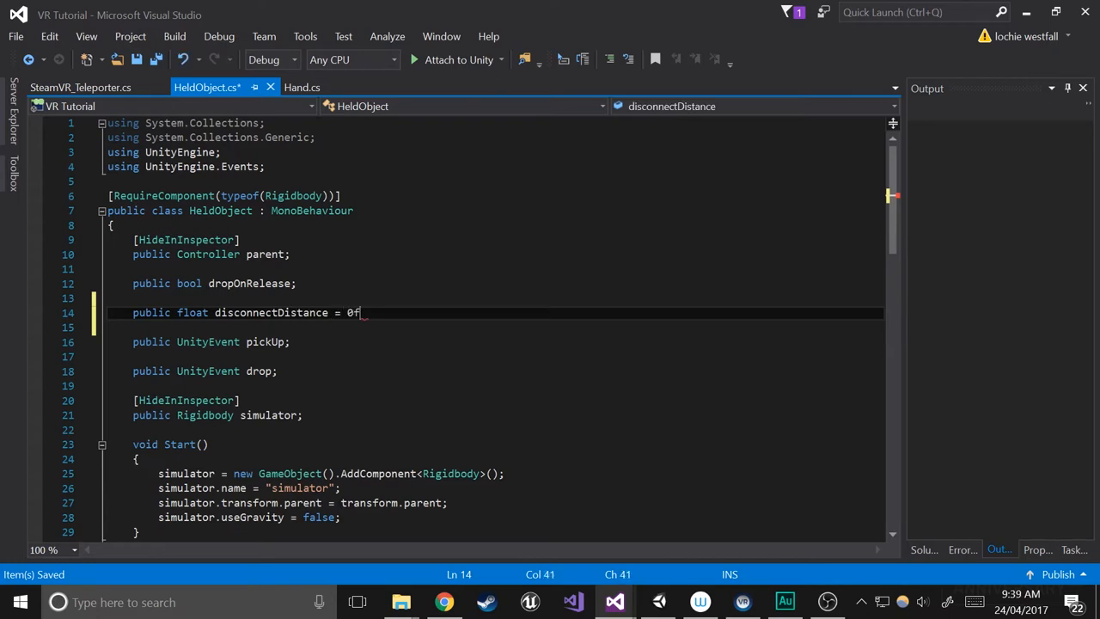
type(";")
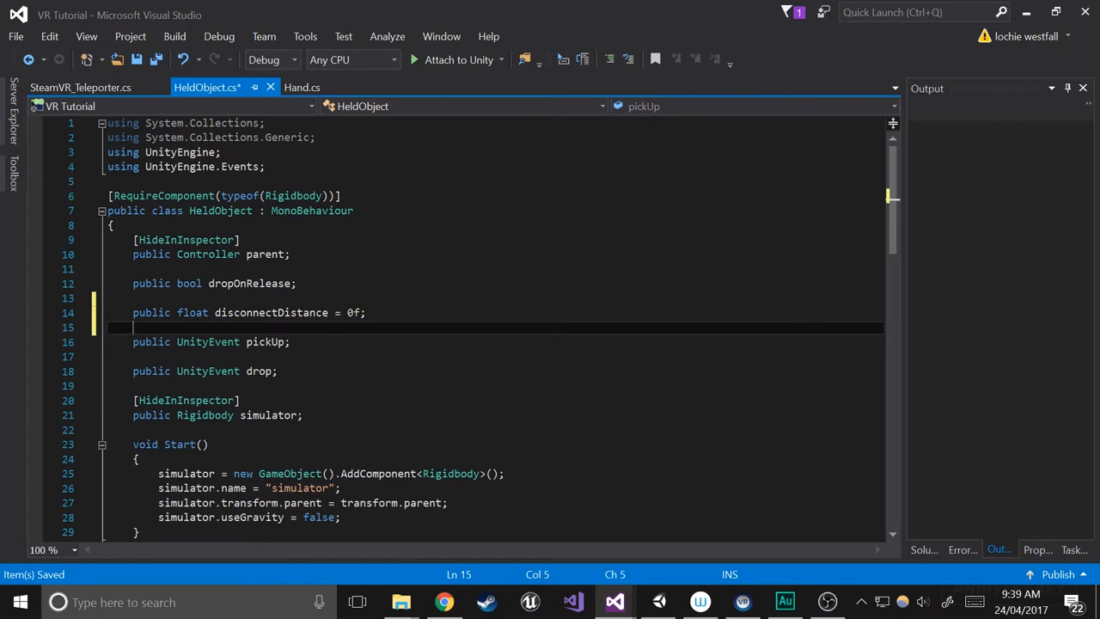
double_click(293, 312)
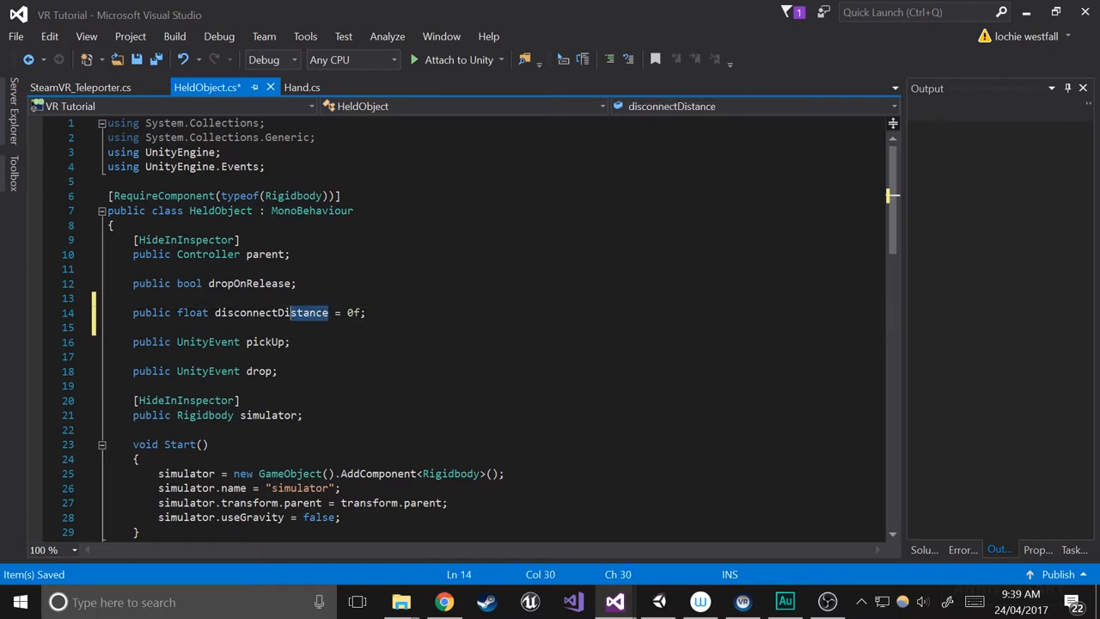
double_click(271, 312)
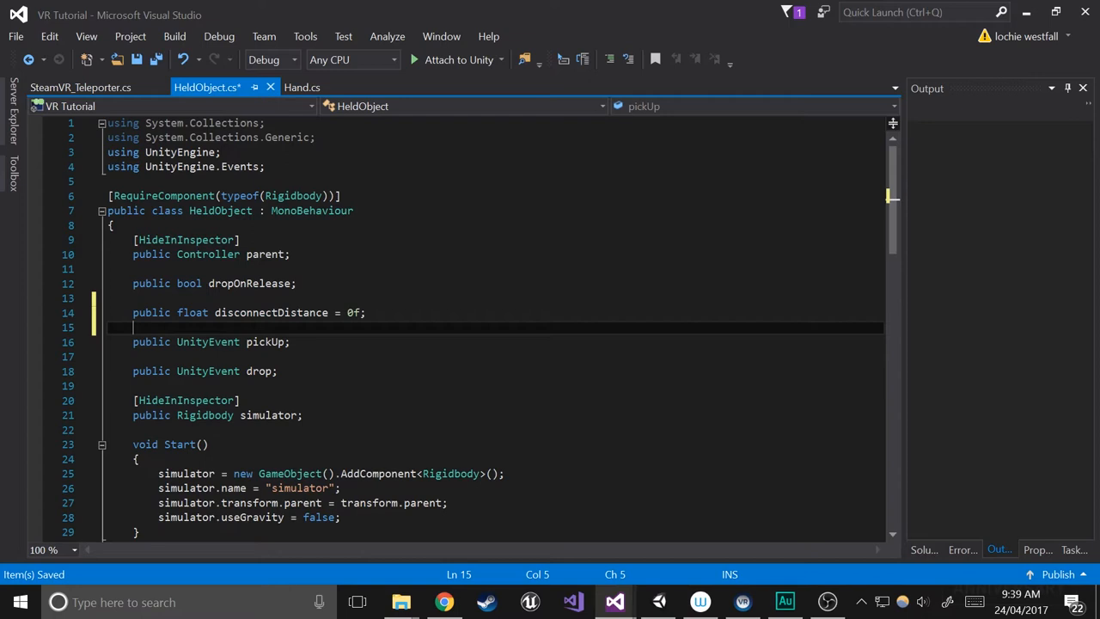
In Update(), add 'if (disconnectDistance > 0f)' containing a nested empty 'if ()'.
scroll("down", 3)
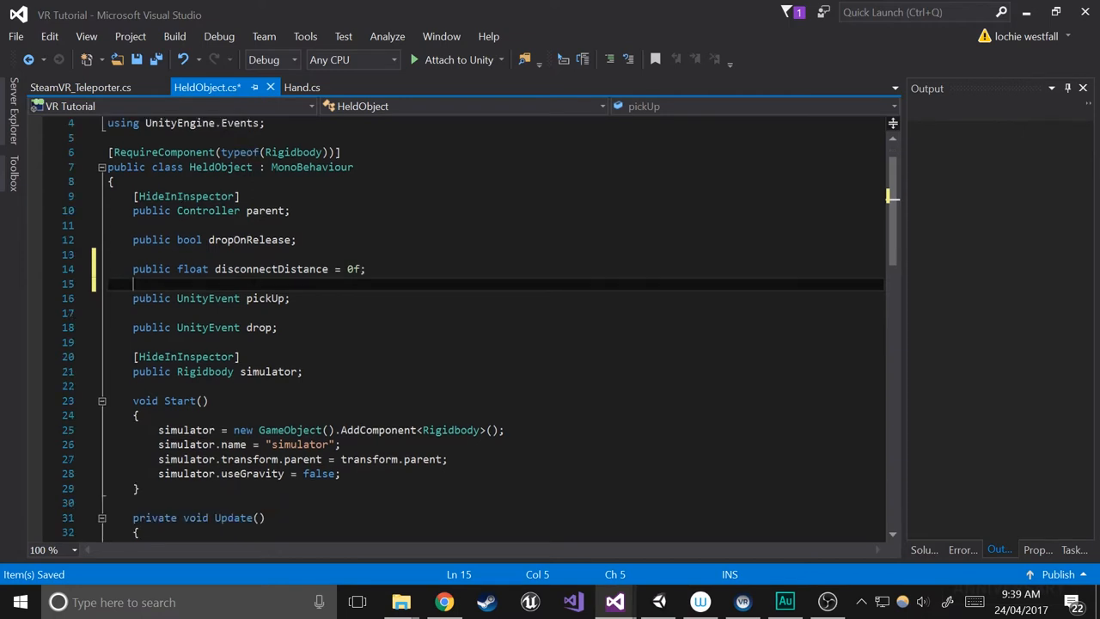
scroll("down", 3)
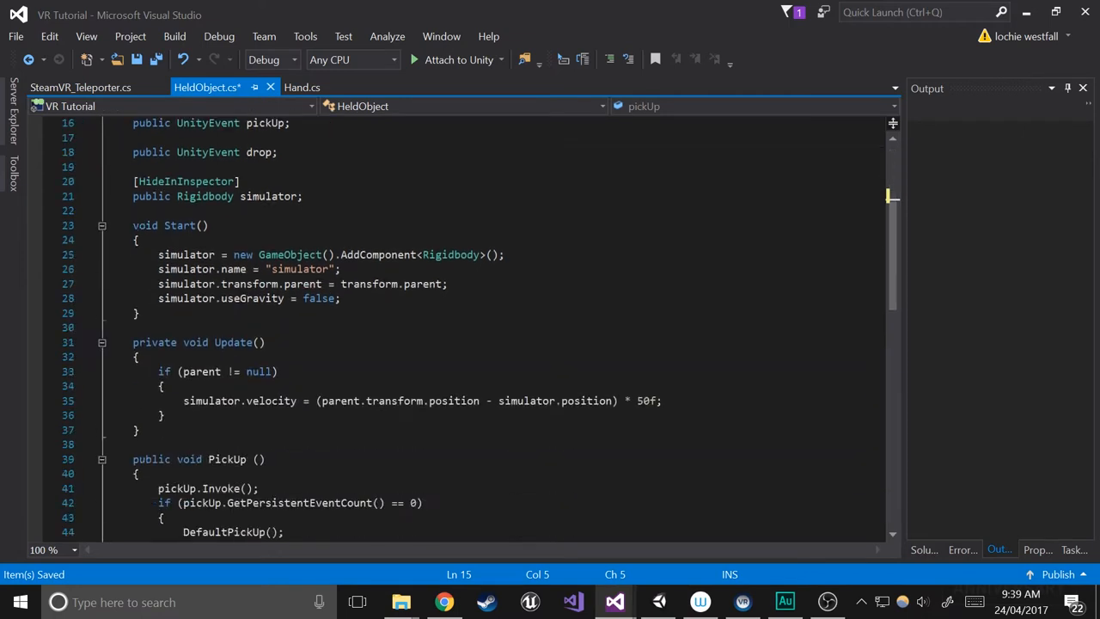
scroll("down", 3)
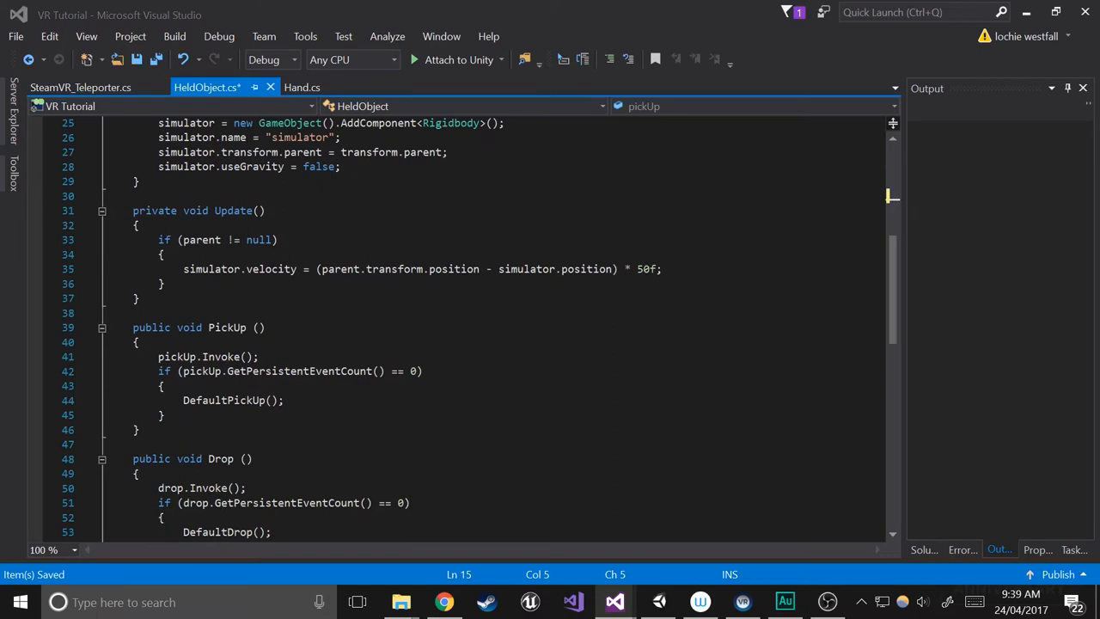
scroll("up", 3)
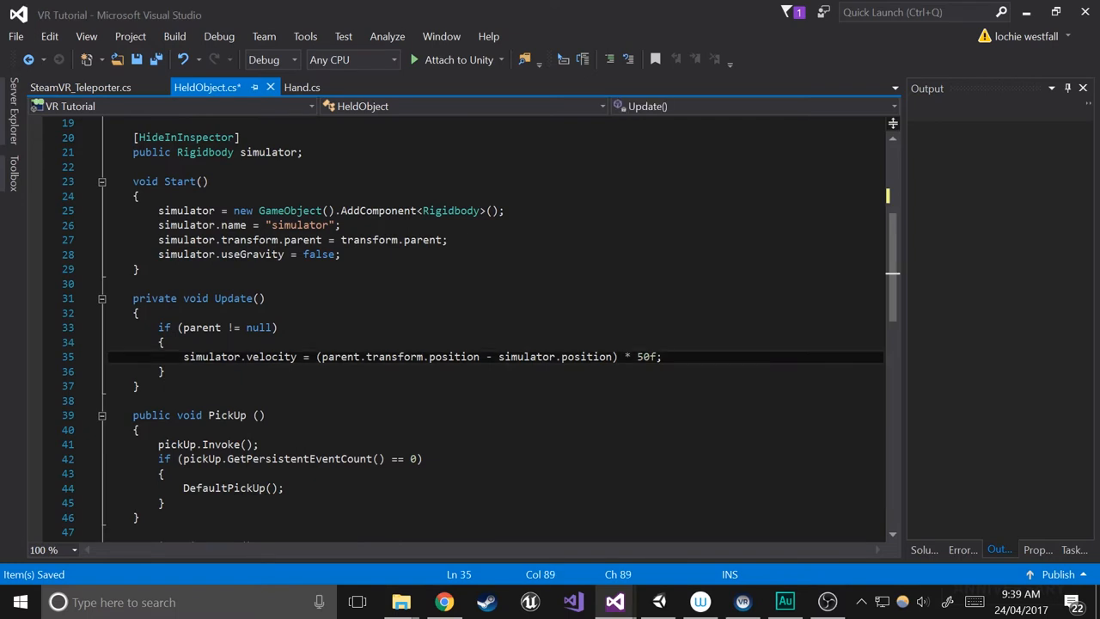
type("if")
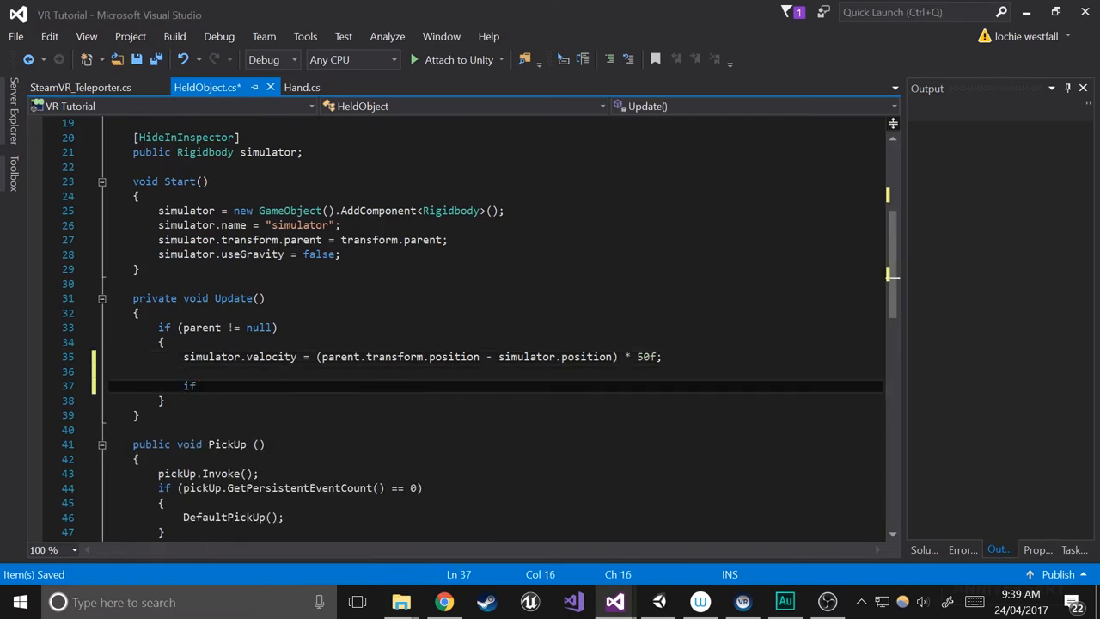
type("disconnectDistance )")
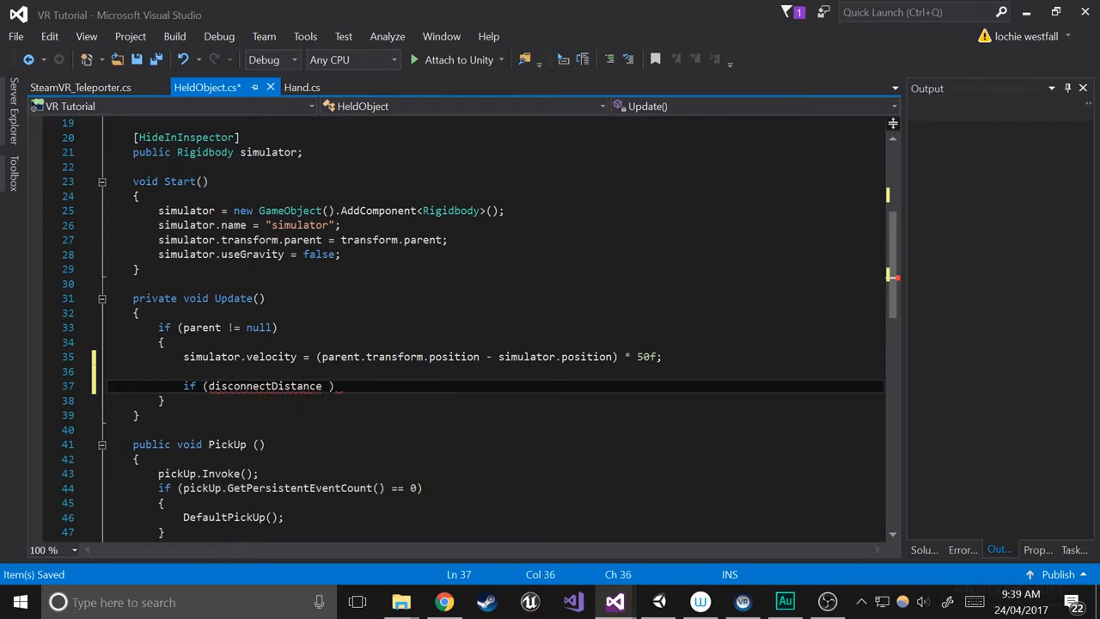
type("> 0f)")
type("{")
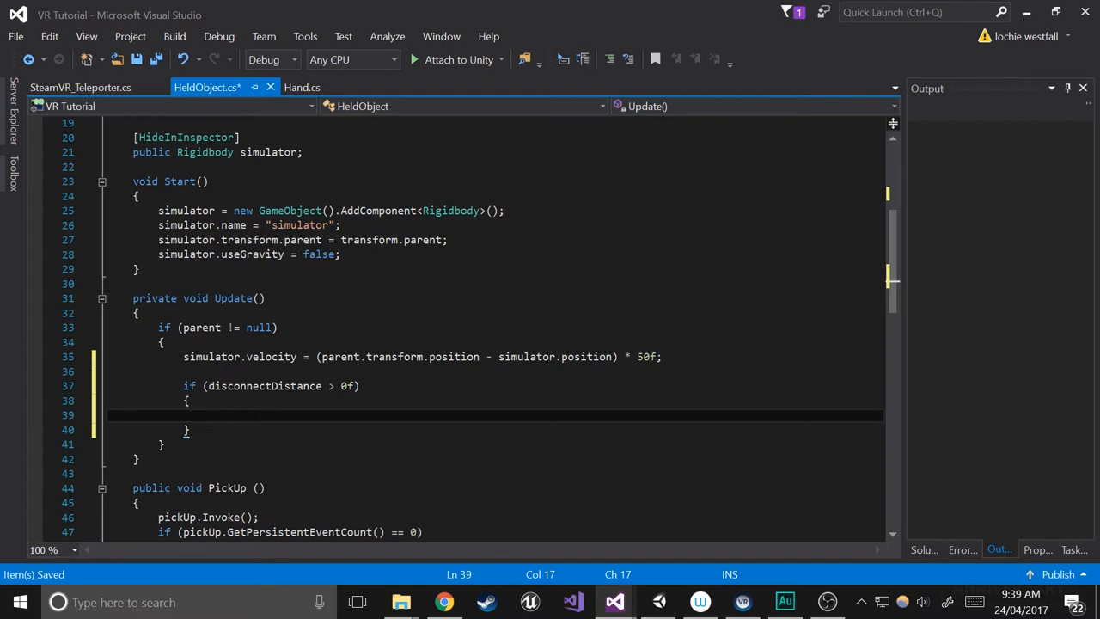
type("if")
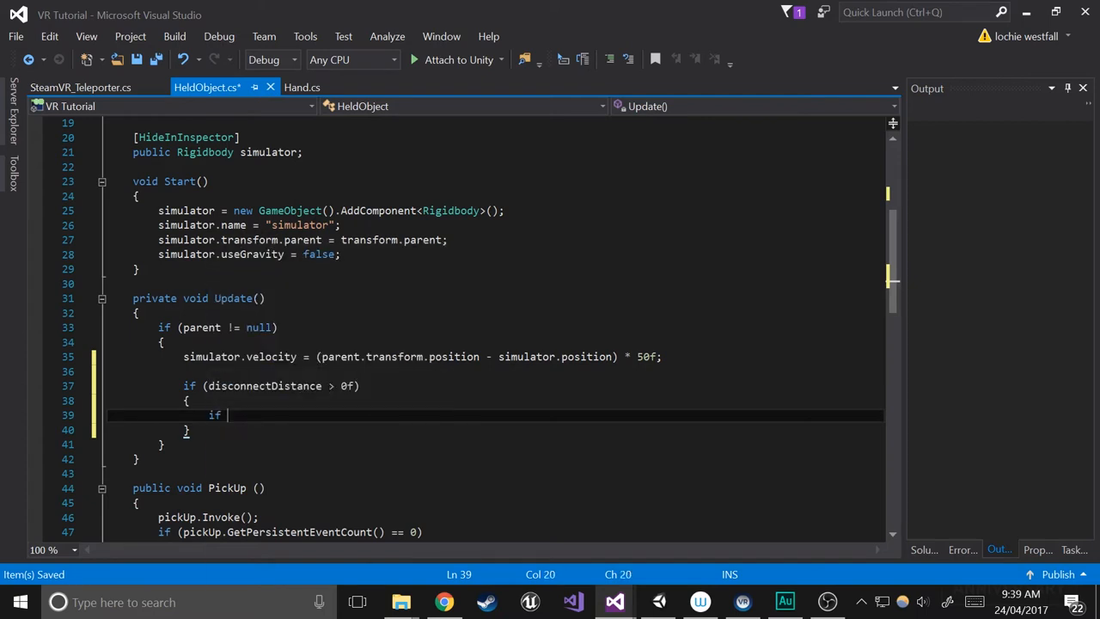
type("()")
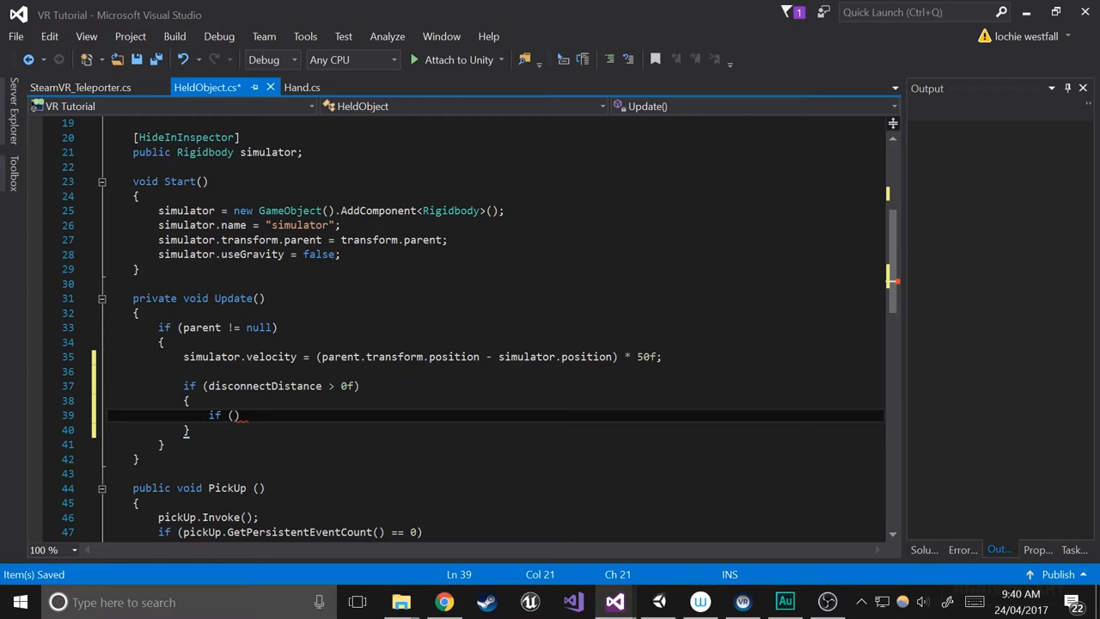
Start the nested condition with '!GetComponent<Collider>().bounds.Contains(parent.transform.position) &&'.
type("!")
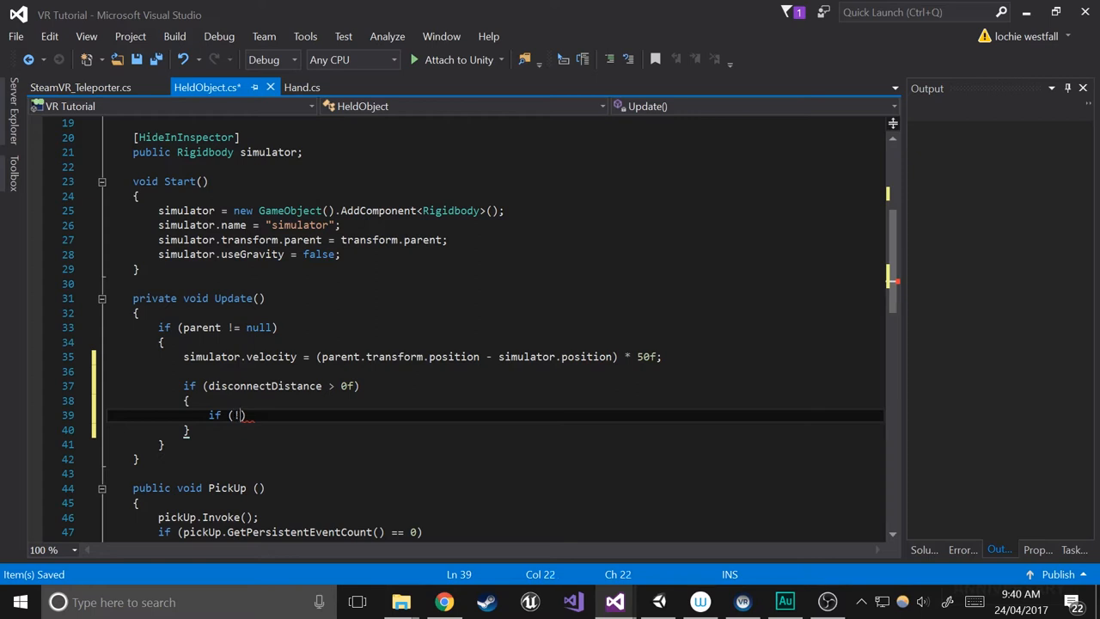
type("GetComponent<")
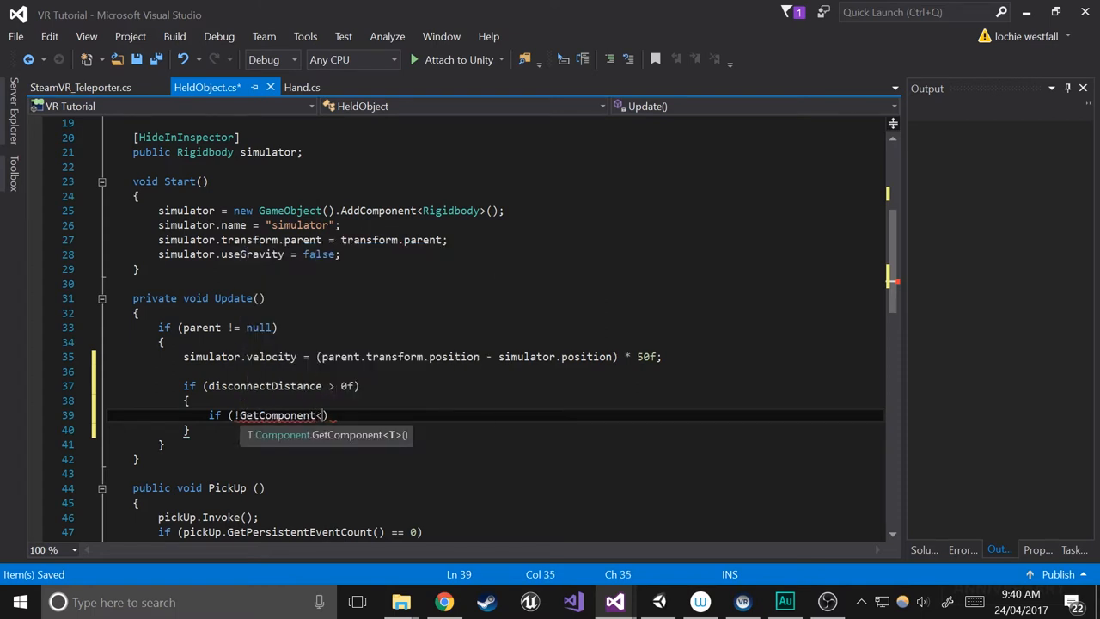
type("col")
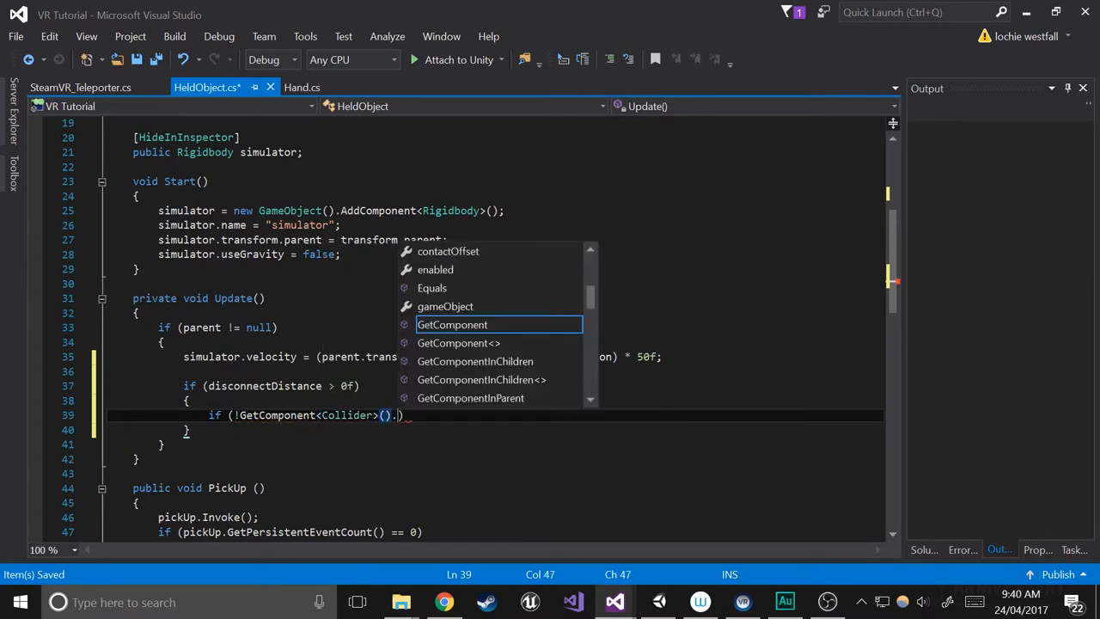
type(".bounds.contains(parent.transform.")
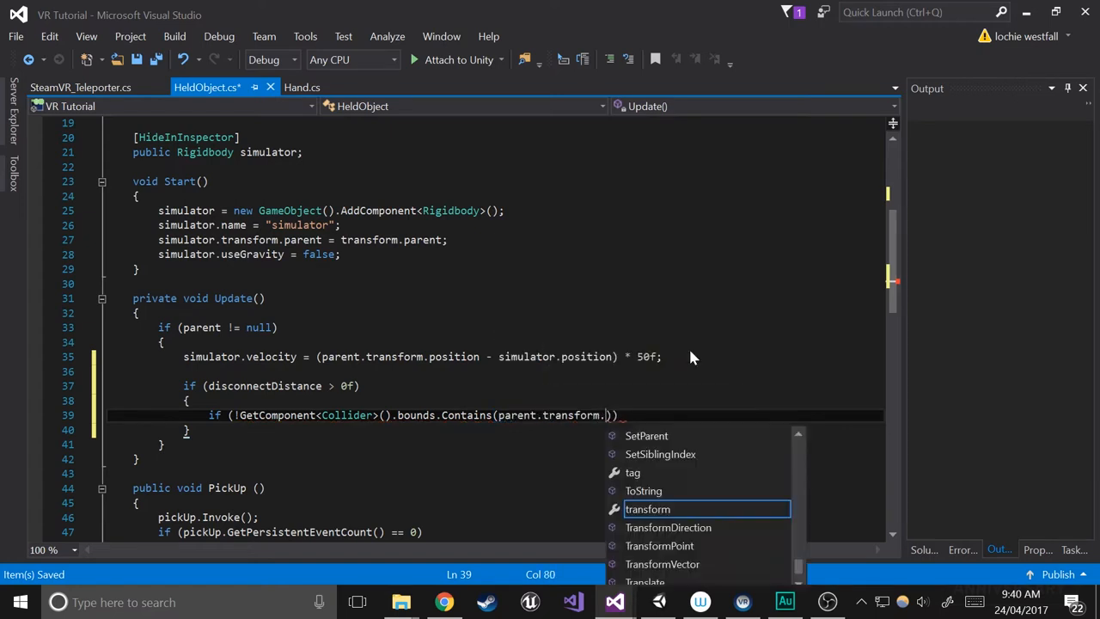
type("position")
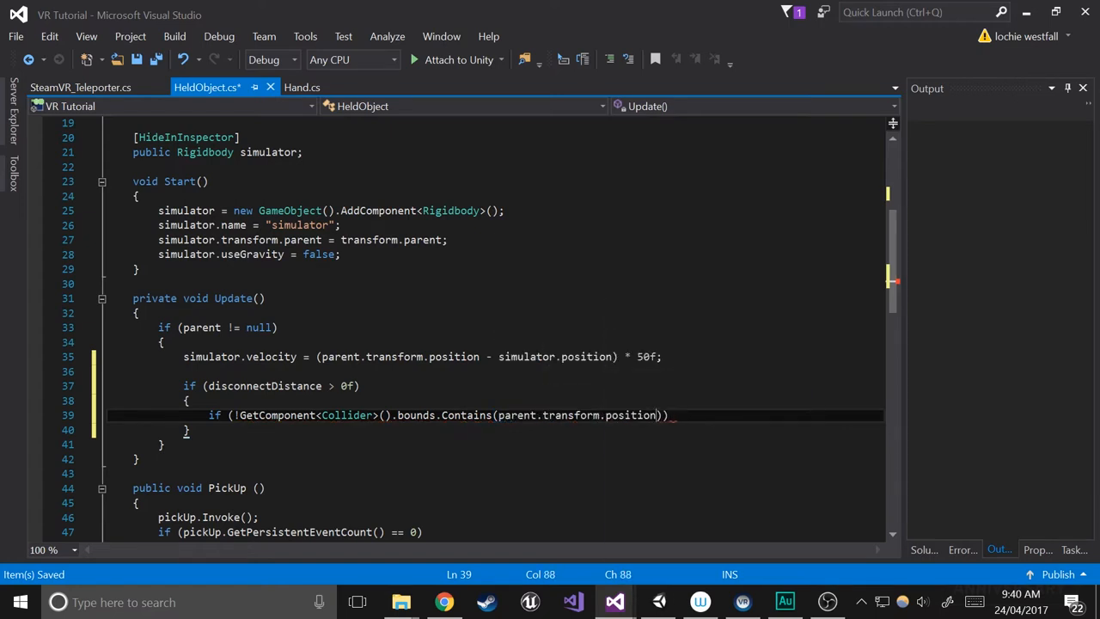
type("&&")
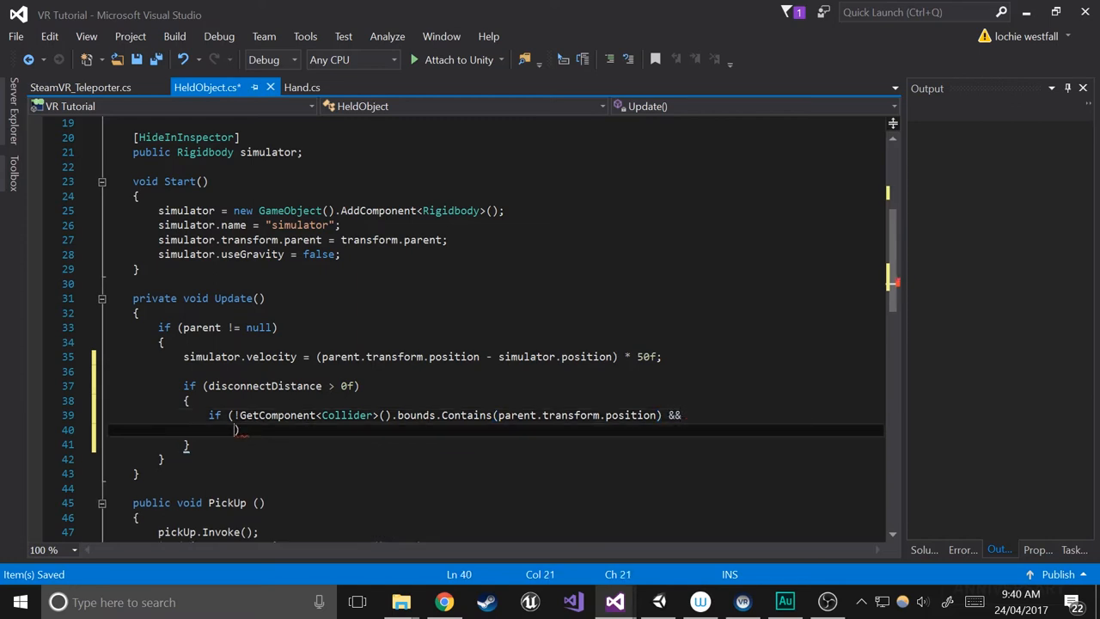
Add Vector3.Distance between the collider's ClosestPoint and parent.transform.position.
type("Vector3.Distance(")
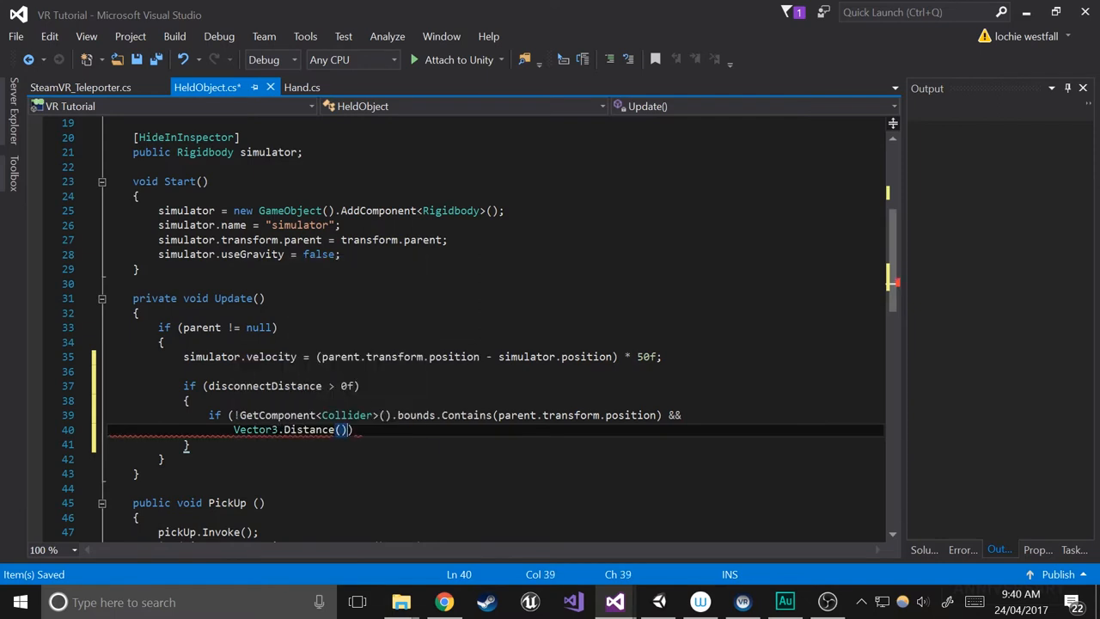
type("Getco")
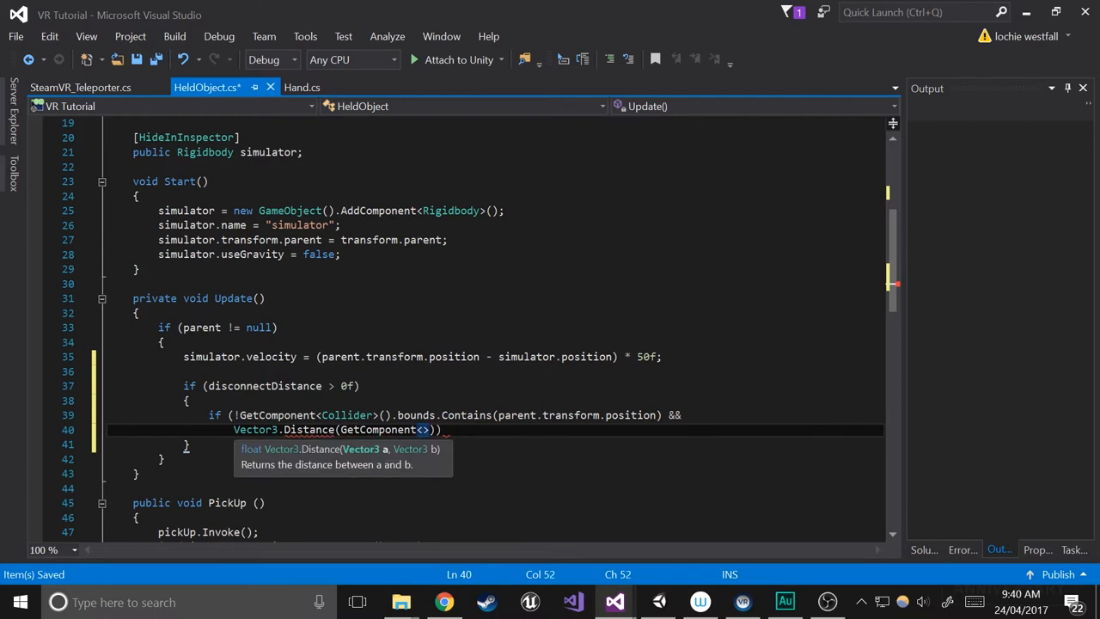
type("col")
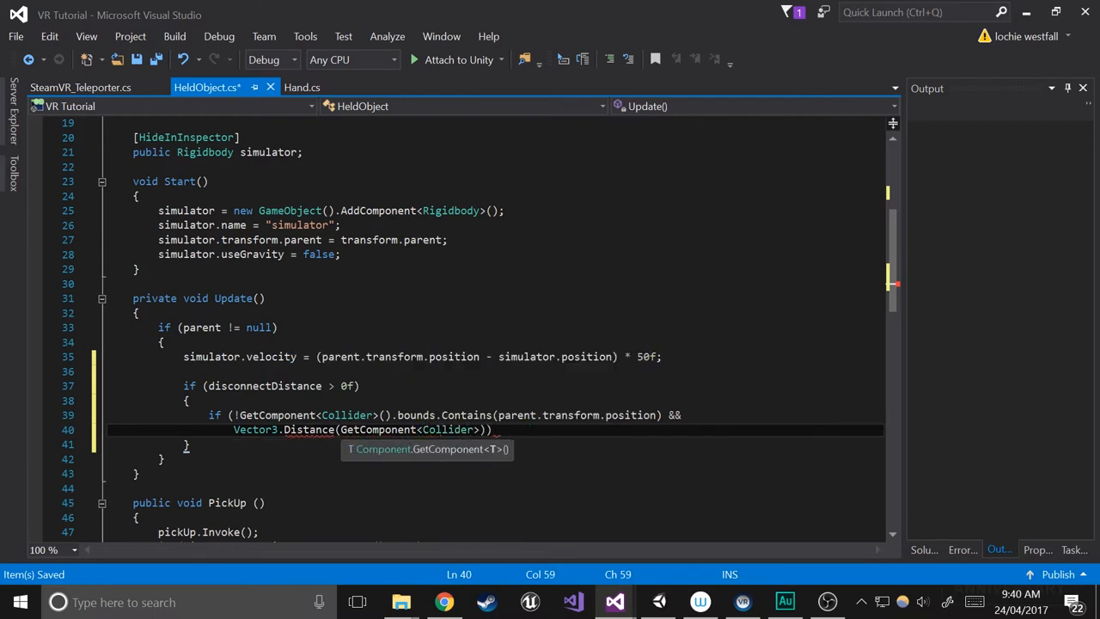
type("()")
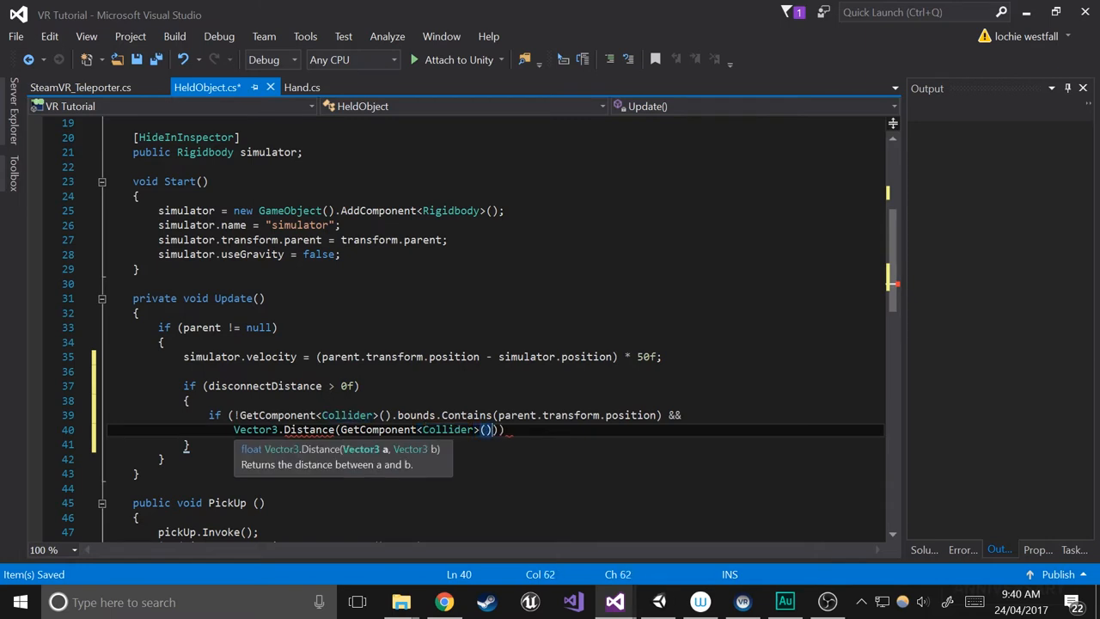
type(".bounds.ClosestPoint(")
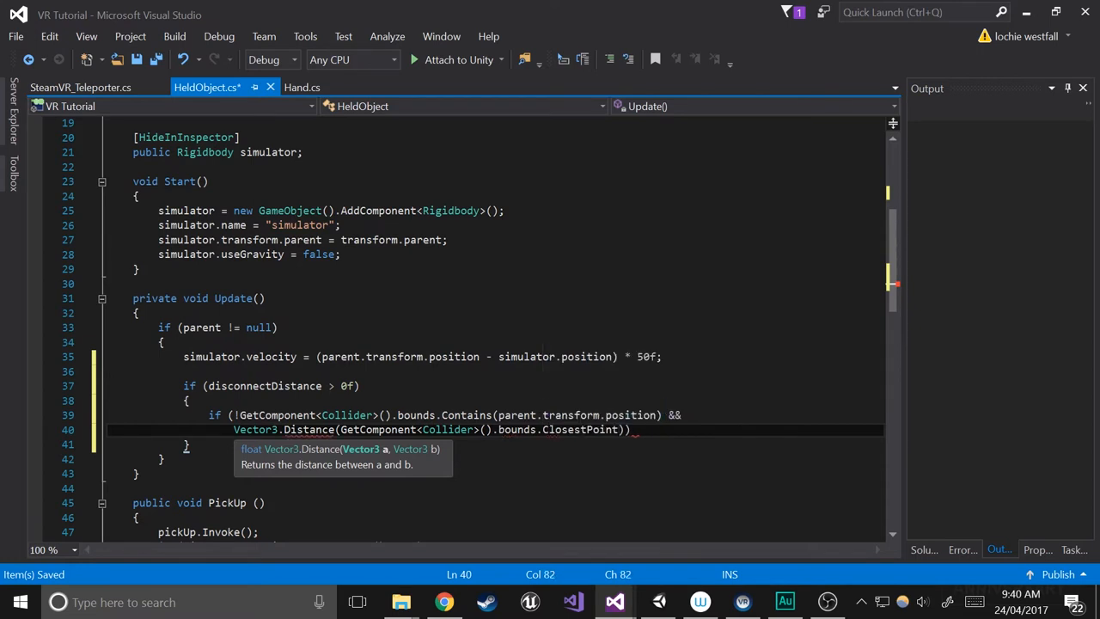
type("parent")
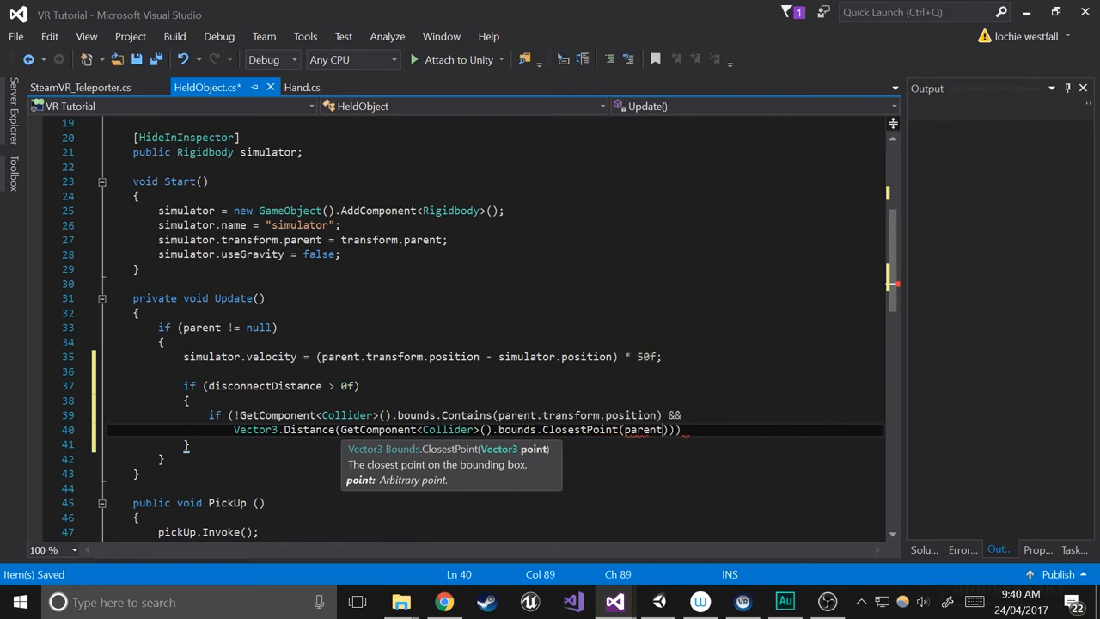
type(".transform.position, parent")
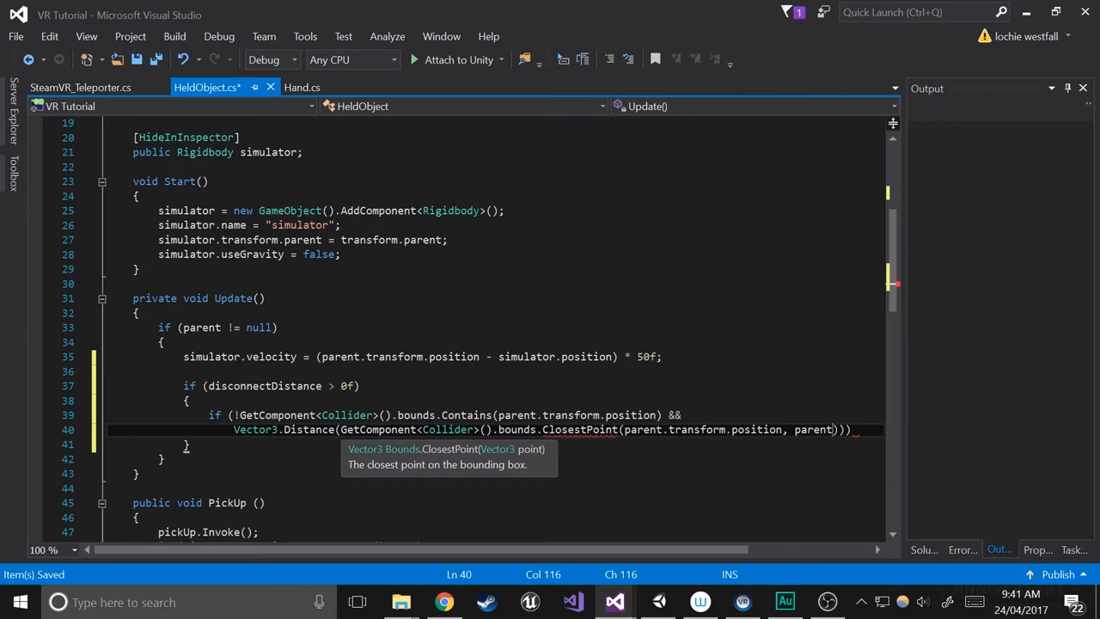
double_click(201, 327)
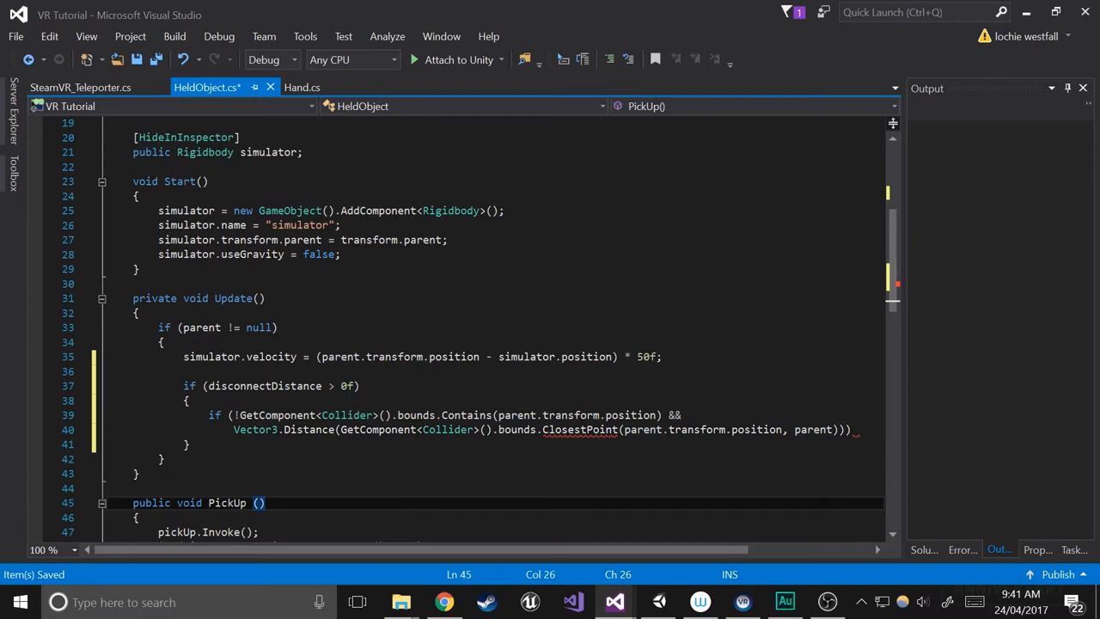
left_click(262, 502)
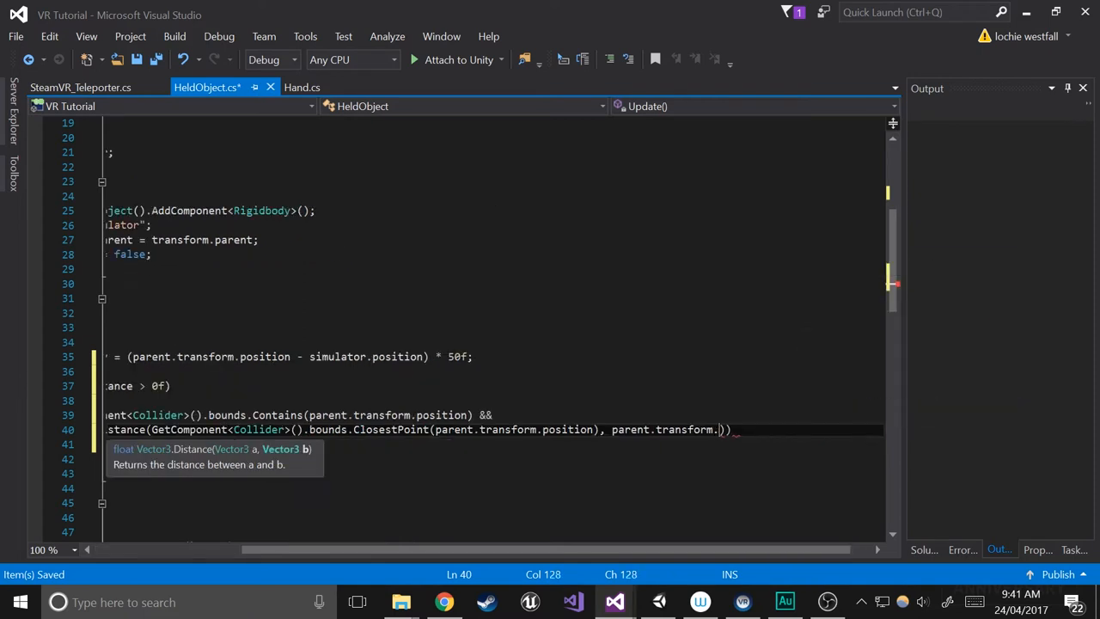
type("position")
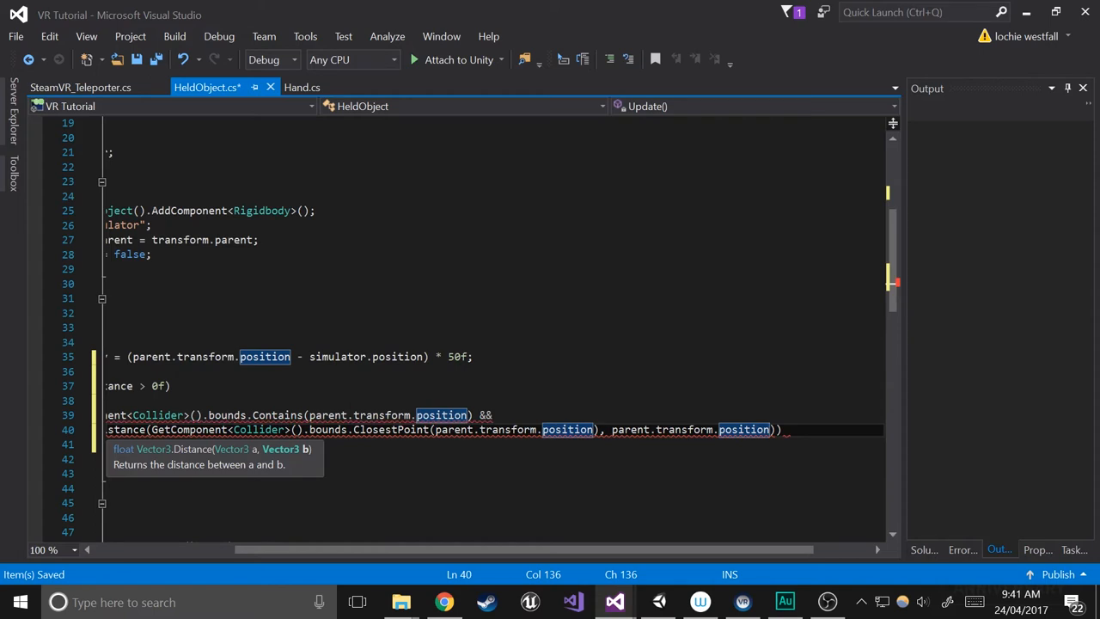
type("dis")
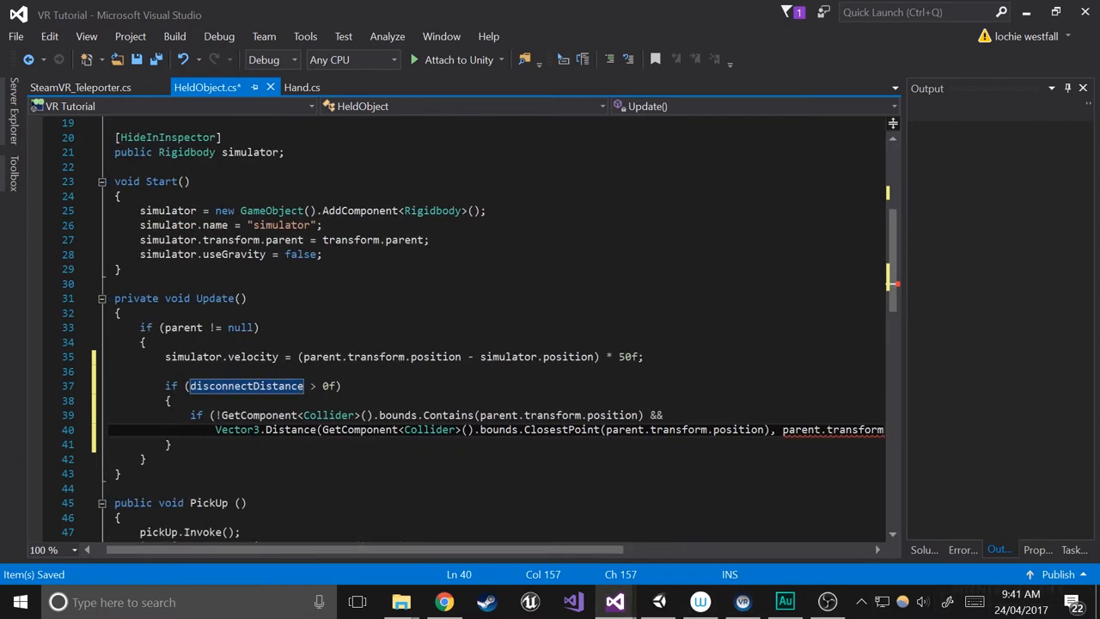
Change && to || and compare the distance against disconnectDistance, adding an empty block.
left_click(192, 415)
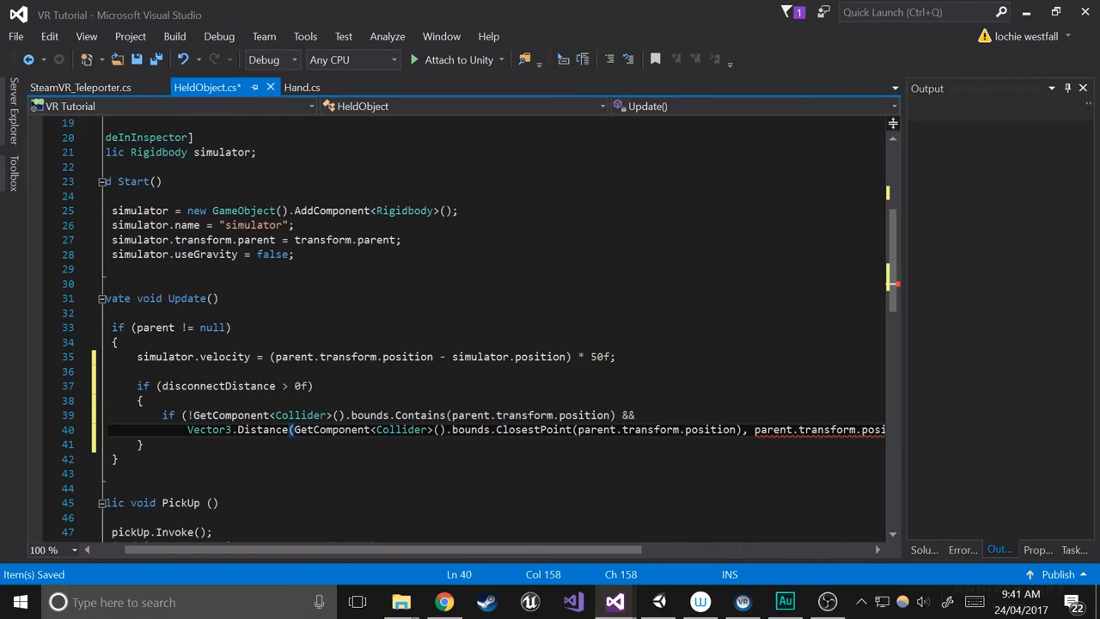
left_click(291, 429)
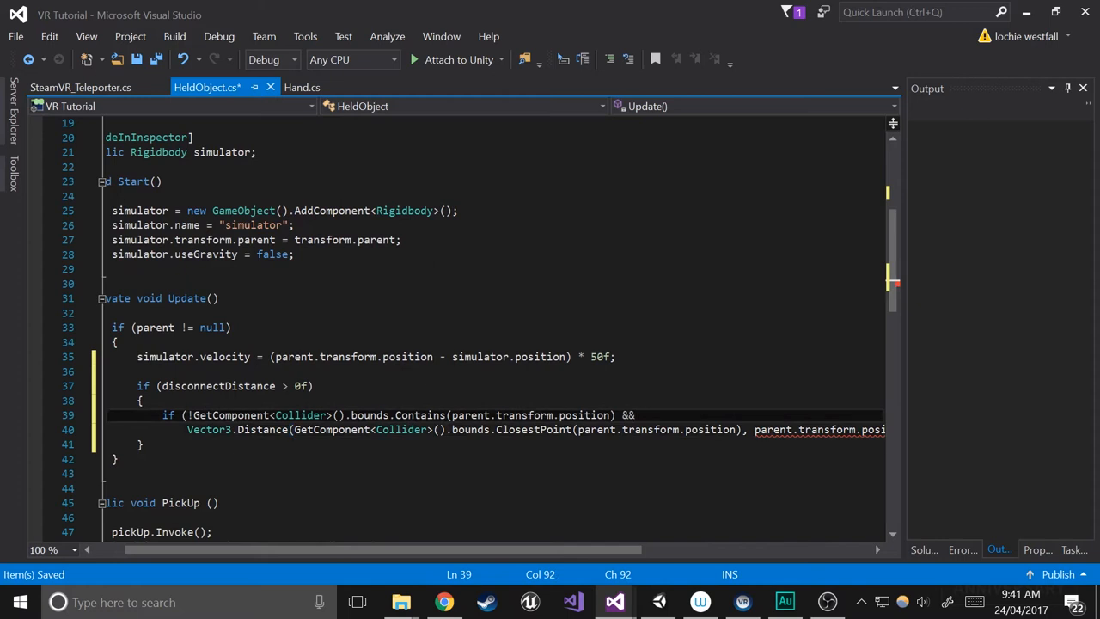
type("||")
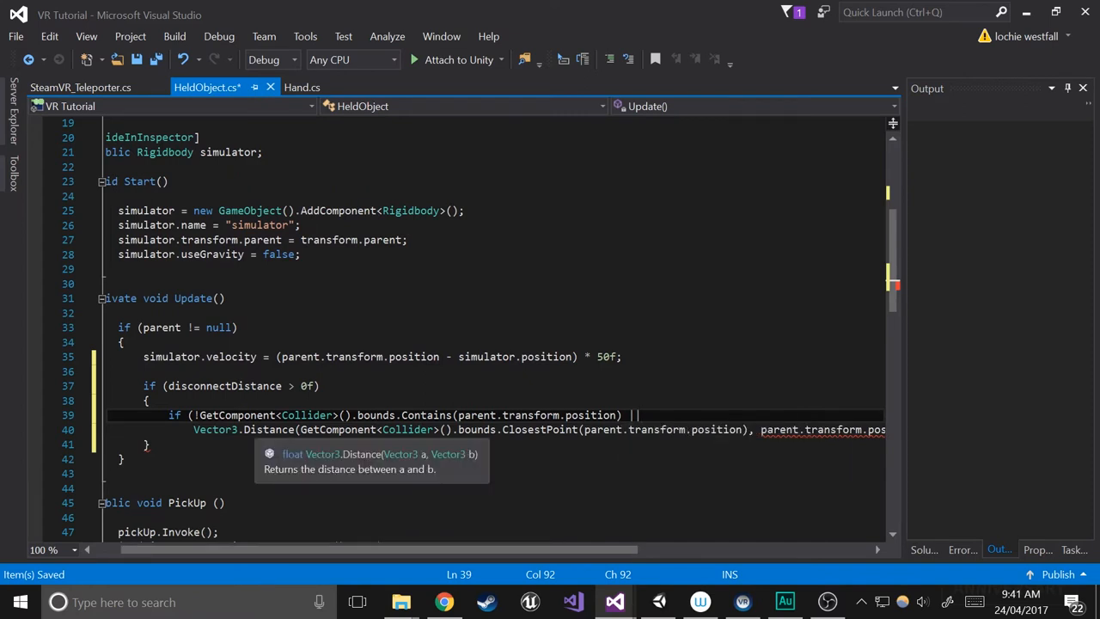
left_click_drag(473, 550, 576, 550)
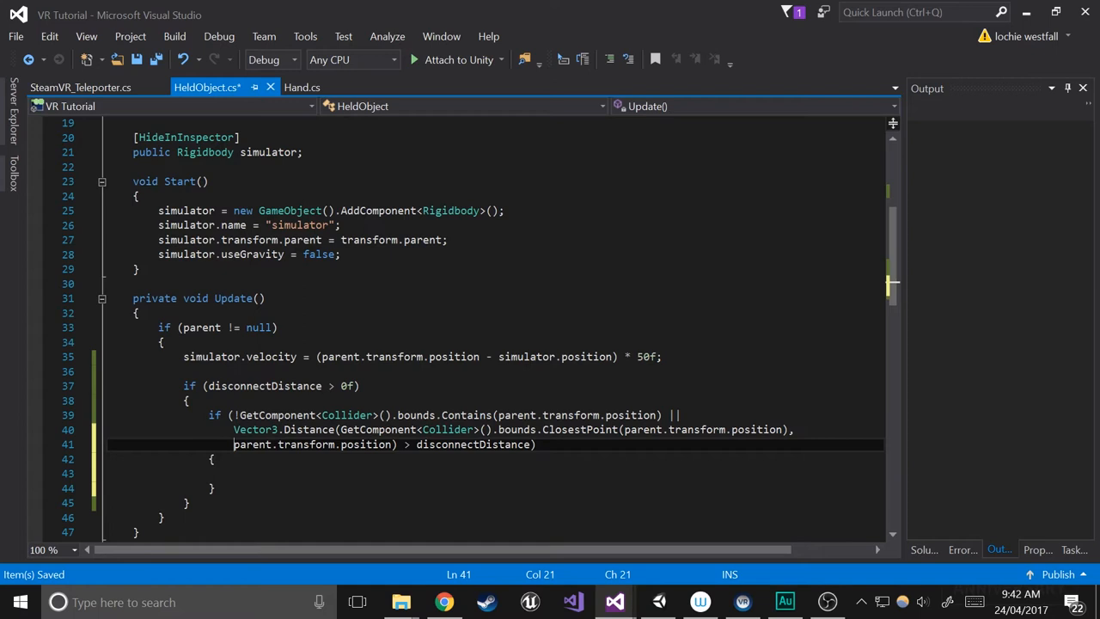
Call Drop() inside the disconnect block and save HeldObject.cs.
type("in")
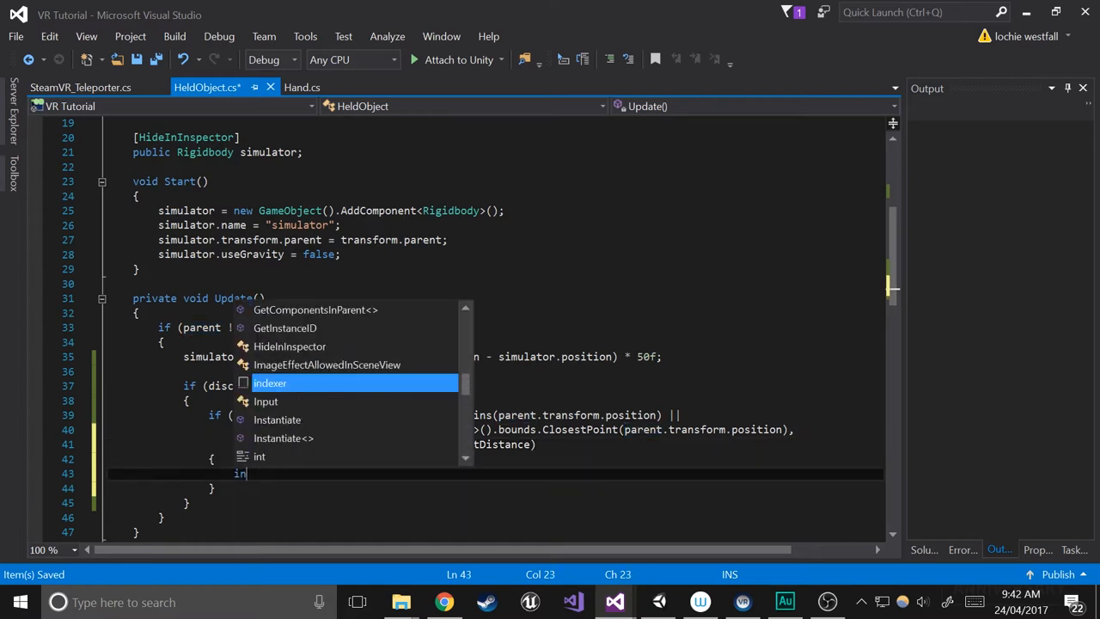
type("vo")
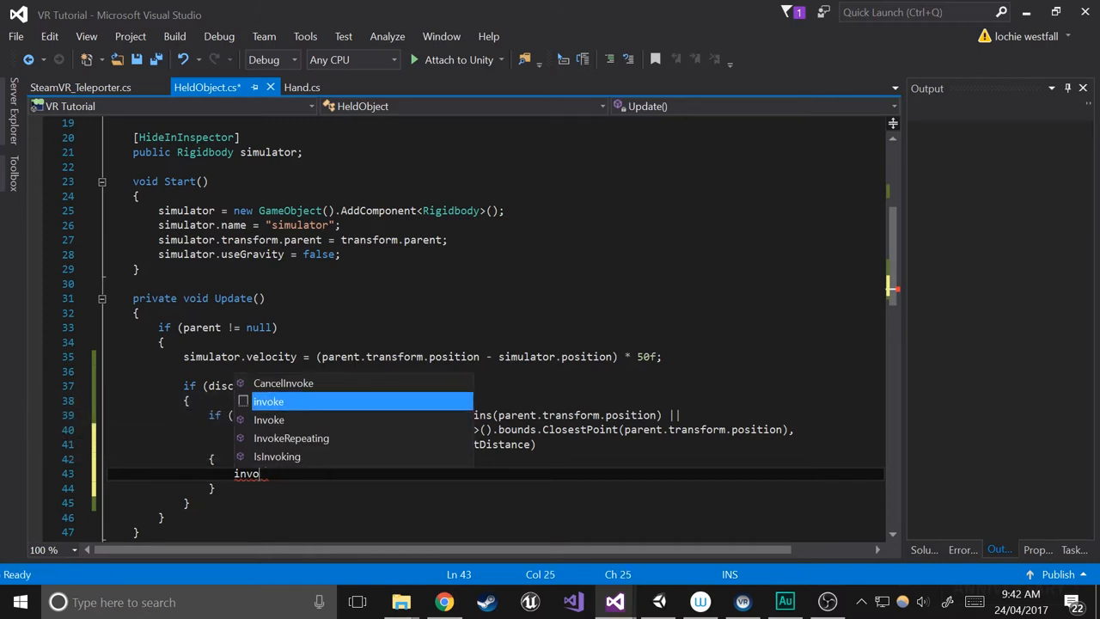
type("drop")
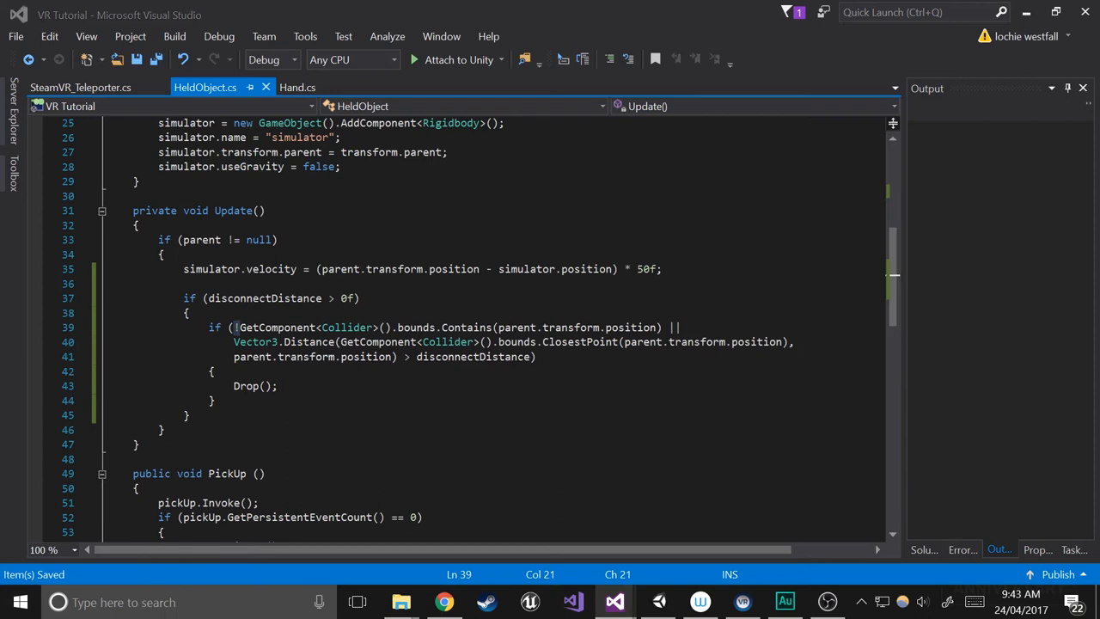
End PickUp() with 'parent.controller.TriggerHapticPulse(3999);' and save.
scroll("down", 3)
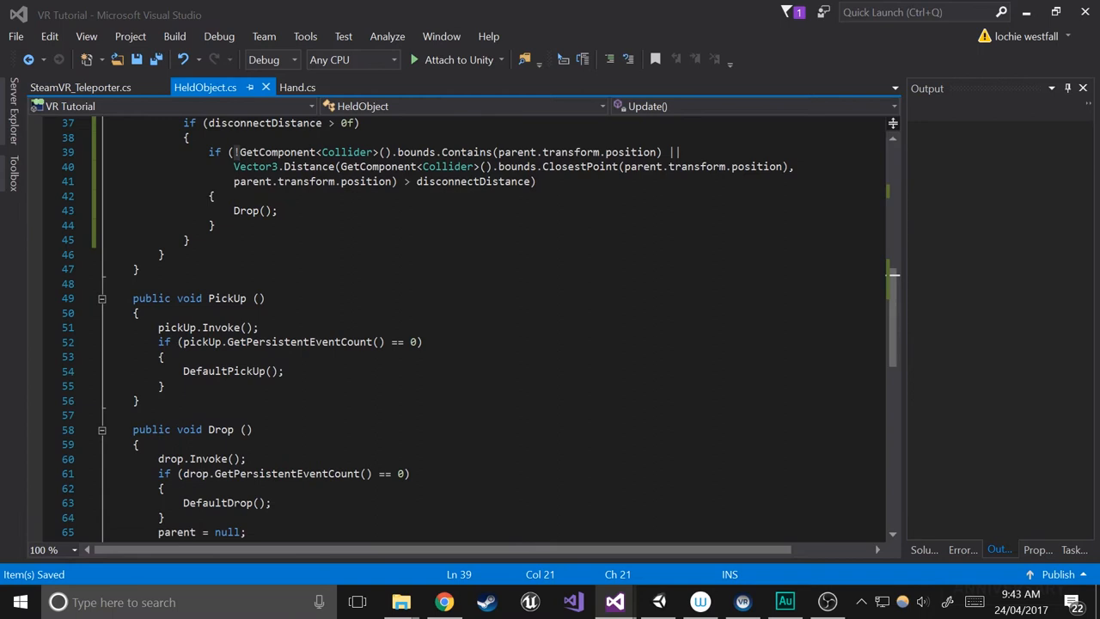
left_click(162, 385)
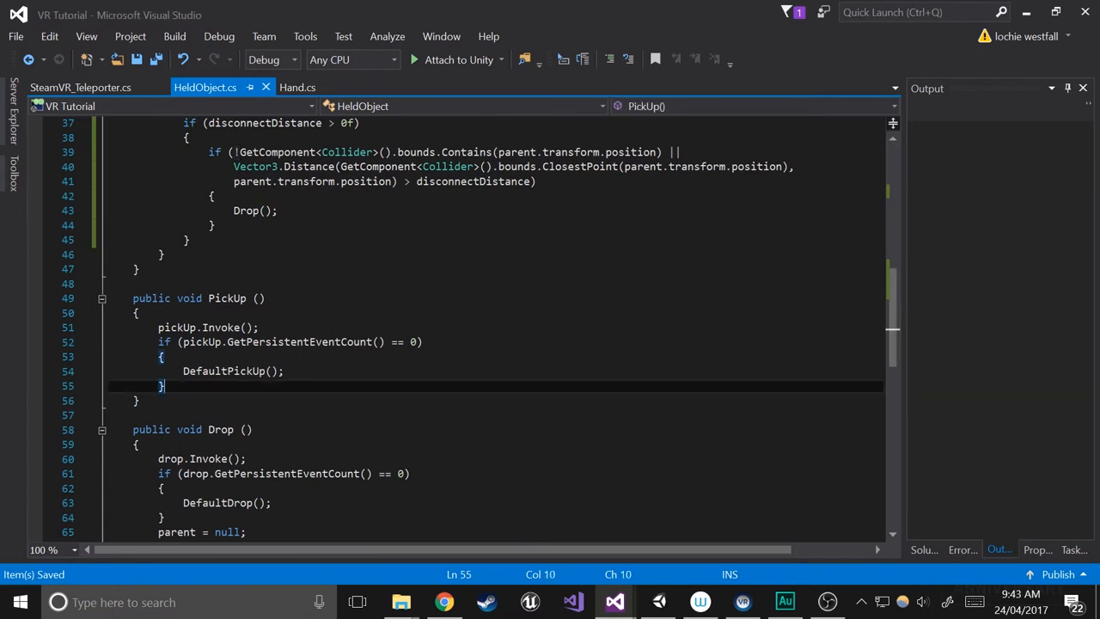
type("parent")
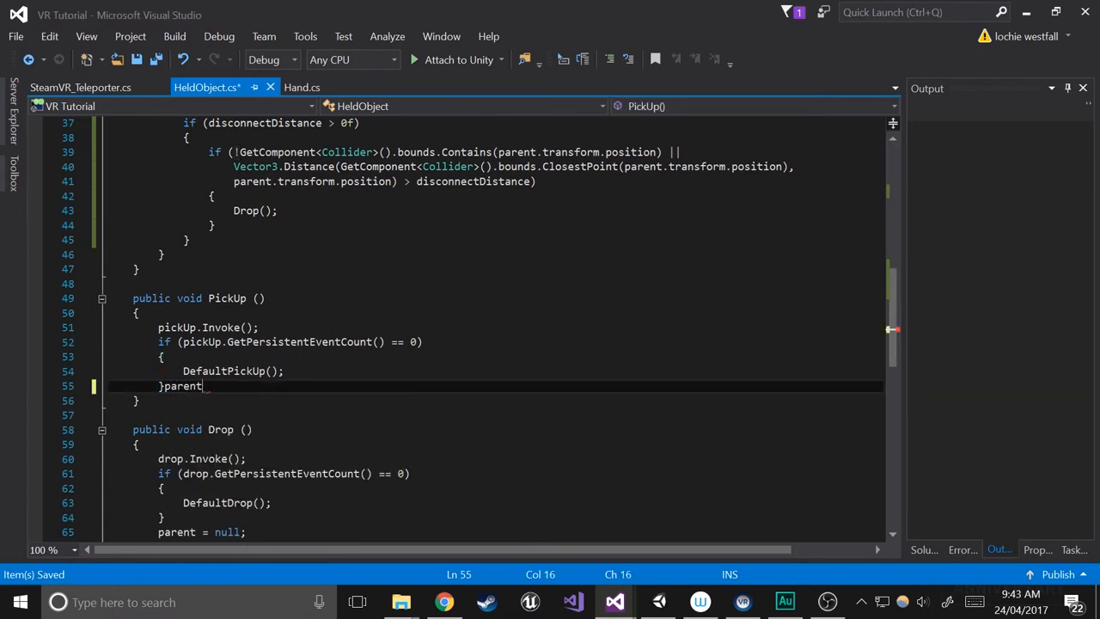
key("Enter")
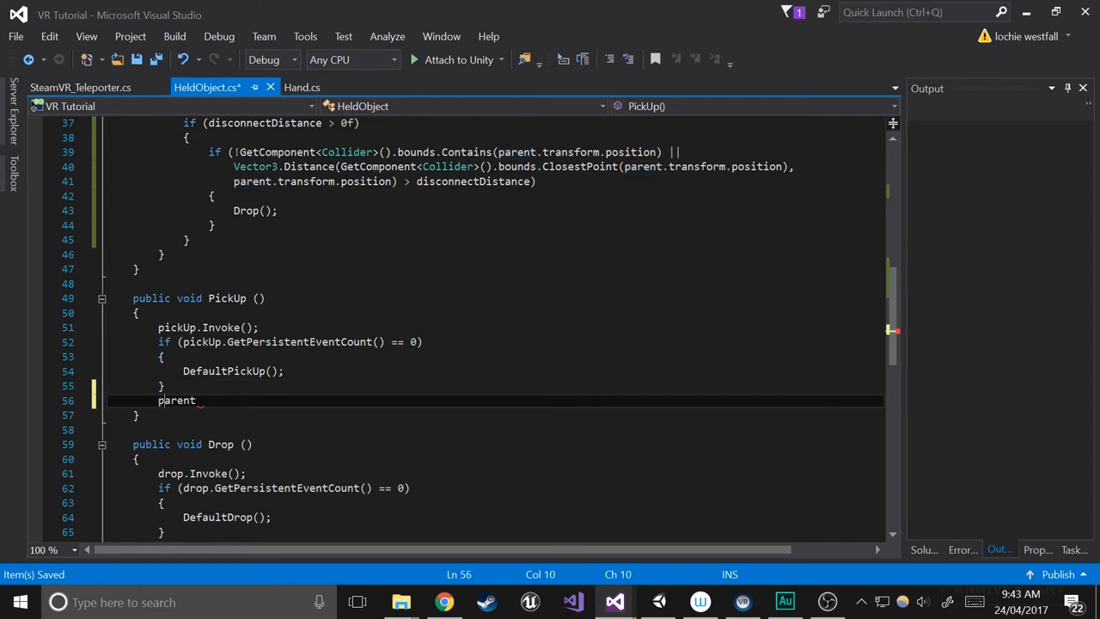
type(".")
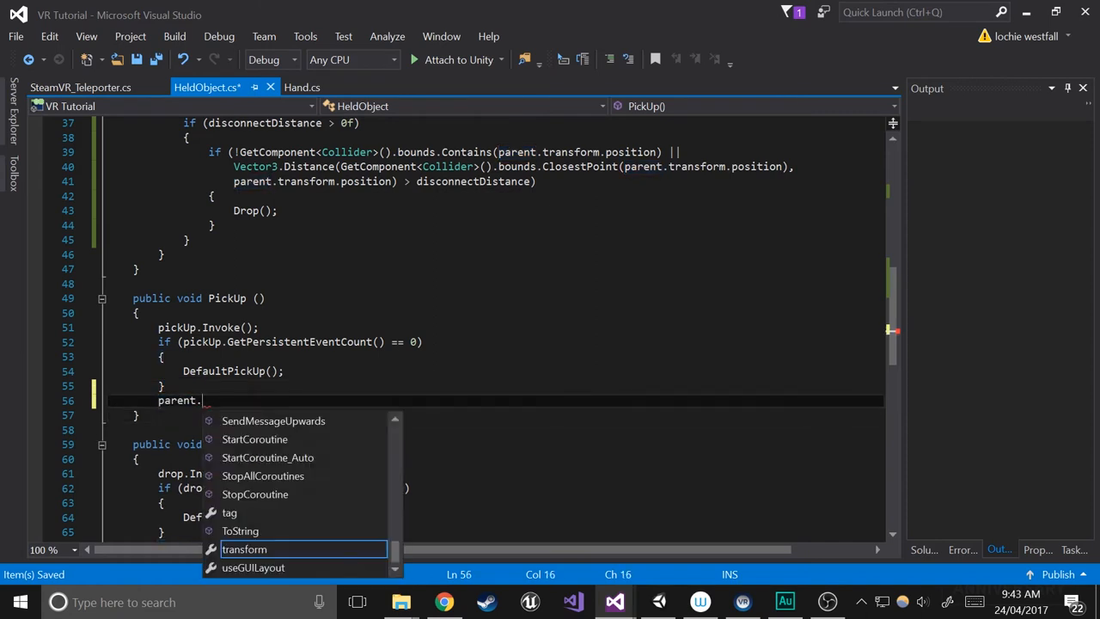
type("controller.triggerHapticPulse(")
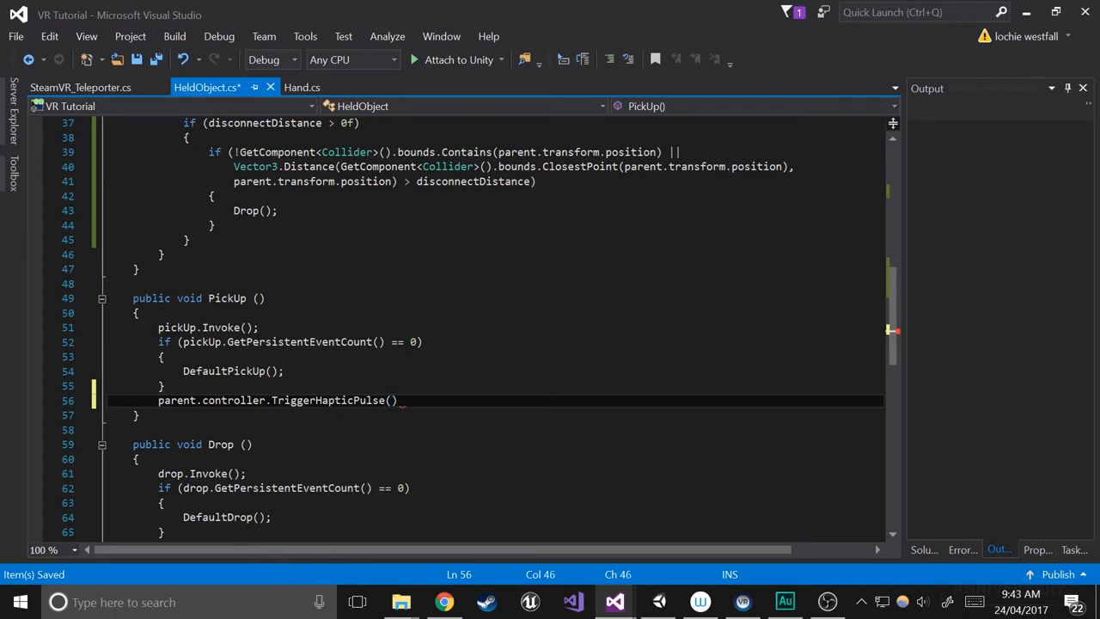
type("3999")
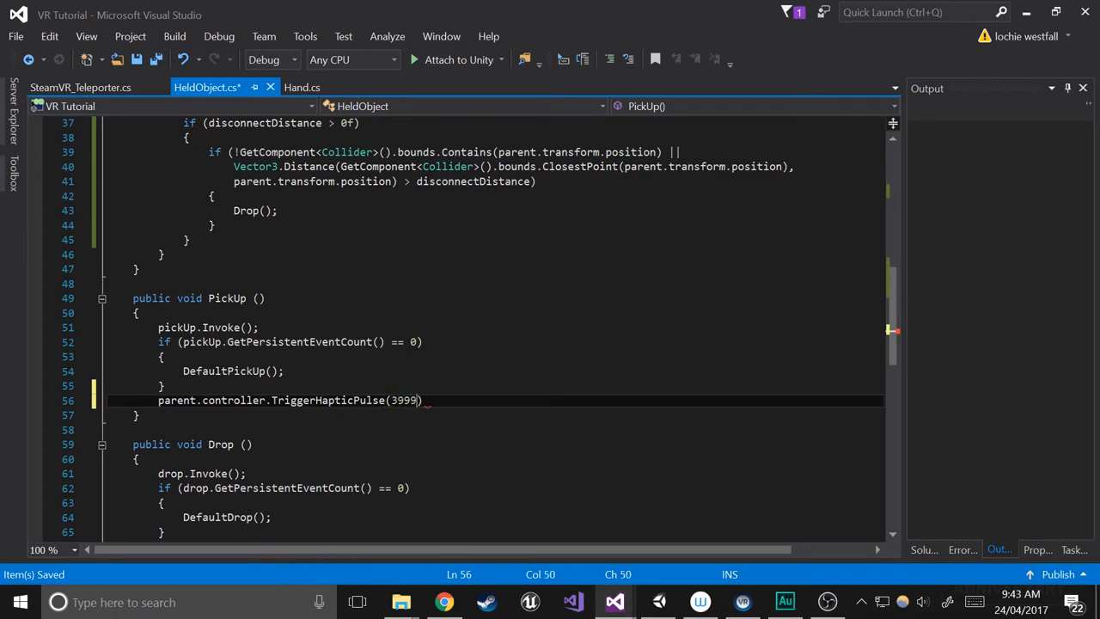
type(";")
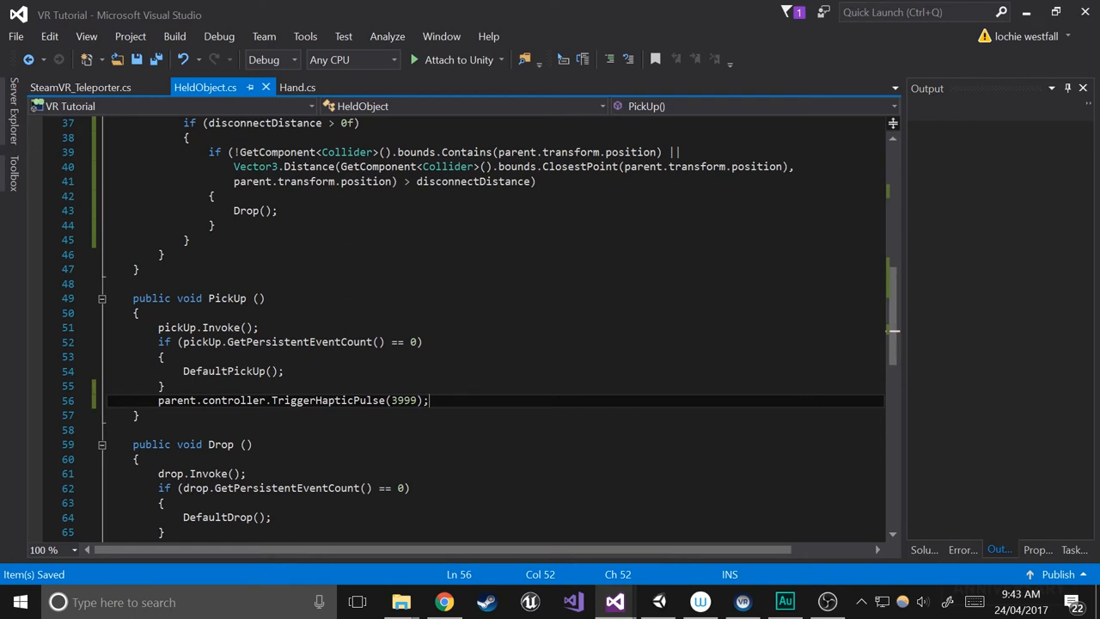
double_click(404, 400)
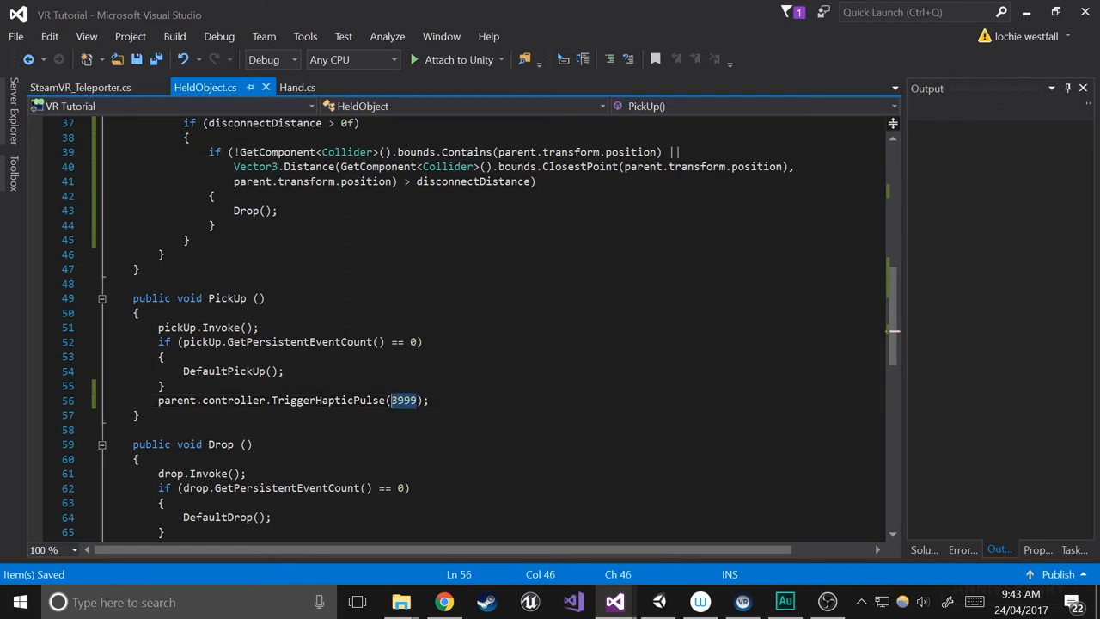
mouse_move(403, 400)
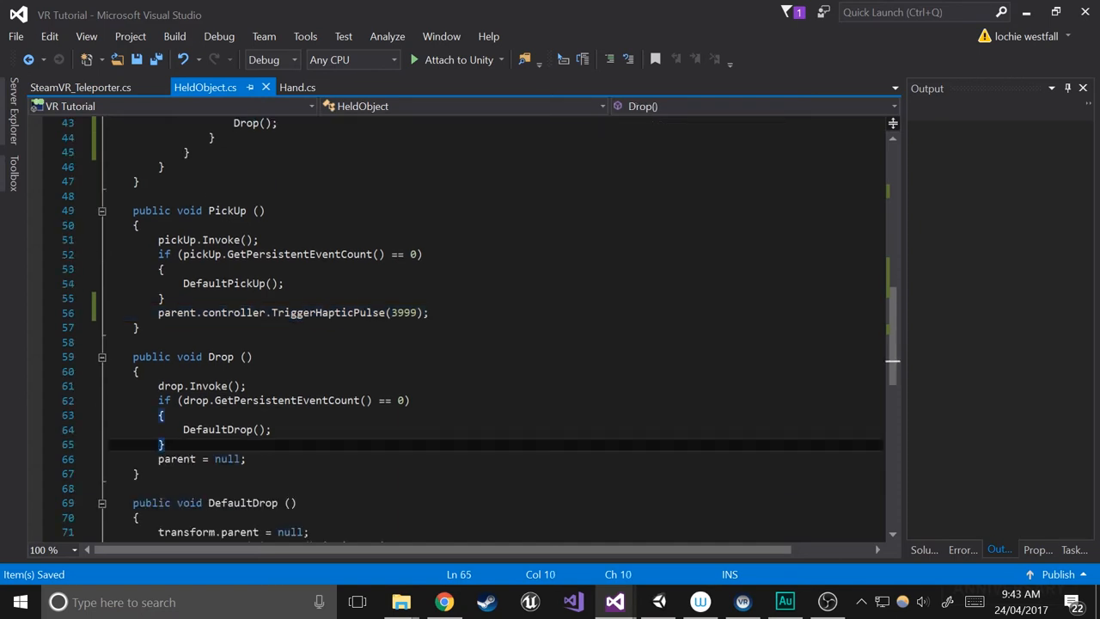
Add a TriggerHapticPulse(3999) call to Drop() in HeldObject.cs, save, and switch to Hand.cs.
type("parent.controller.TriggerHapticPulse(3999);")
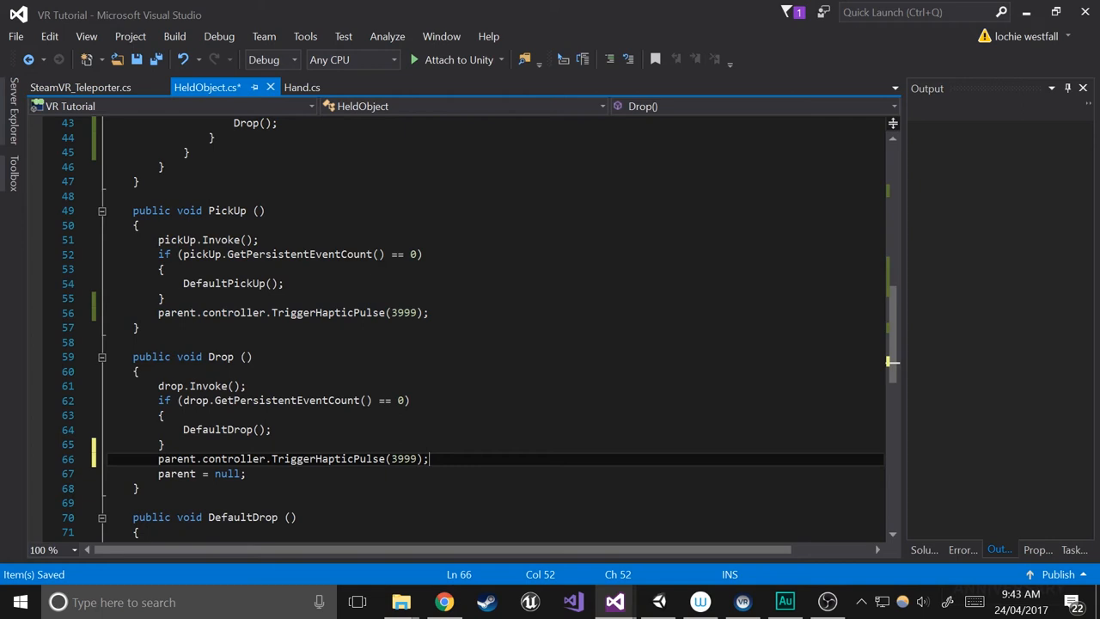
left_click(163, 444)
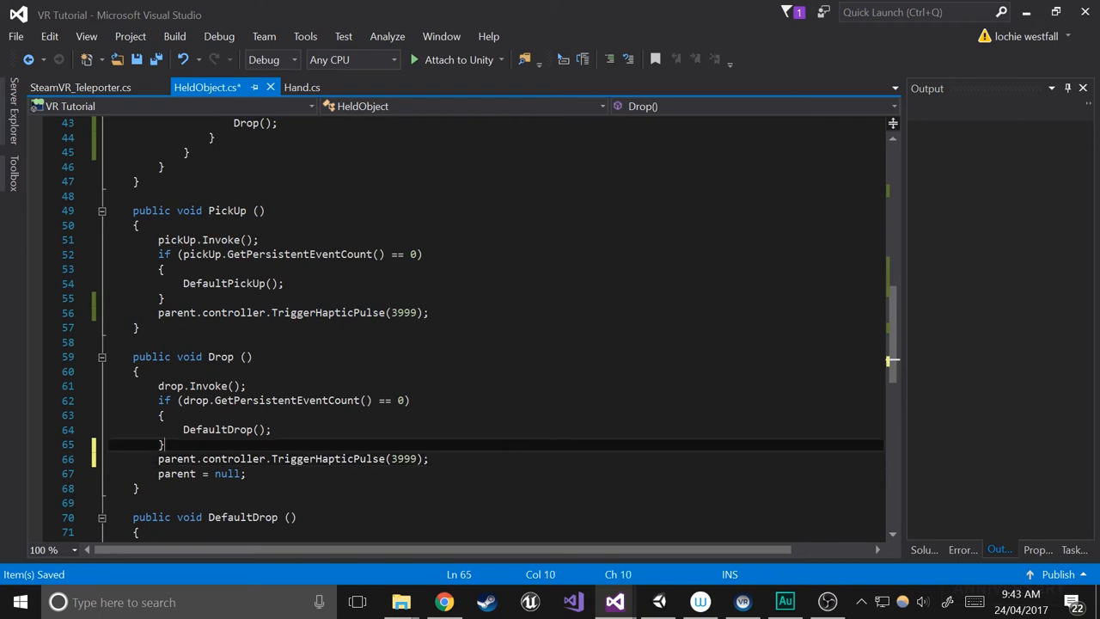
type("if ()")
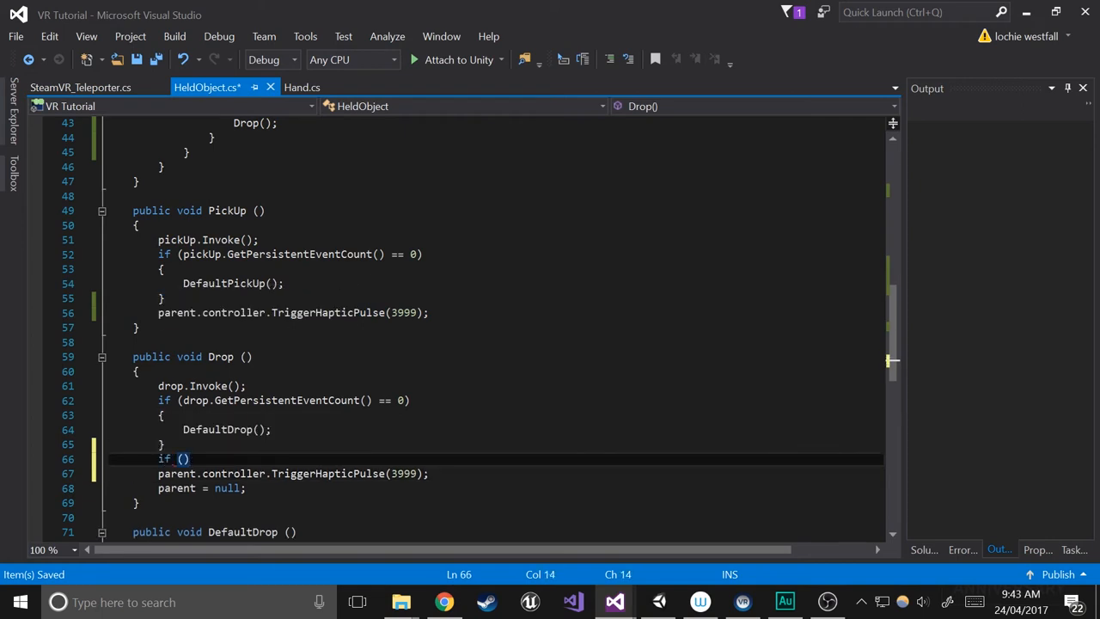
type("parent != n")
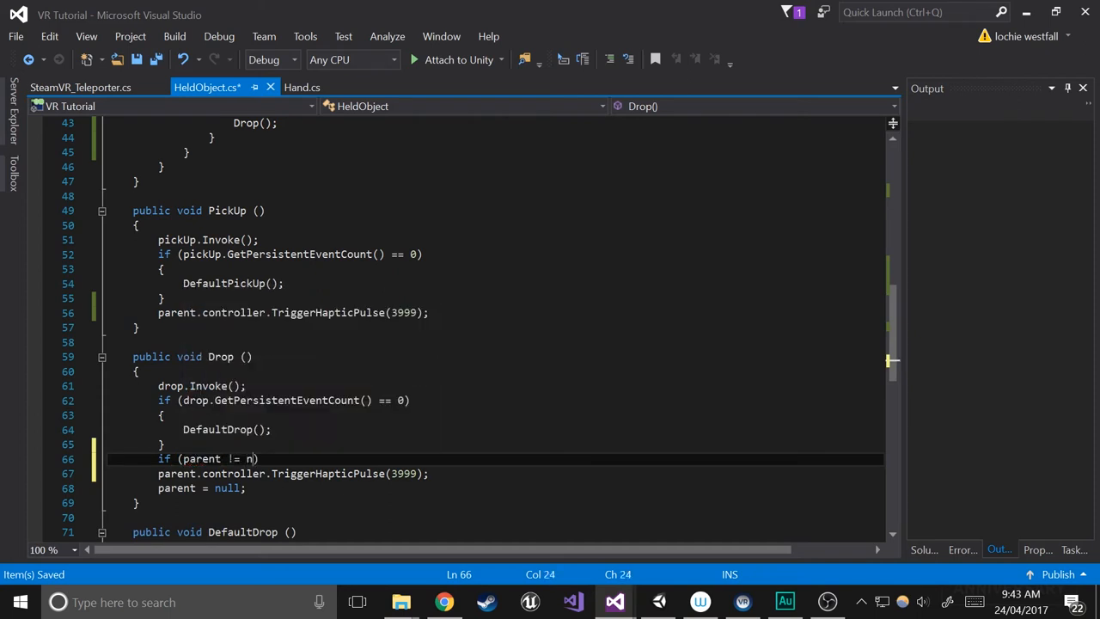
type("i")
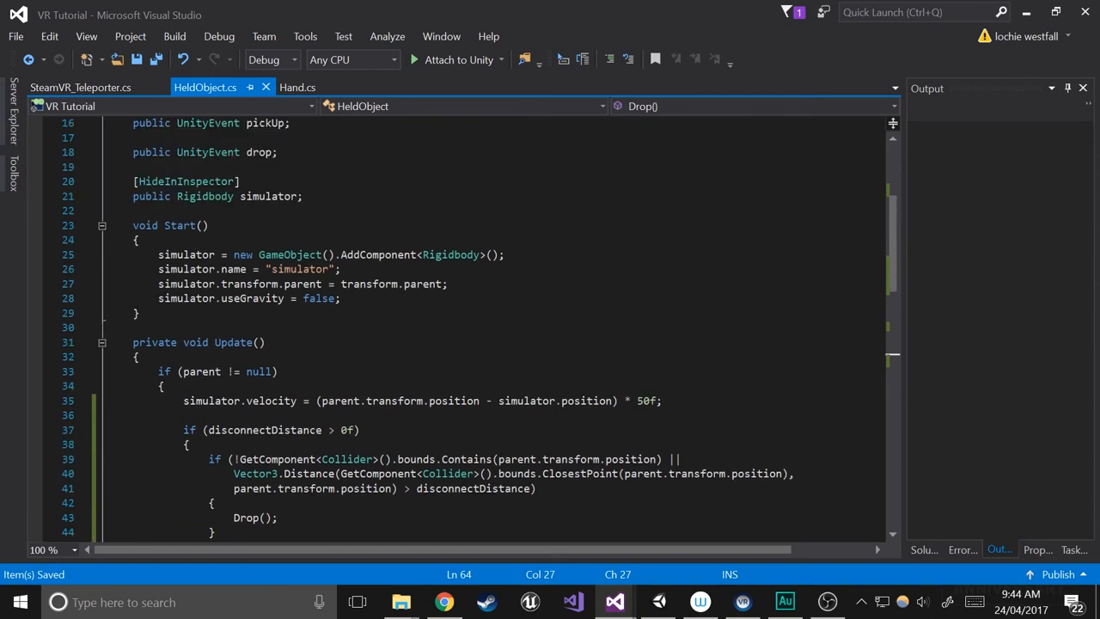
scroll("down", 3)
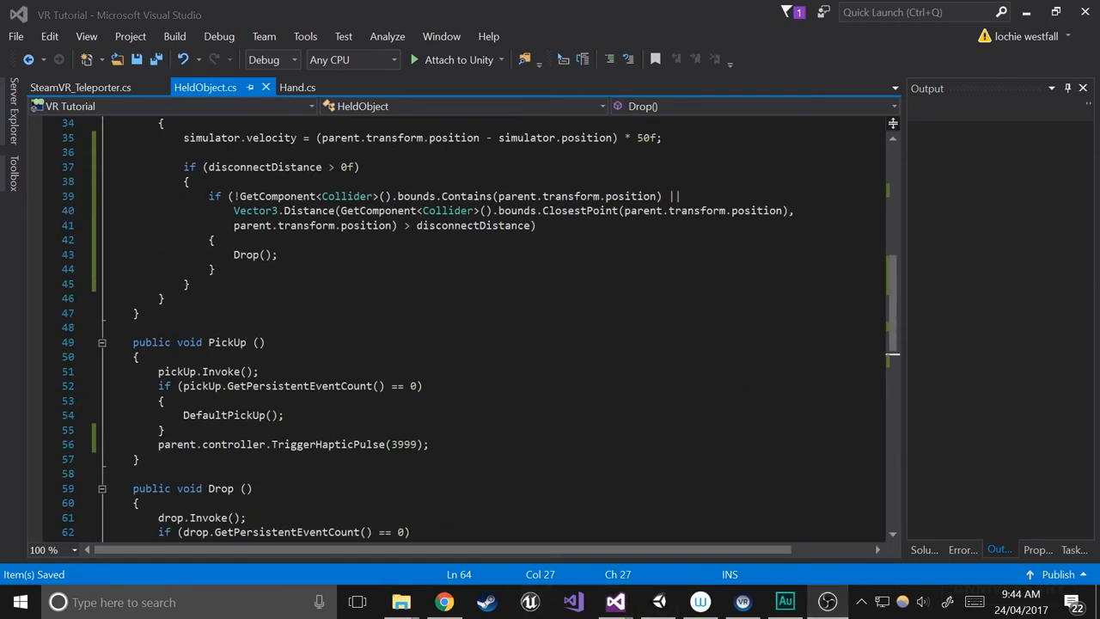
left_click(297, 87)
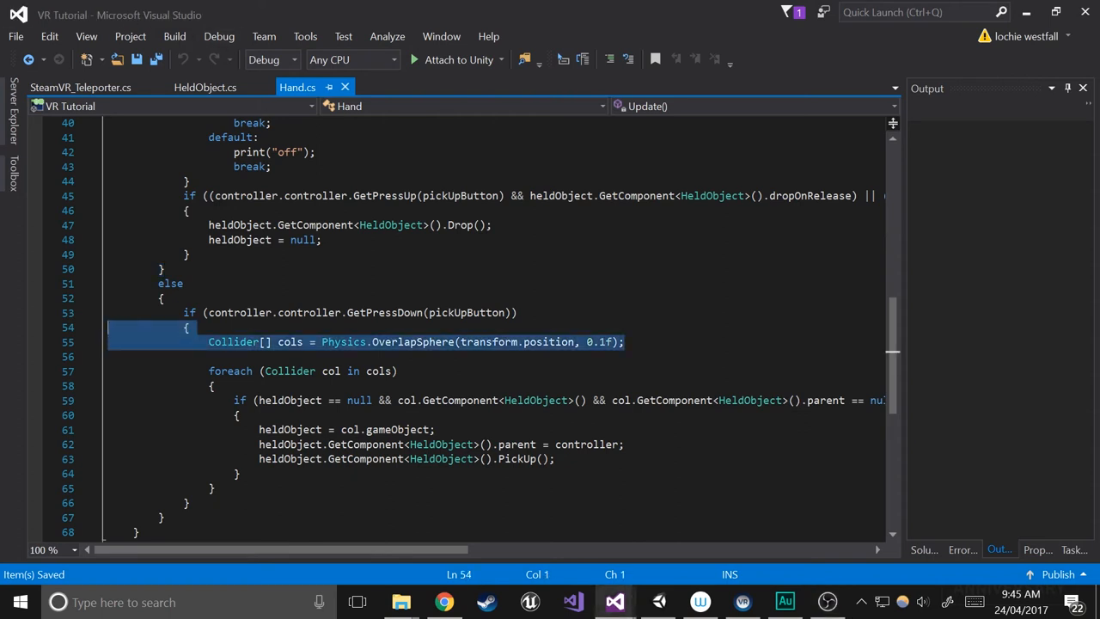
Move the OverlapSphere collider line above the pick-up check and declare int curCount = 0.
key("Delete")
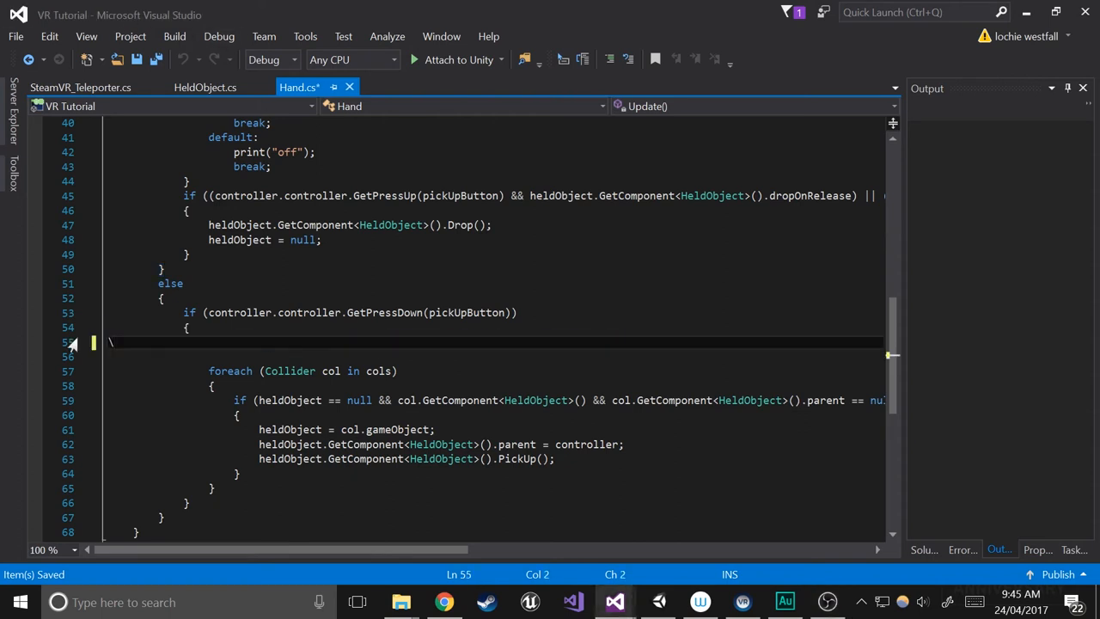
key("Backspace")
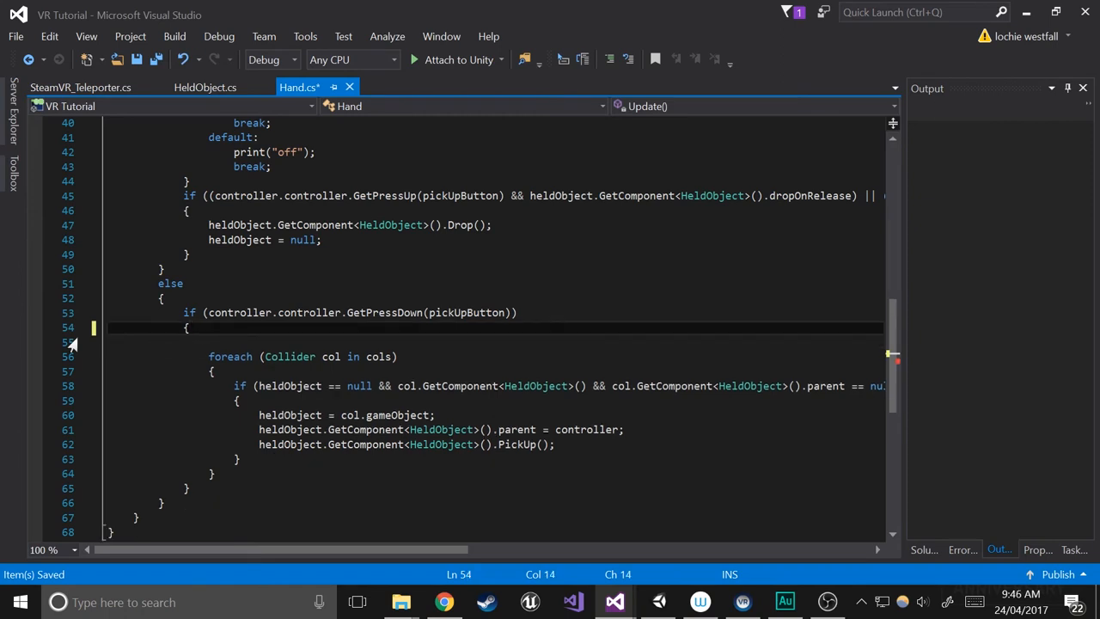
type("Collider[] cols = Physics.OverlapSphere(transform.position, 0.1f);")
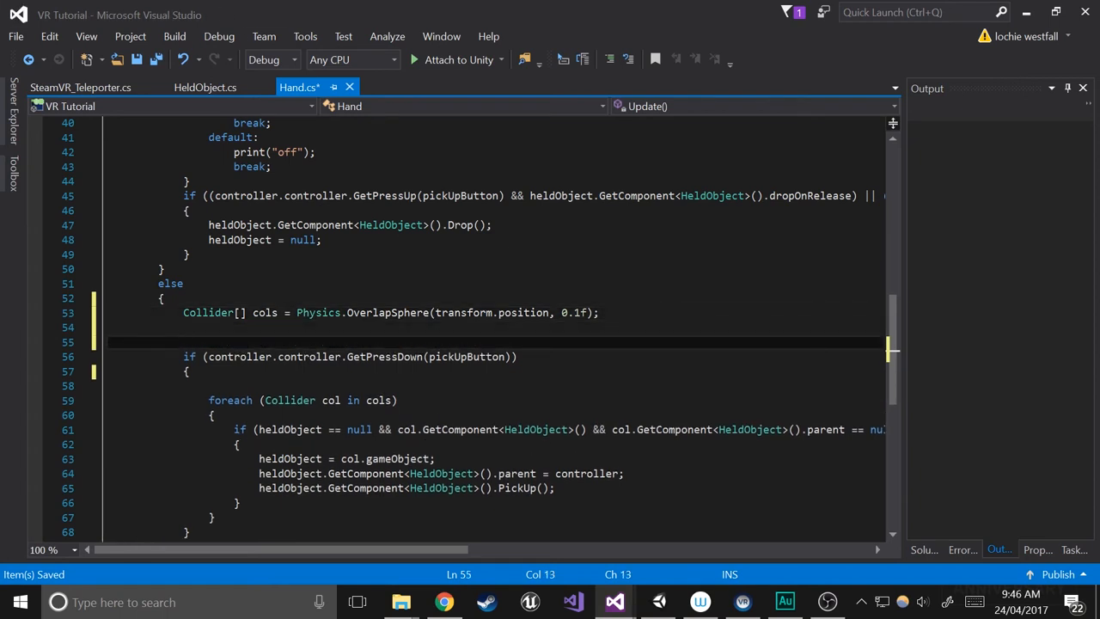
type("int")
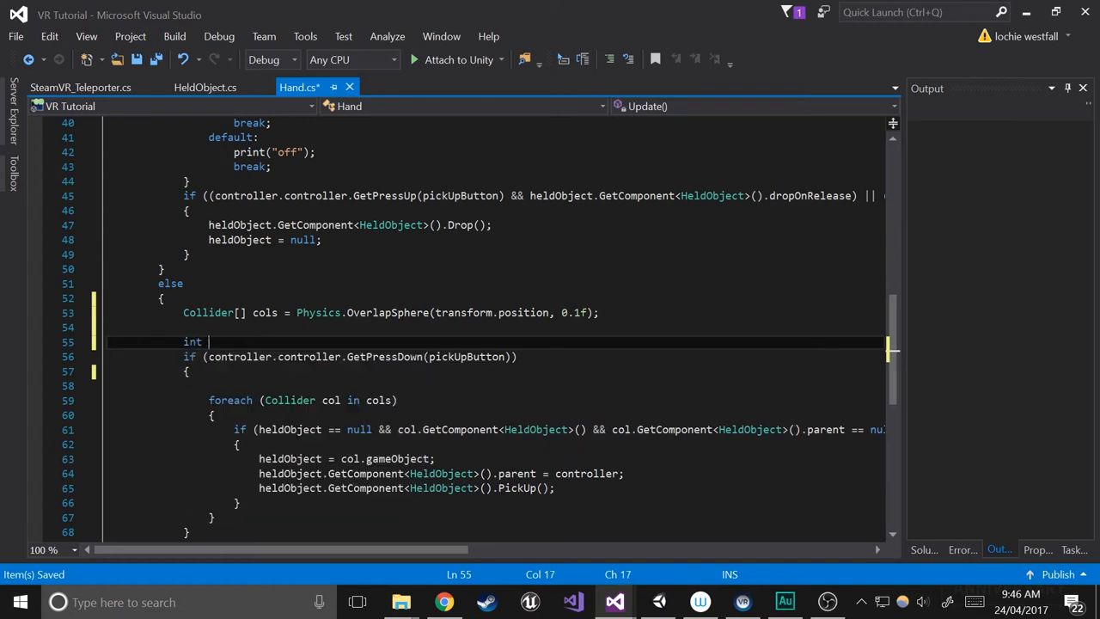
type("curCount")
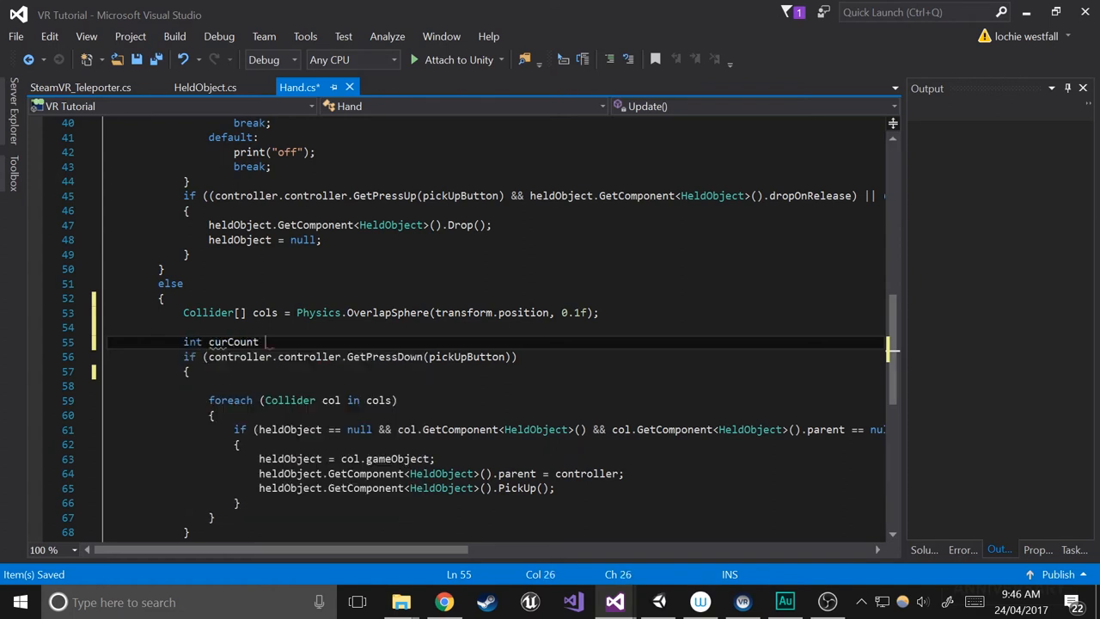
type("= 0;")
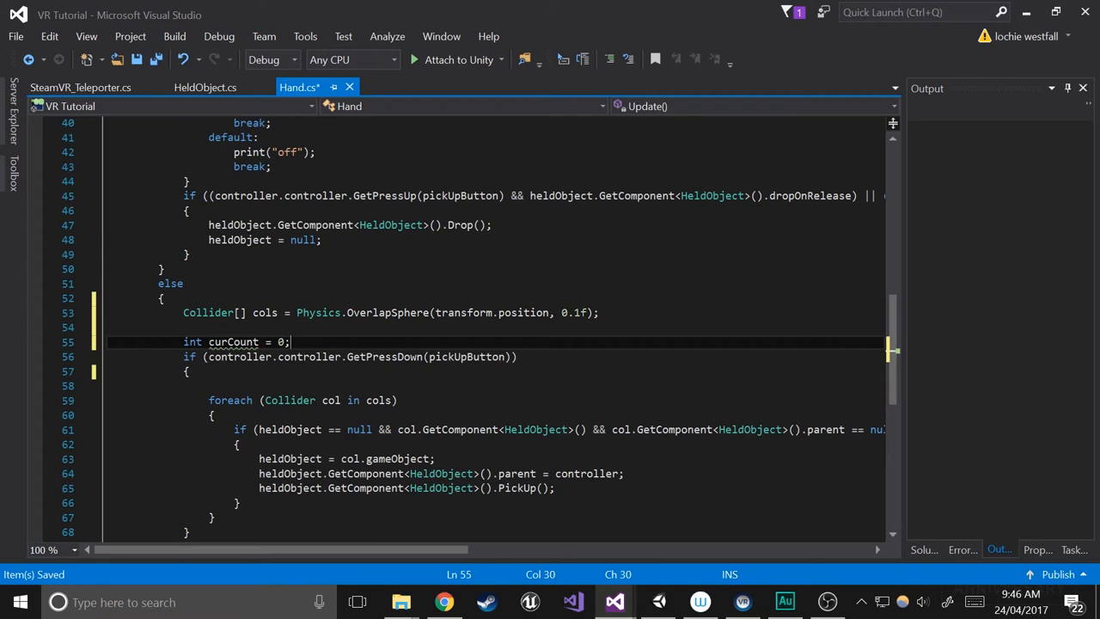
key("Enter")
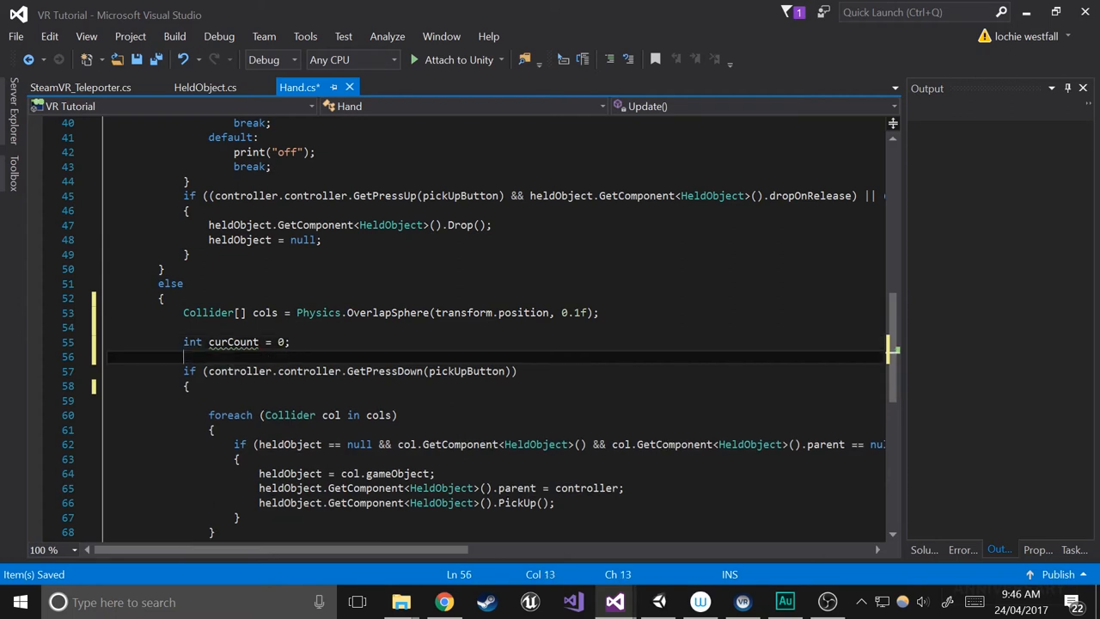
Add a foreach over cols with an if testing heldObject null and the collider's HeldObject parent.
type("foreach()")
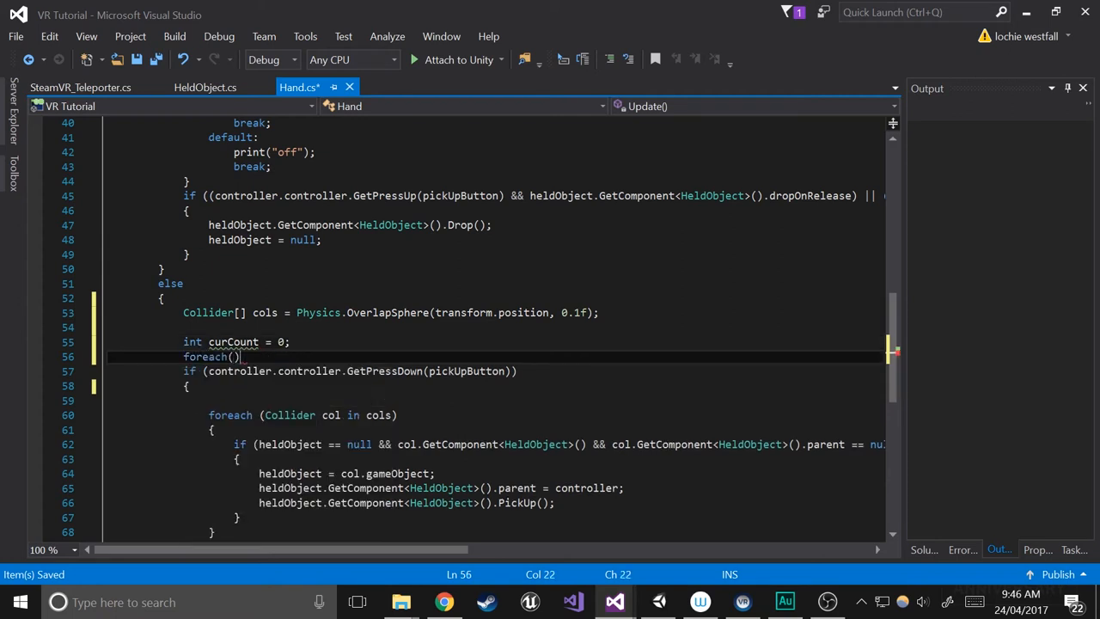
type("coll")
type("if")
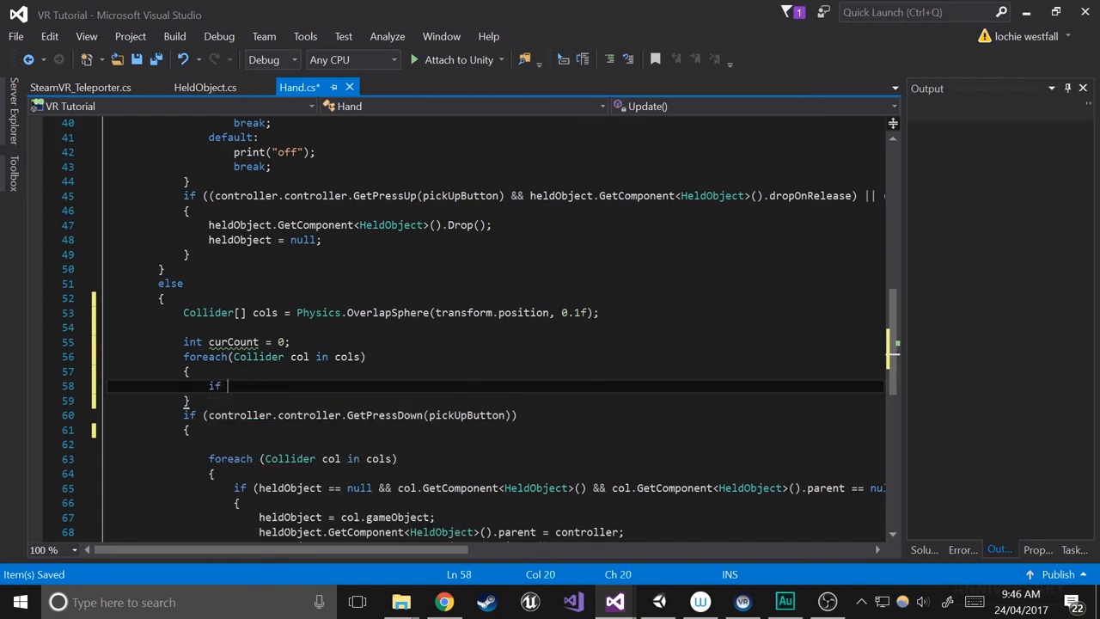
type("(heldObject)")
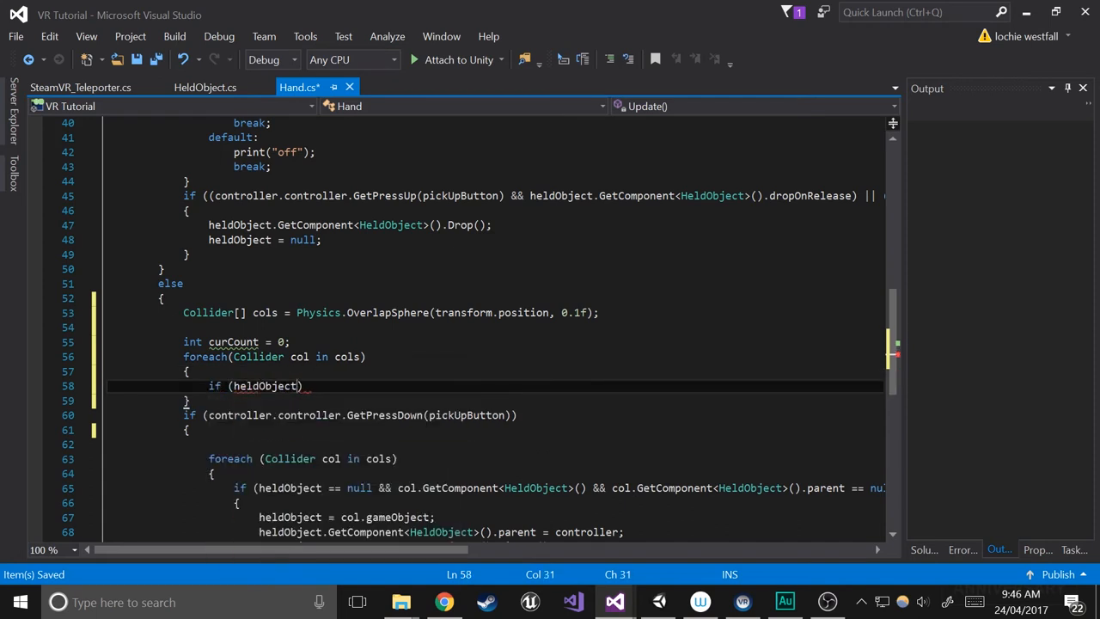
type("== null &&")
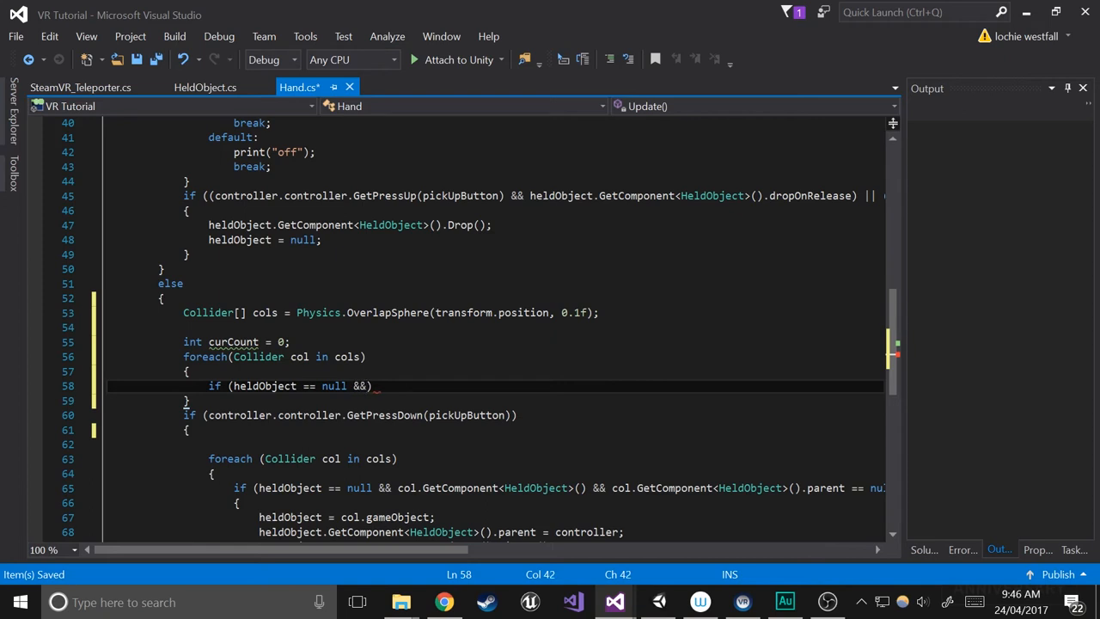
type("col.ge")
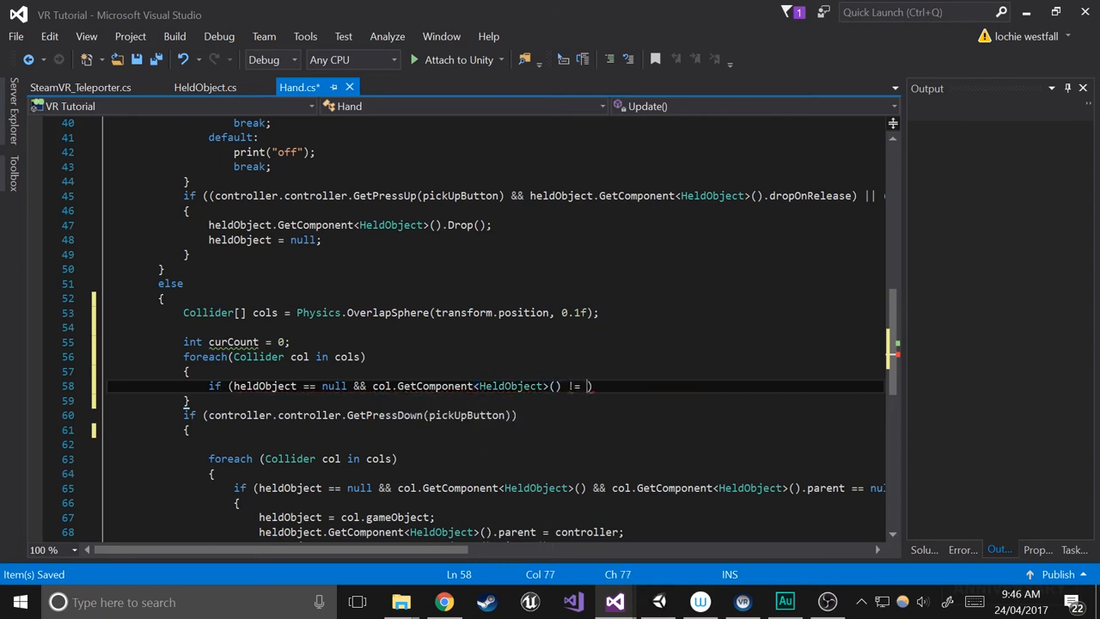
type("null")
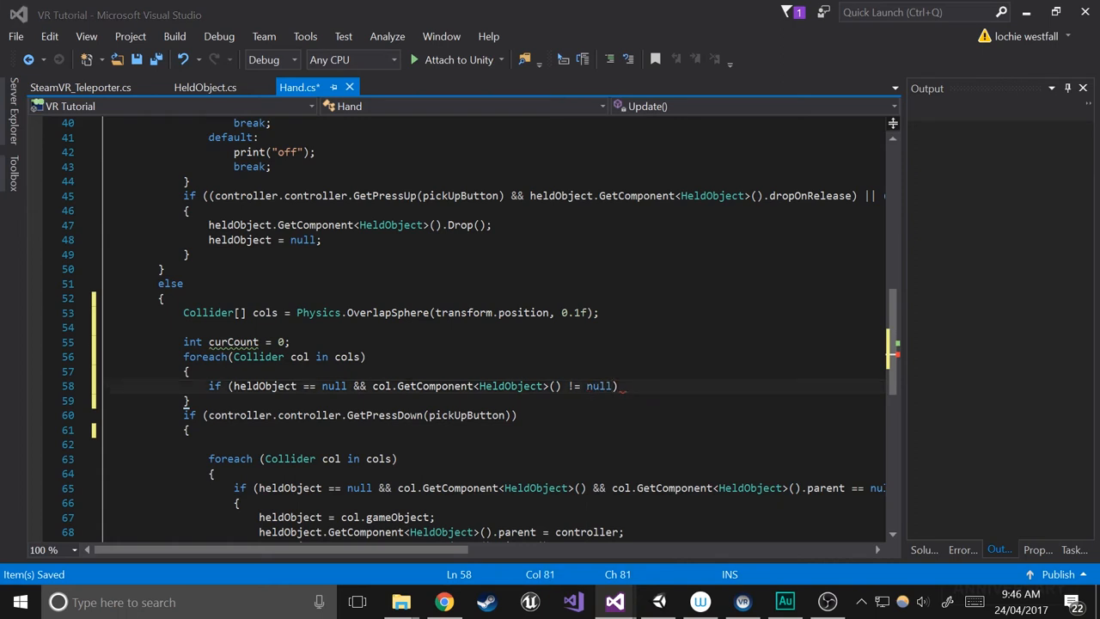
type("&&")
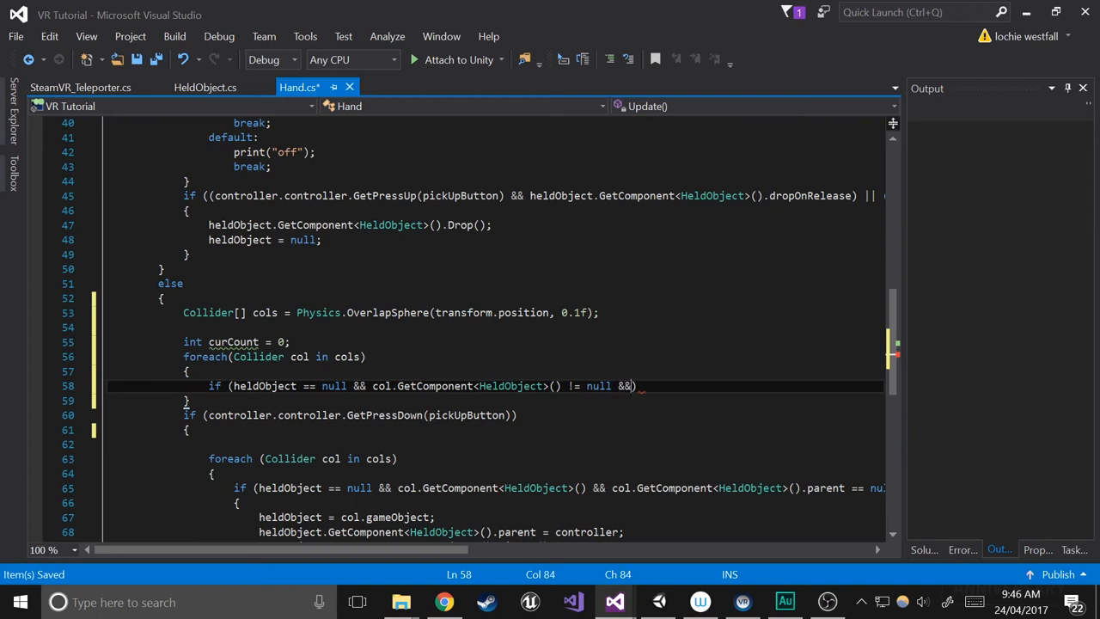
type("GetComponent<>")
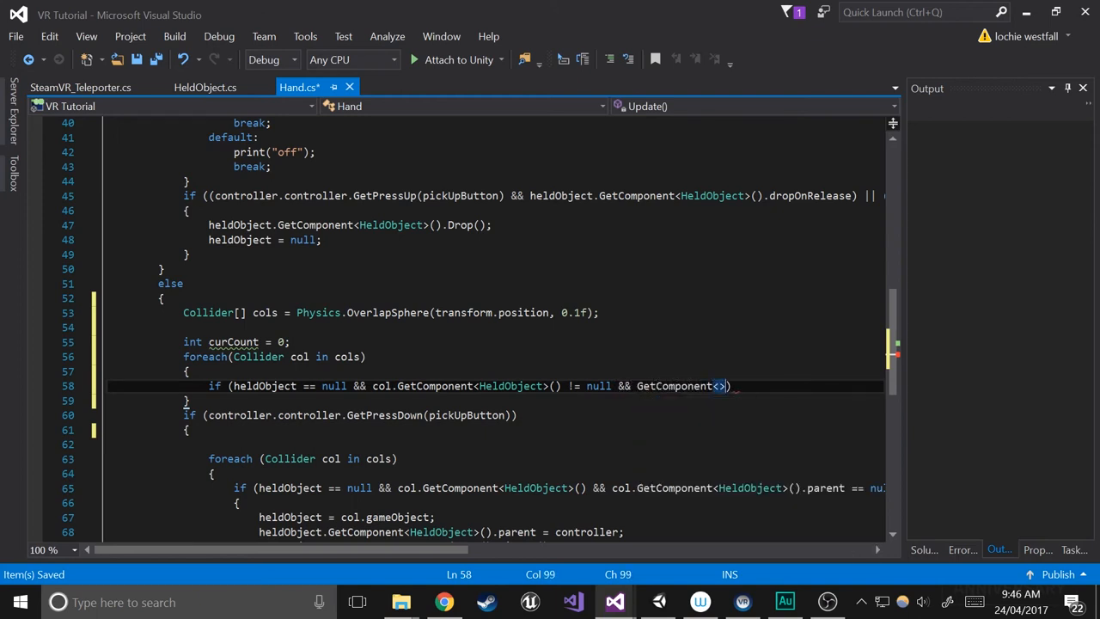
type("HeldObject")
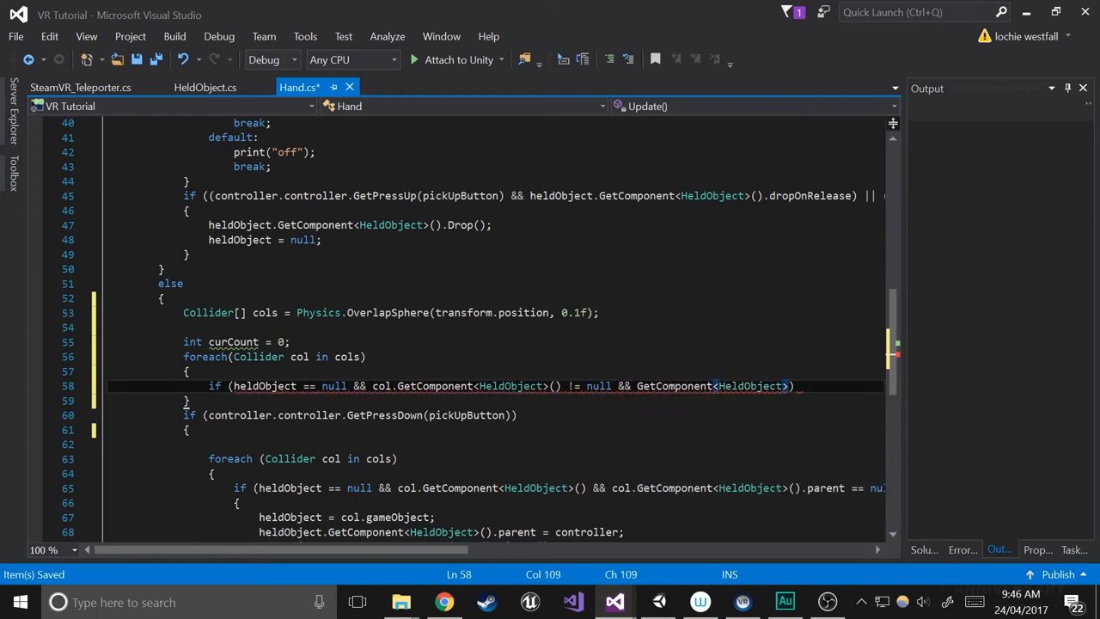
type(".parent = null)")
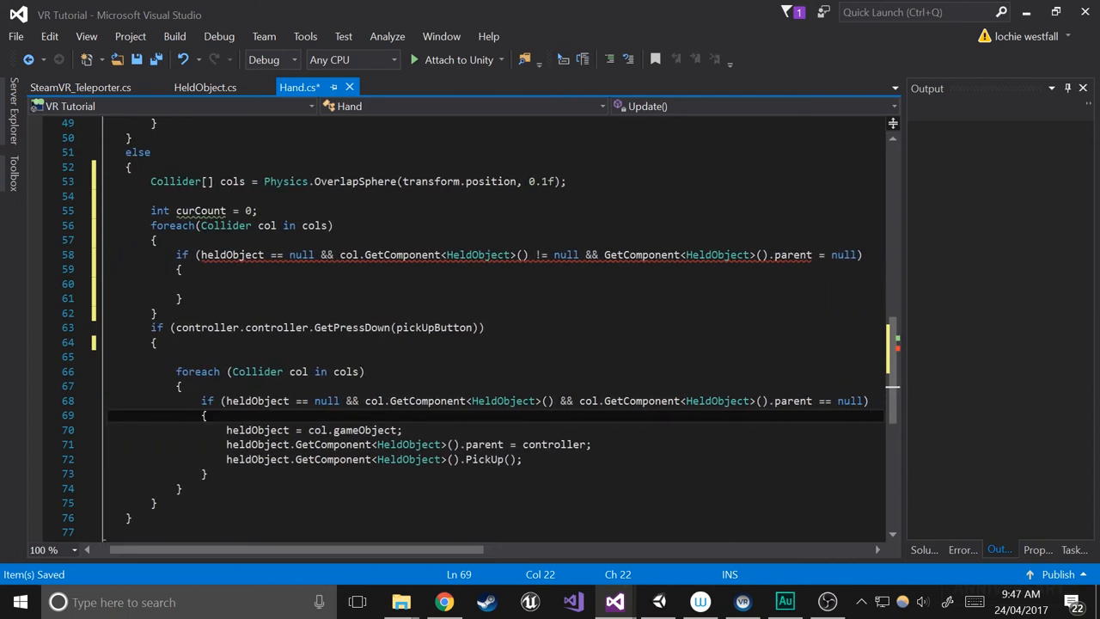
mouse_move(232, 255)
type("=")
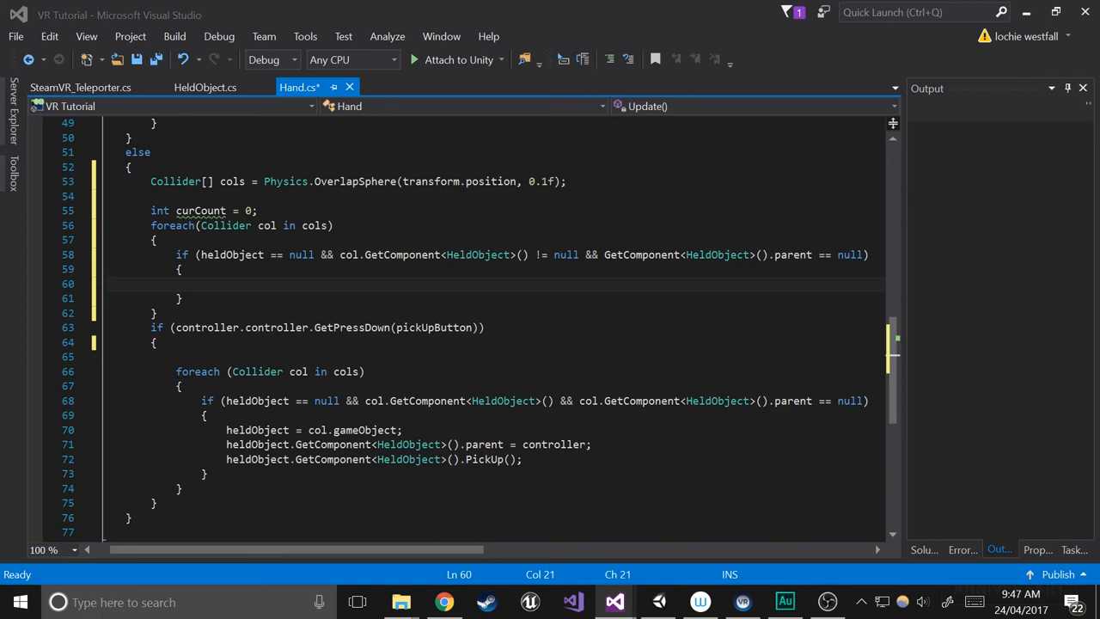
Put curCount++; inside the collider loop's if block.
type("c")
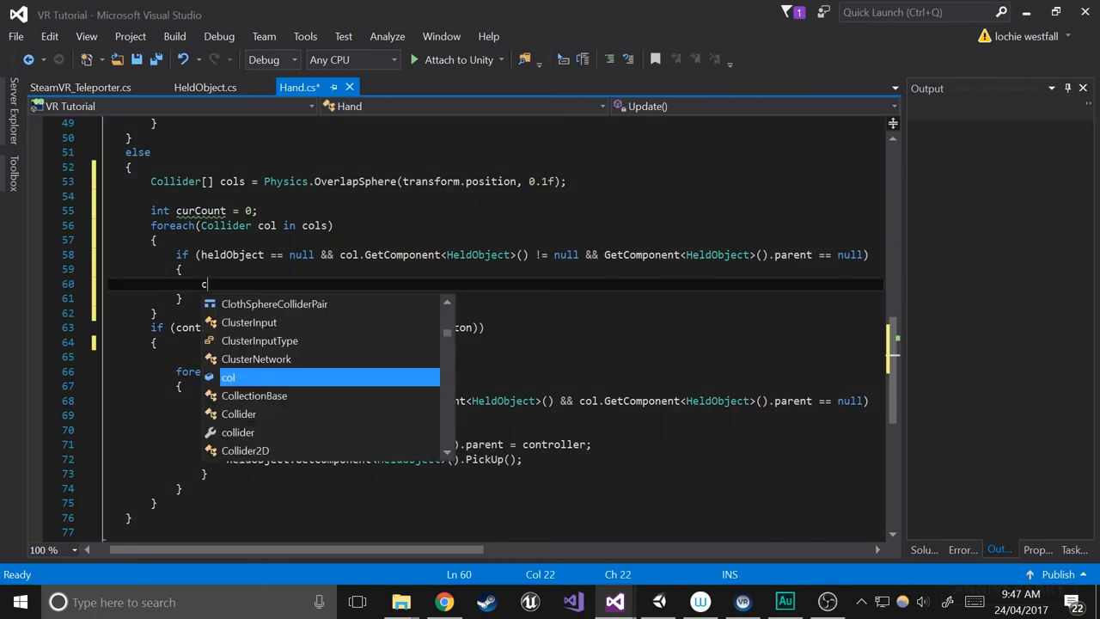
type("urCount+")
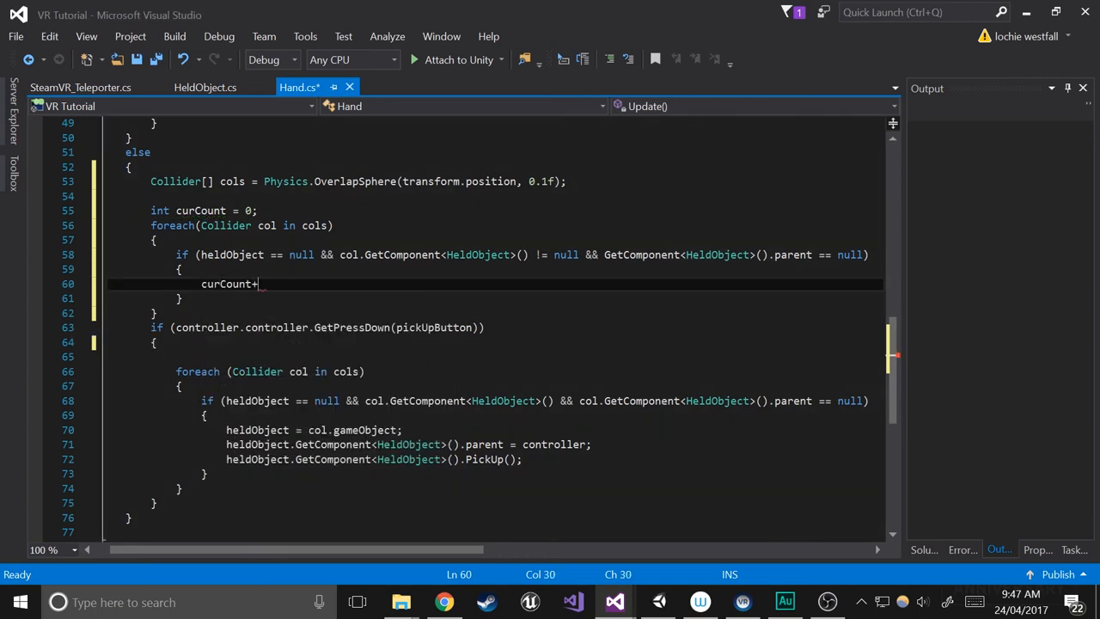
type("+;")
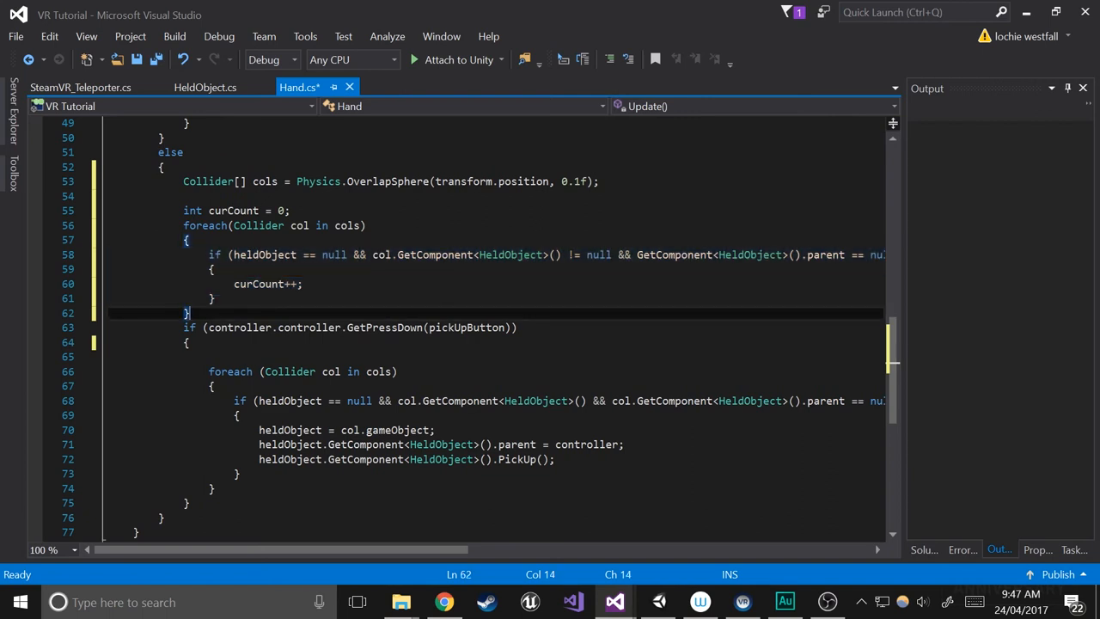
Declare an int prevCount field and fire a 3999 haptic pulse when curCount != prevCount.
type("if (")
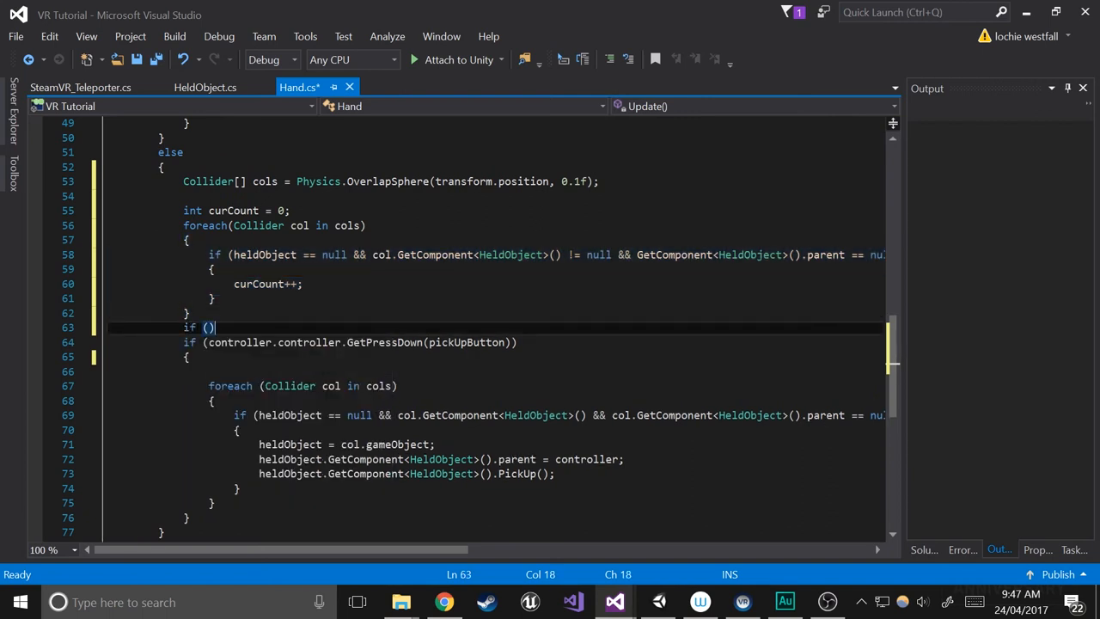
type("curCount")
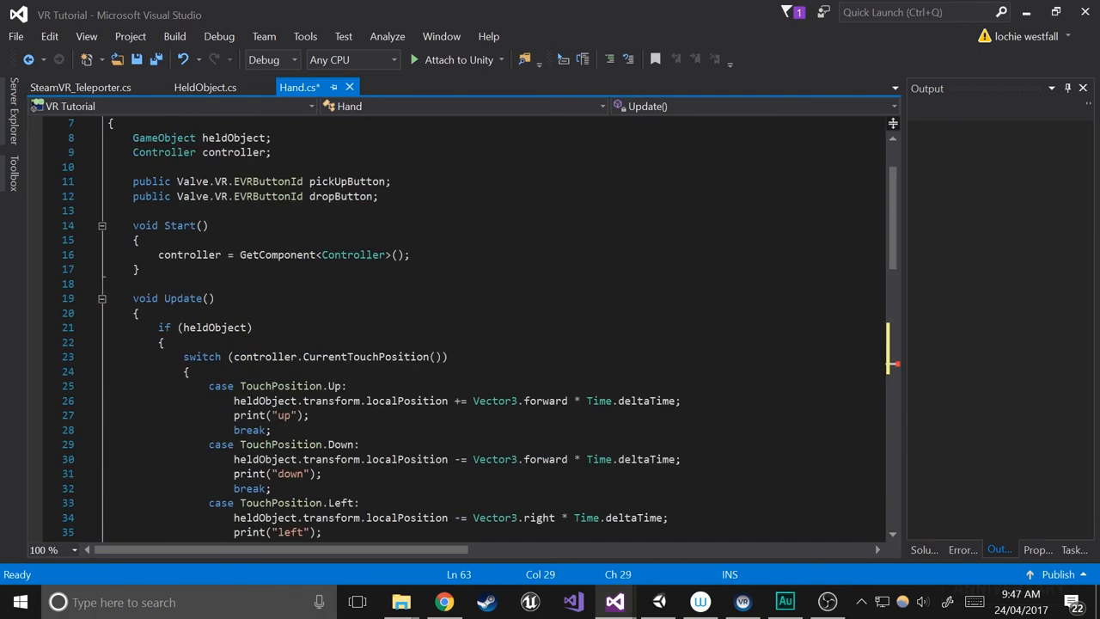
scroll("up", 3)
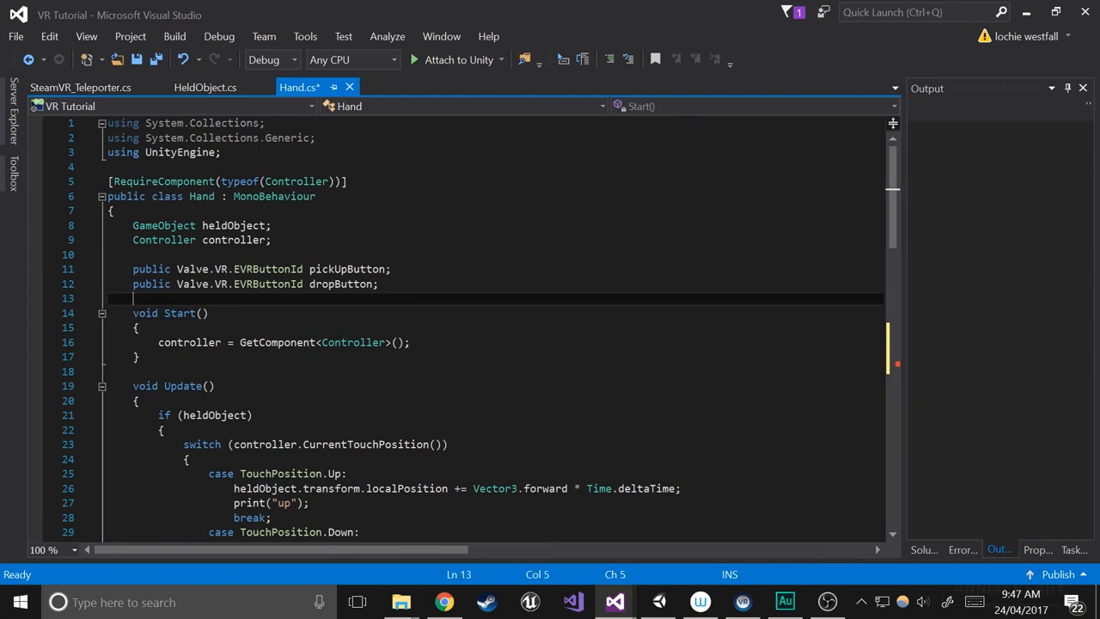
type("int prevCount =")
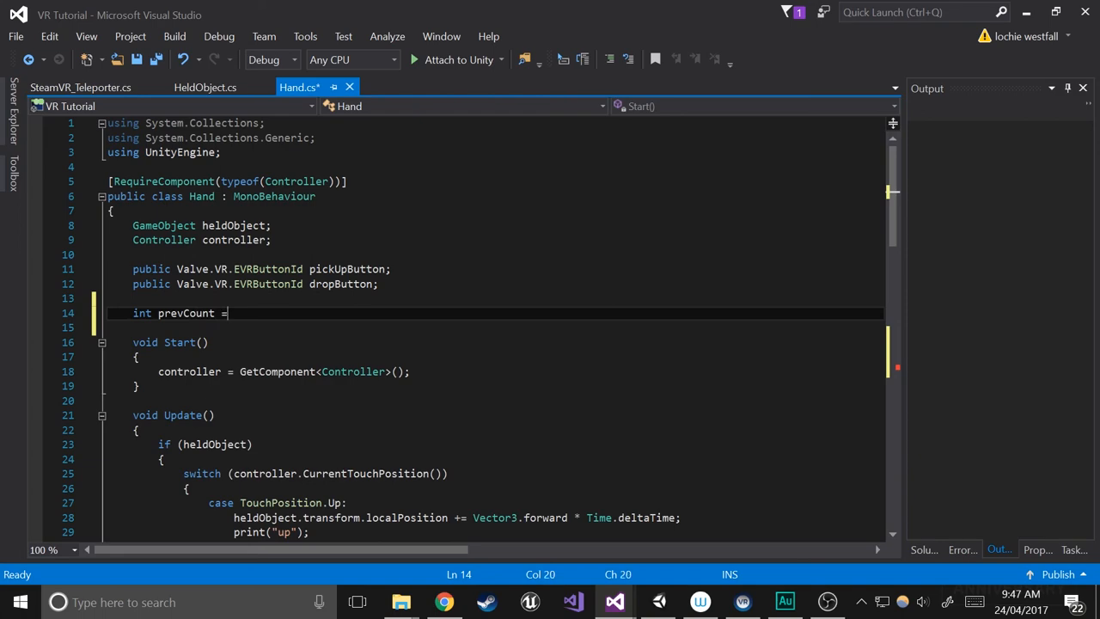
scroll("down", 3)
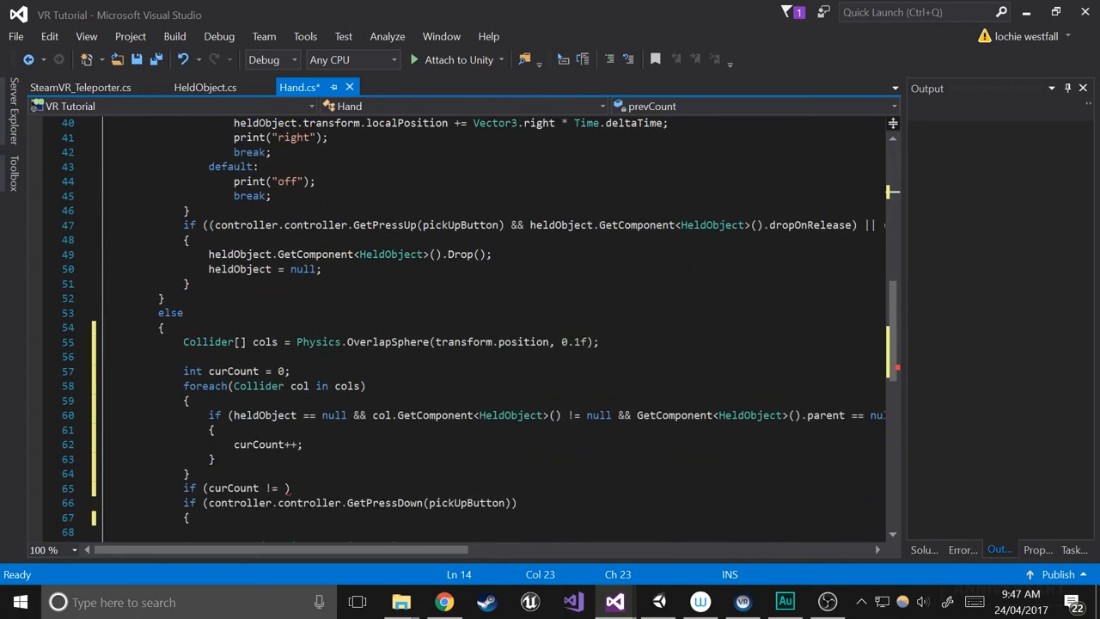
type("prevCount")
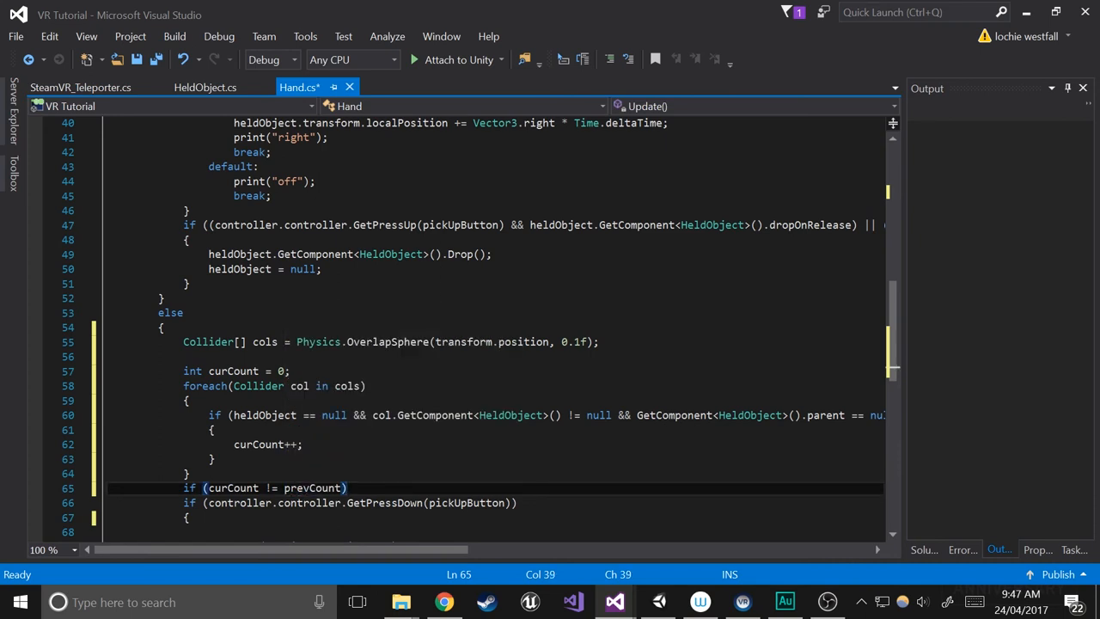
type("controller.controller/")
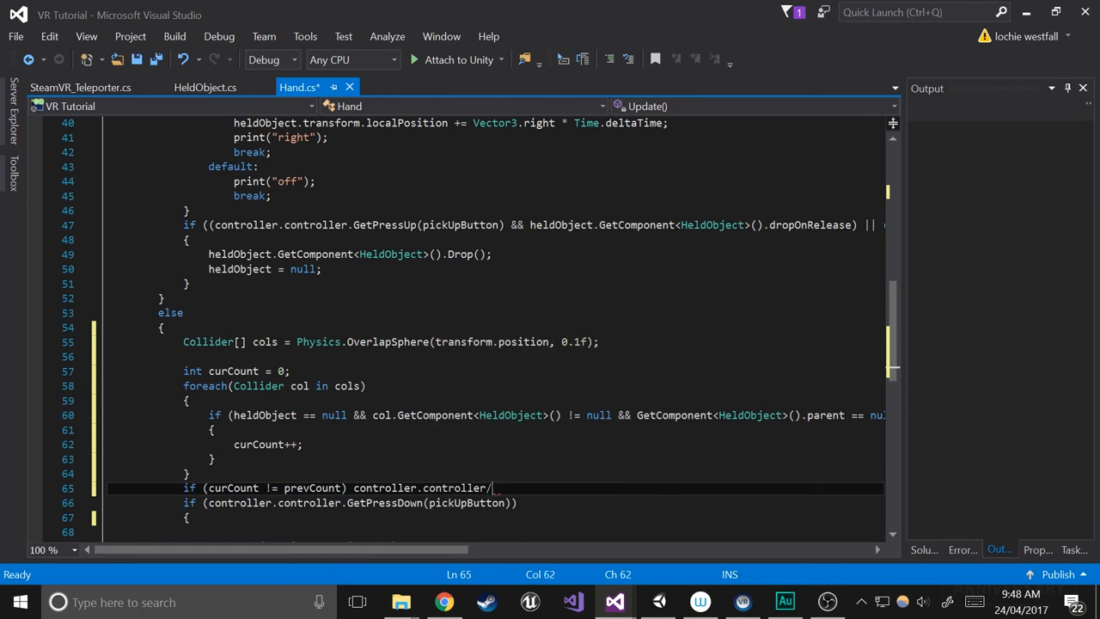
type("TriggerHapticPulse()")
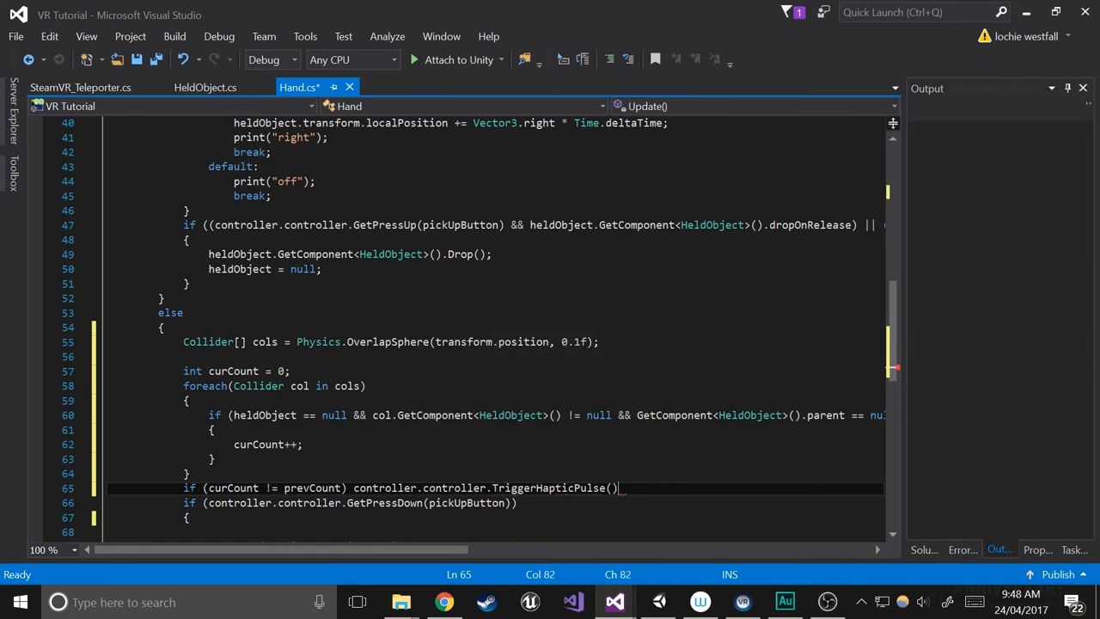
type("3999")
type("p")
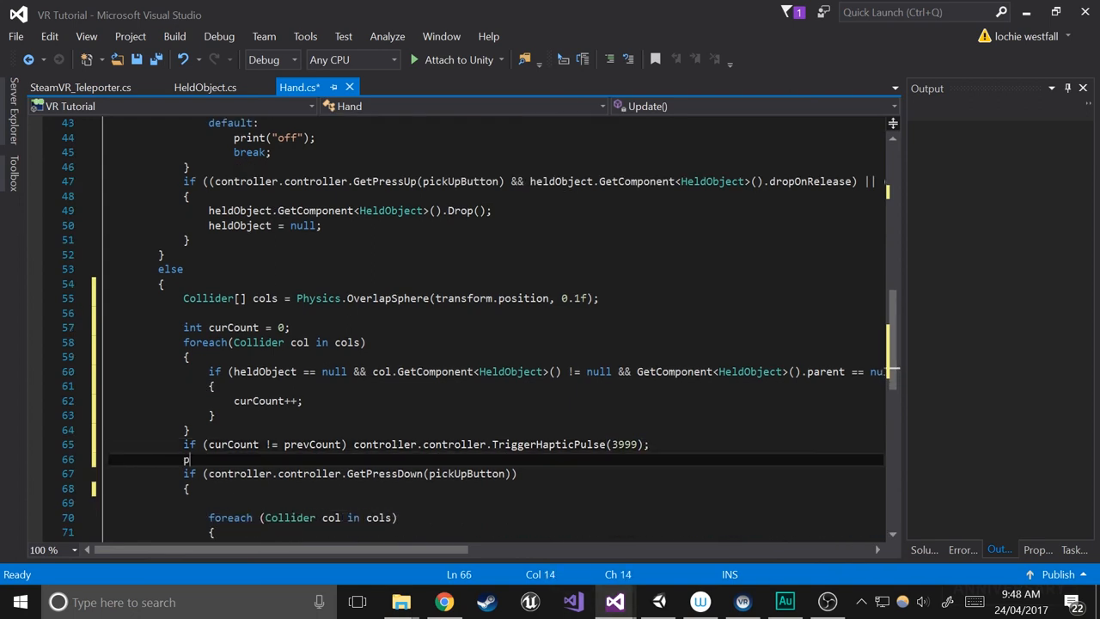
Add 'prevCount = curCount;' below the haptic pulse line.
type("revCount")
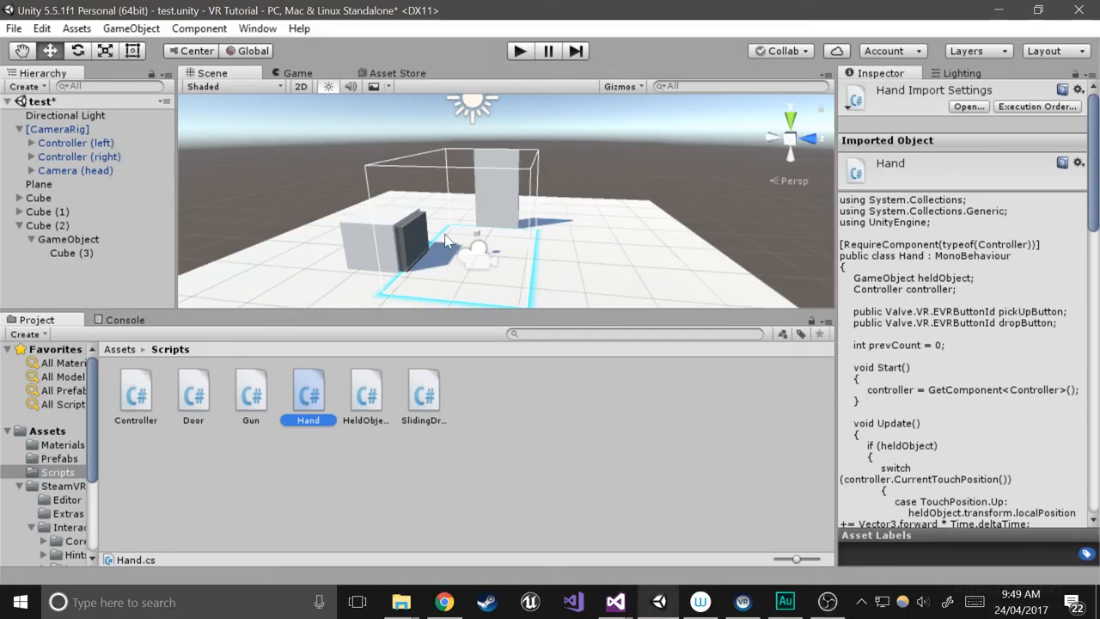
Set the drawer Cube (2) Held Object Disconnect Distance to 0.5.
left_click(59, 253)
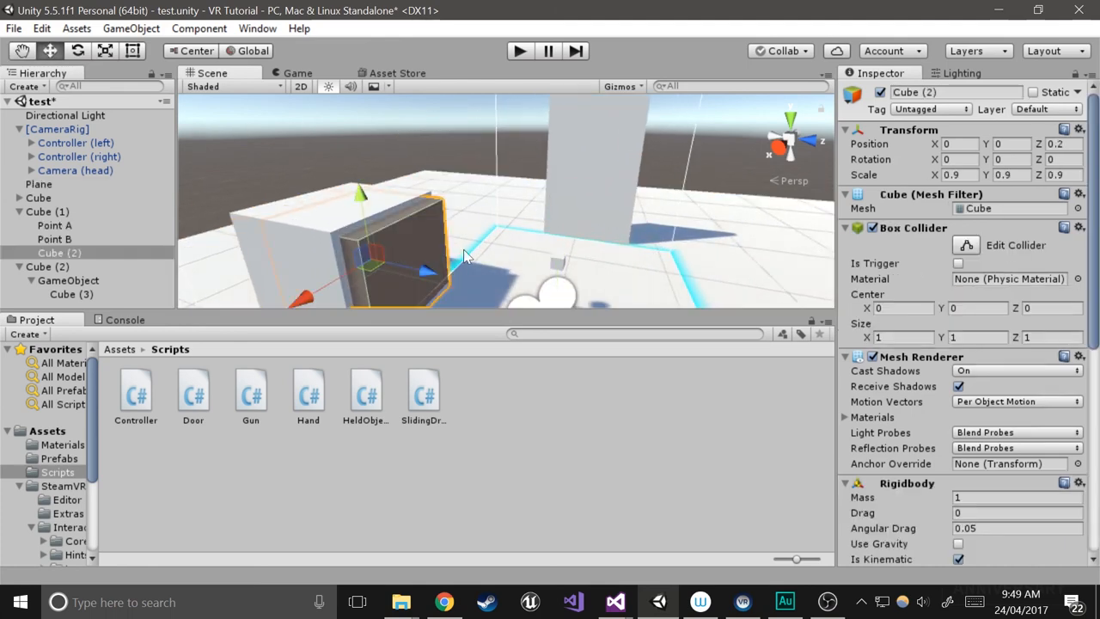
left_click(54, 225)
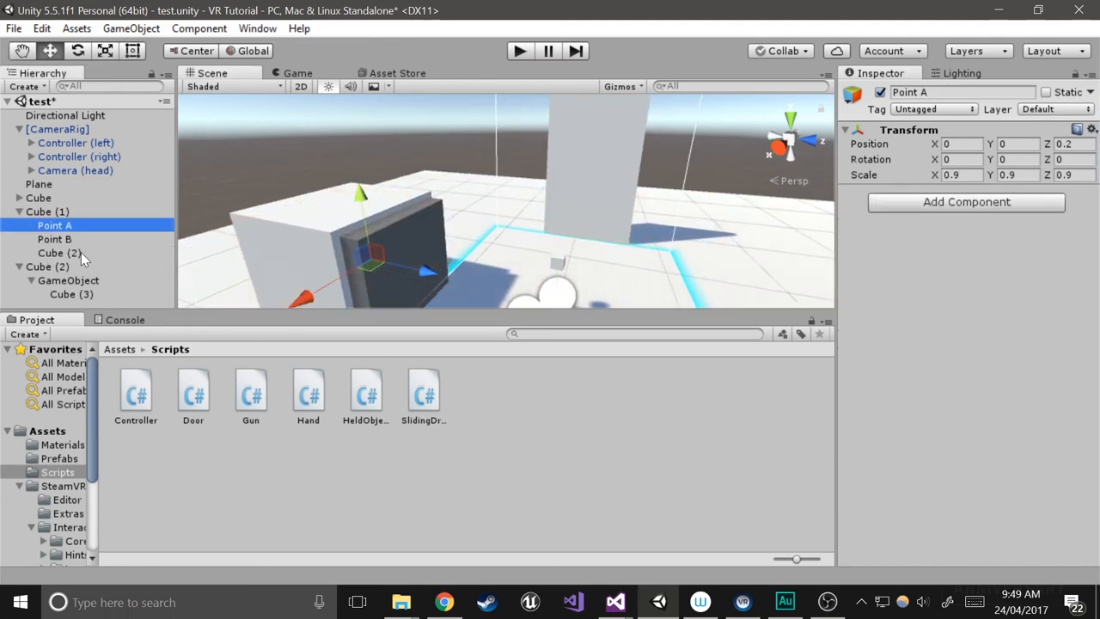
left_click(58, 253)
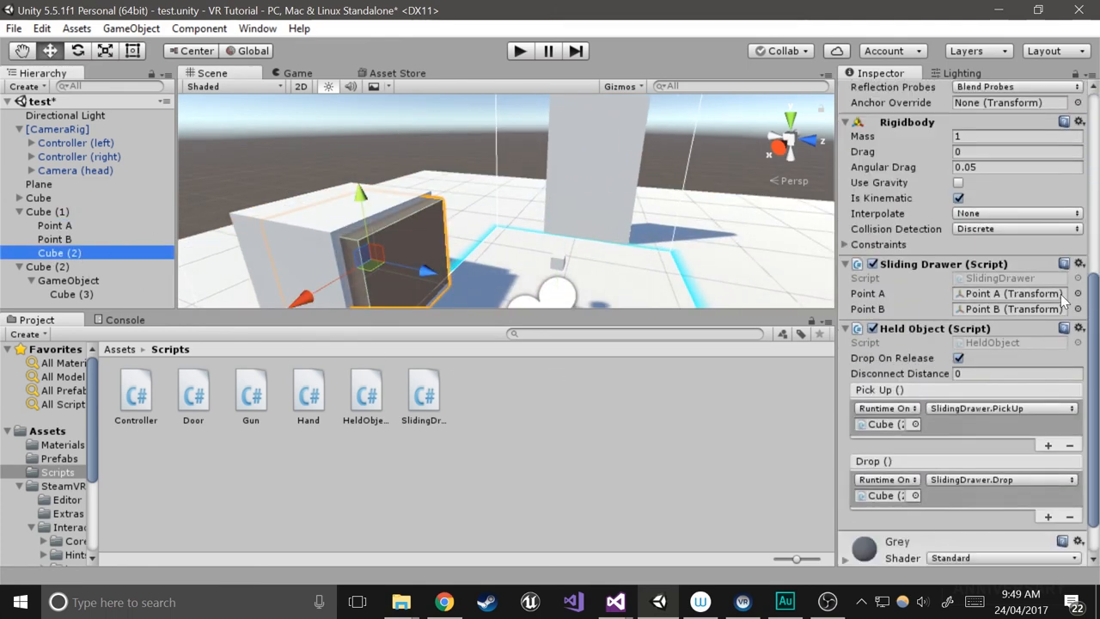
scroll("down", 3)
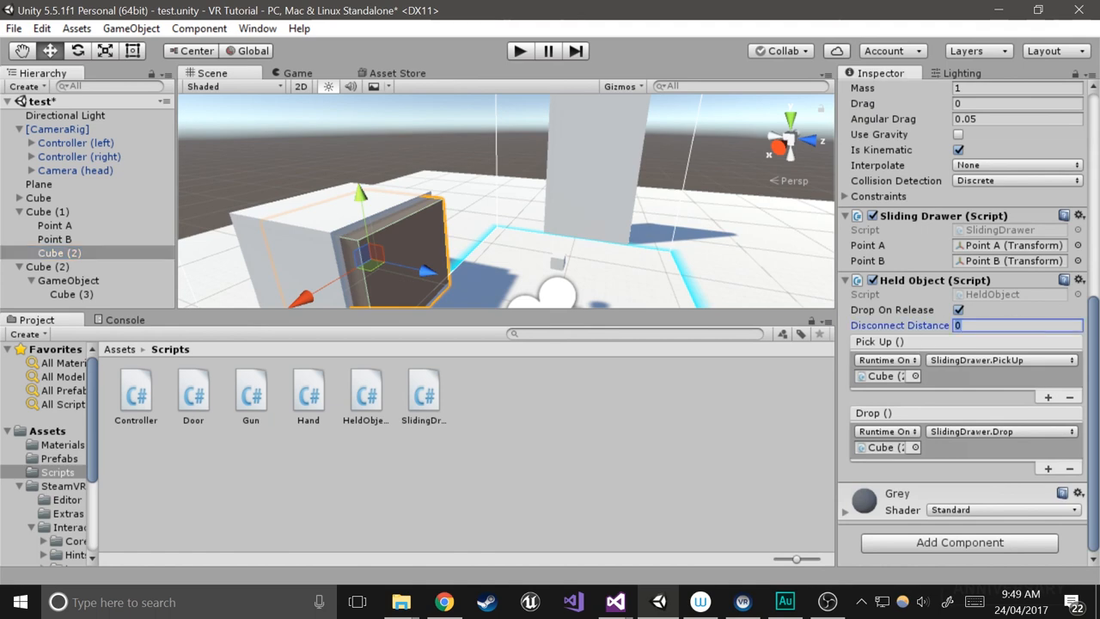
type("0.5")
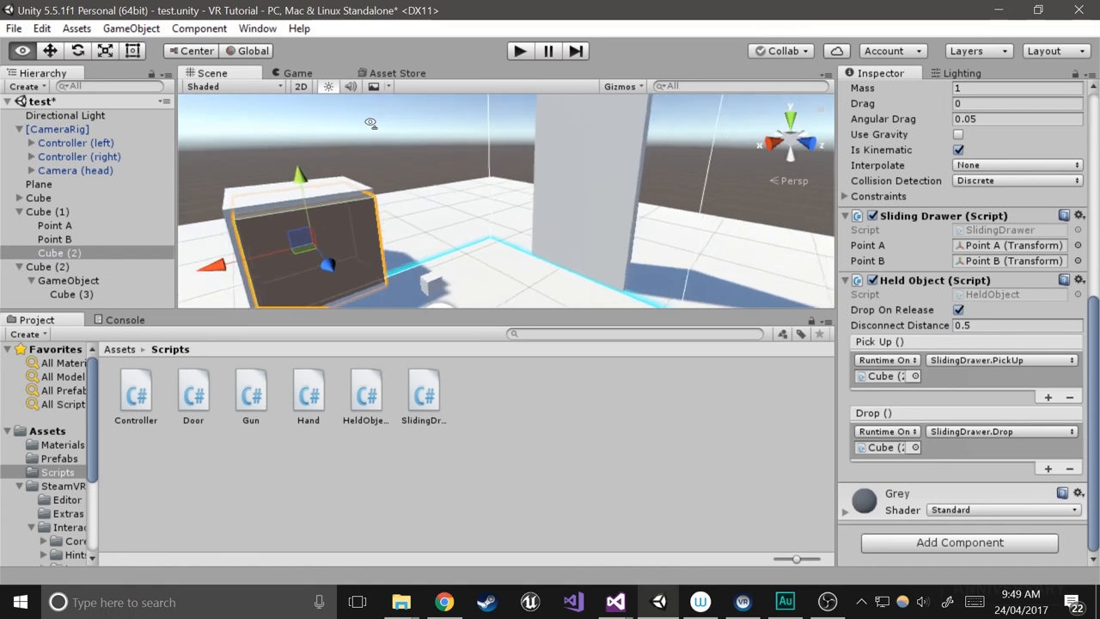
Set the hinged door's Held Object Disconnect Distance to 0.5.
left_click(72, 294)
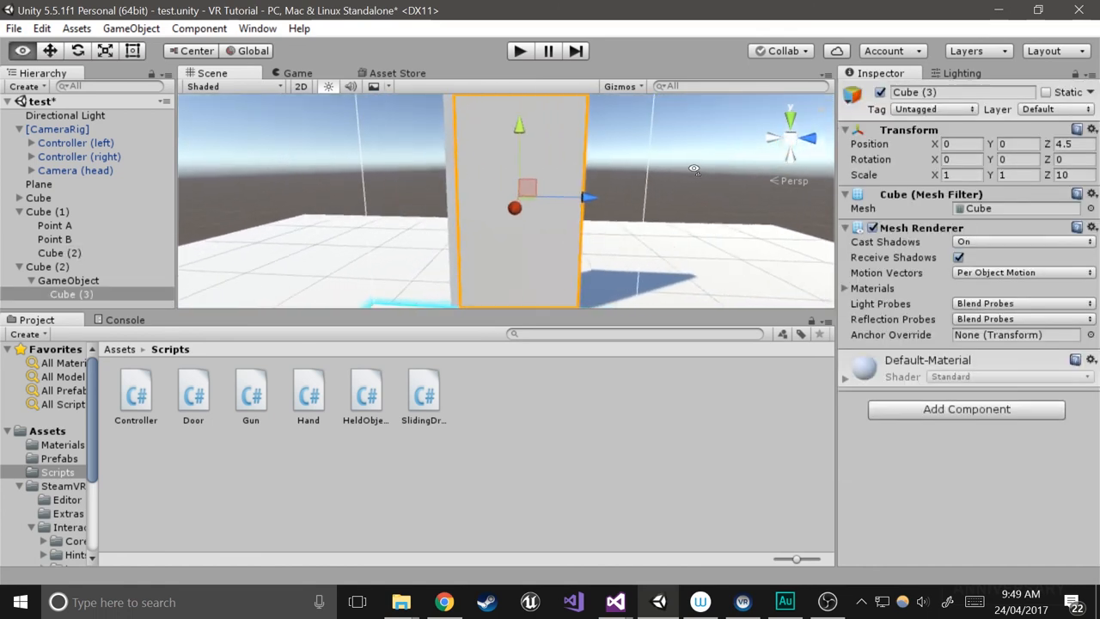
left_click(68, 280)
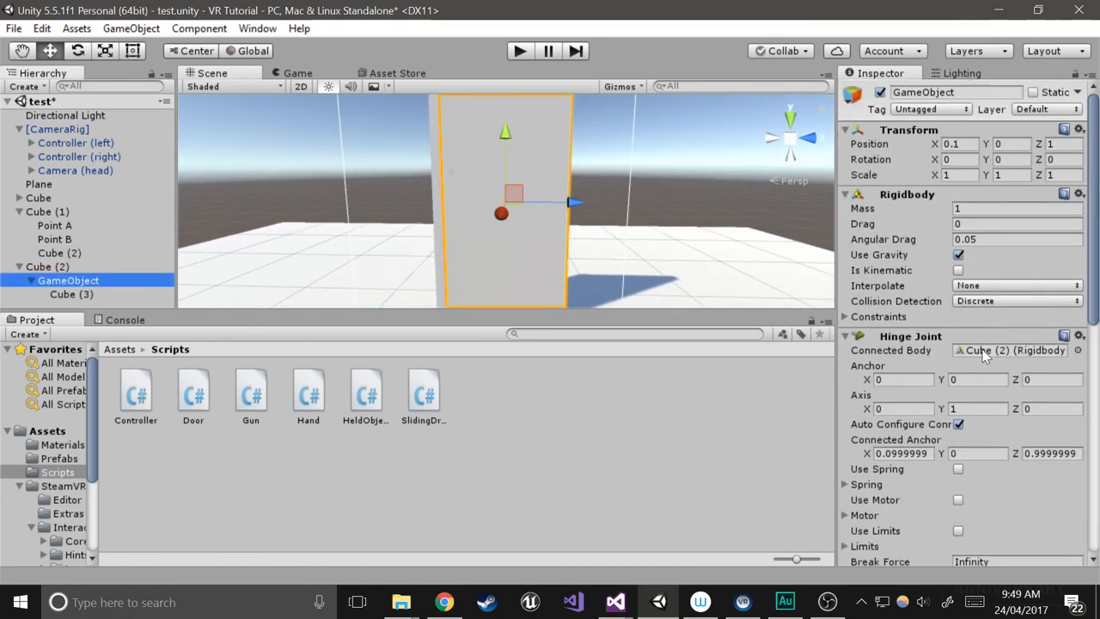
scroll("down", 3)
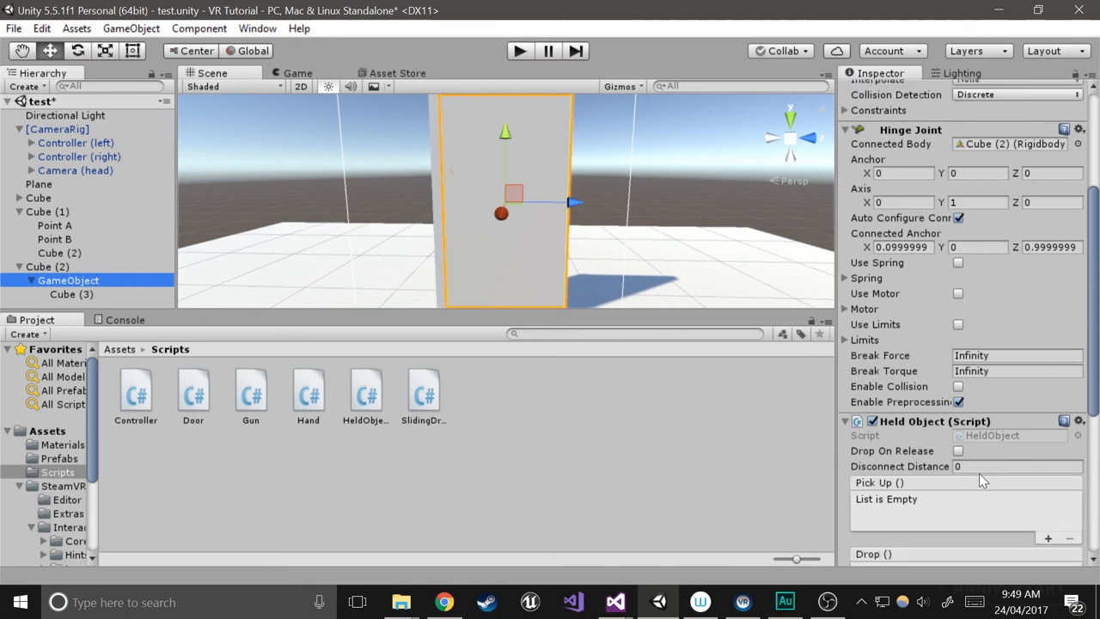
type("0.5")
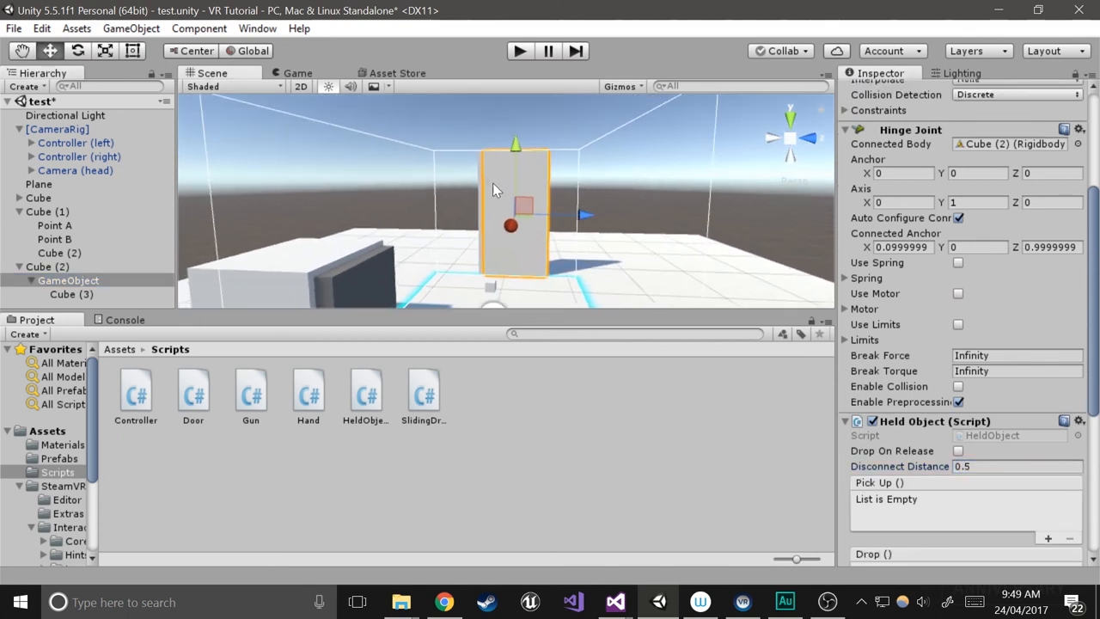
left_click_drag(495, 189, 764, 205)
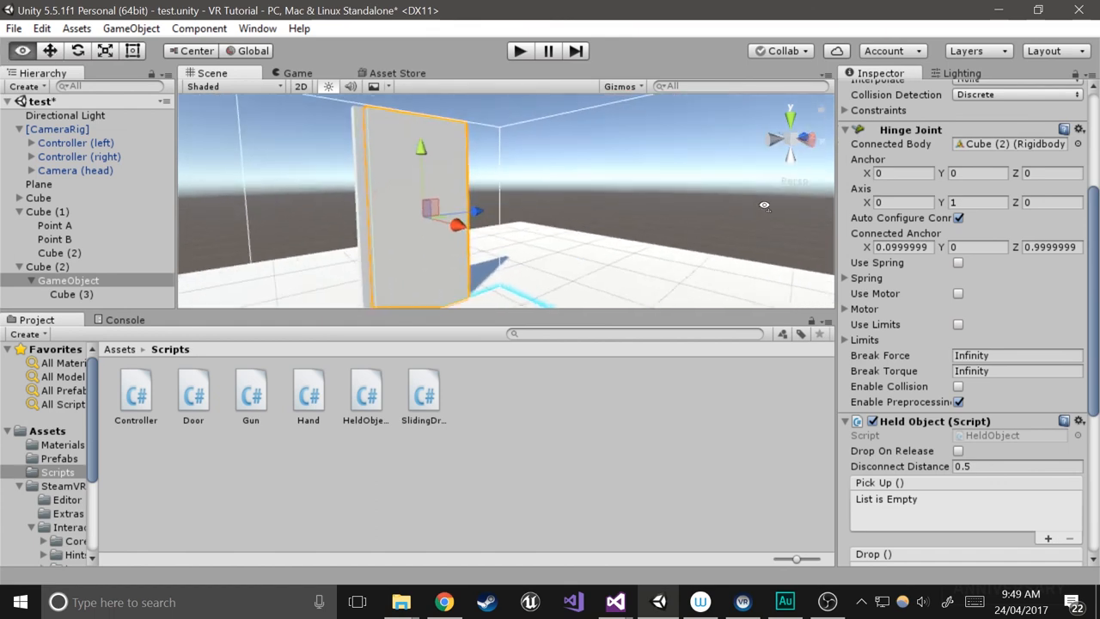
left_click_drag(764, 204, 379, 298)
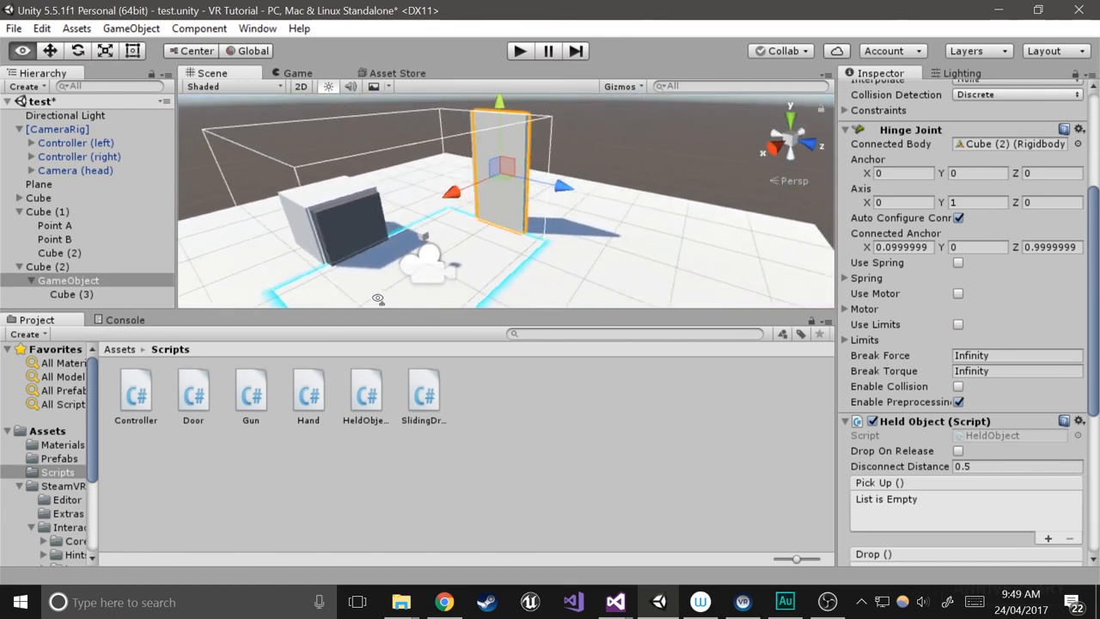
left_click_drag(498, 215, 370, 301)
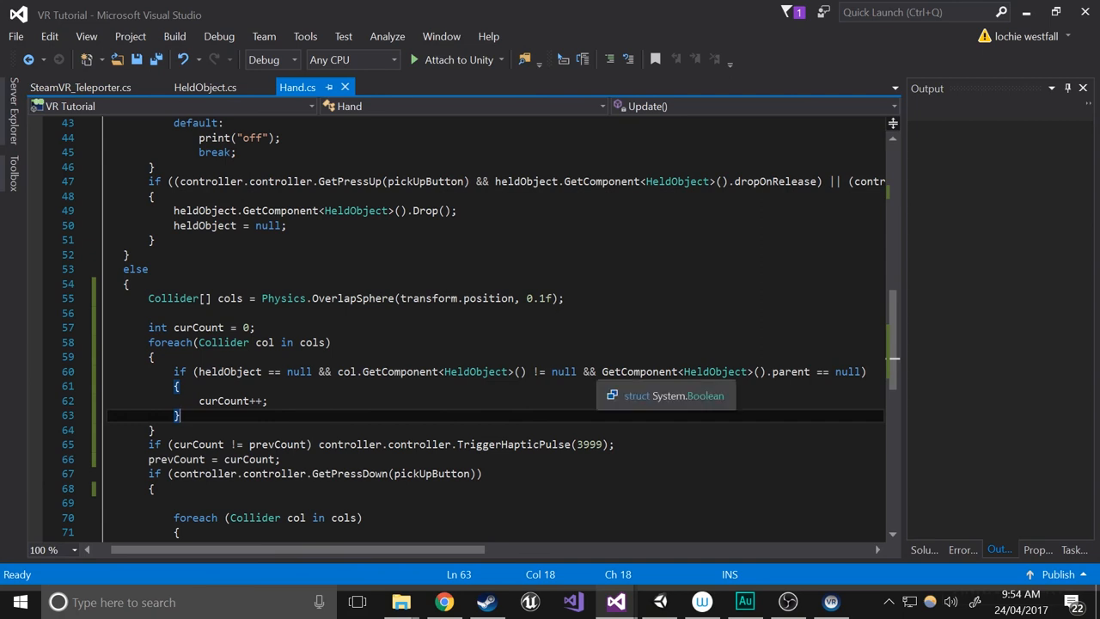
Add 'col.' before GetComponent in Hand.cs's parent check, and change || to && in HeldObject.cs.
left_click(593, 371)
type("col/")
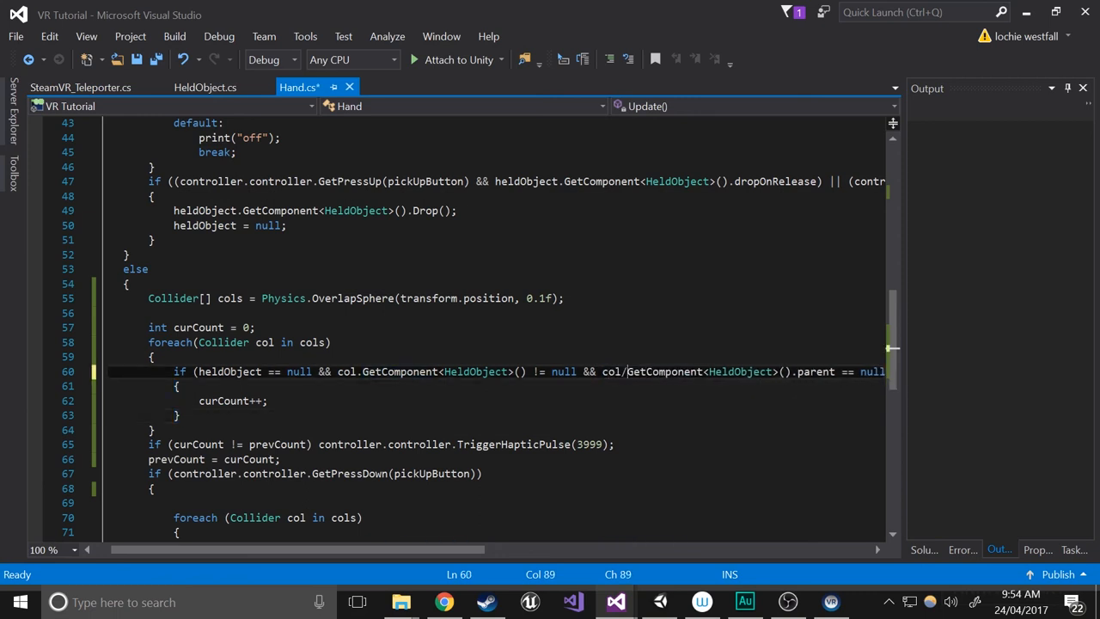
type(".")
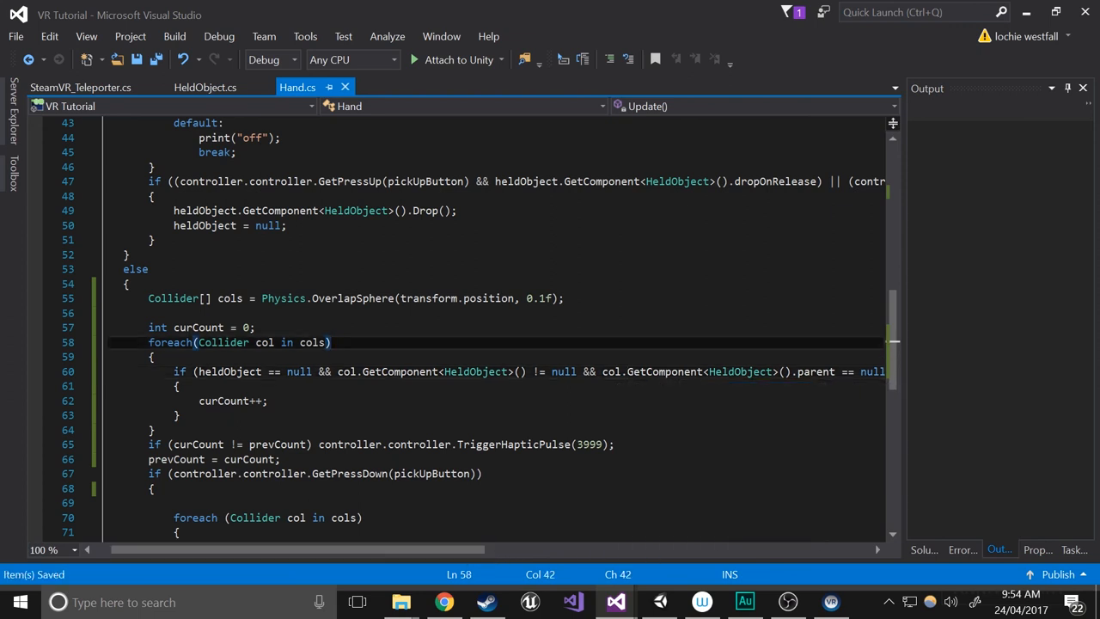
left_click(205, 87)
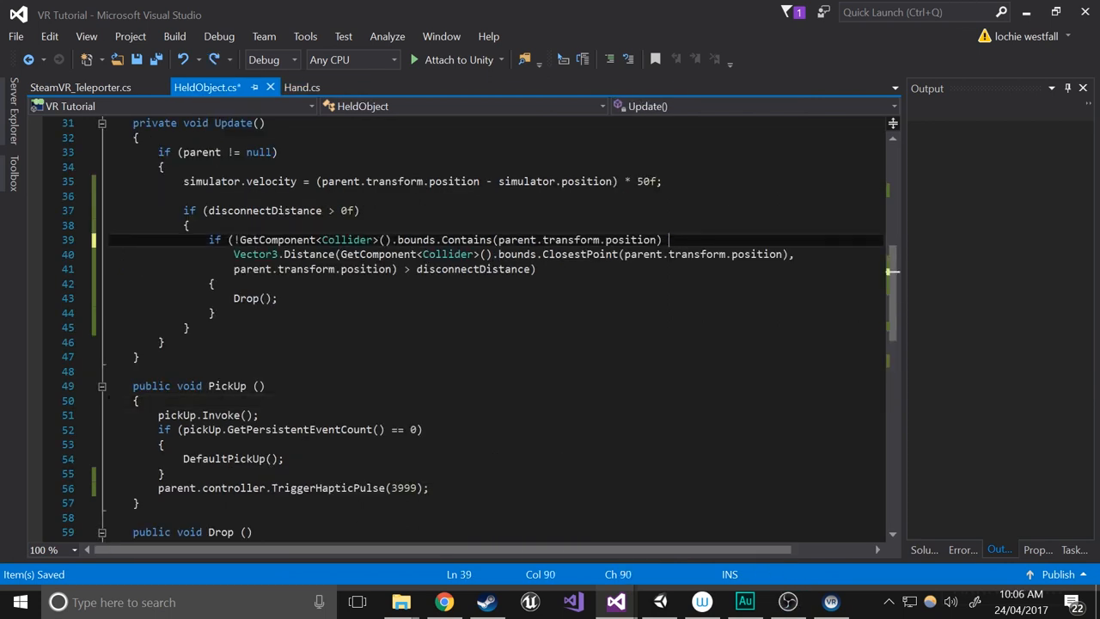
type("&&")
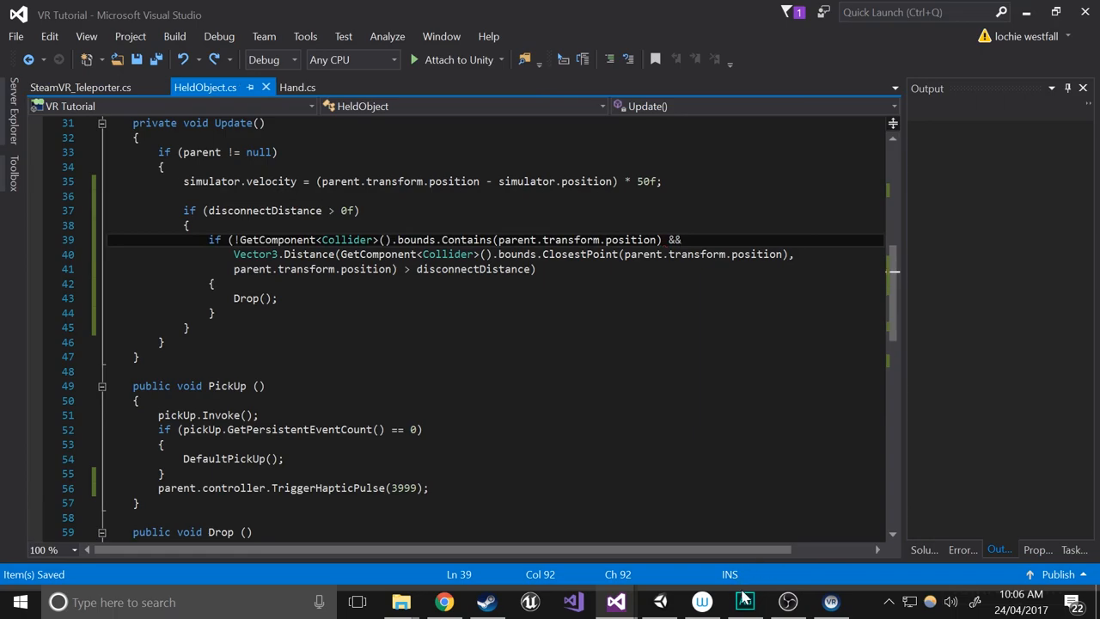